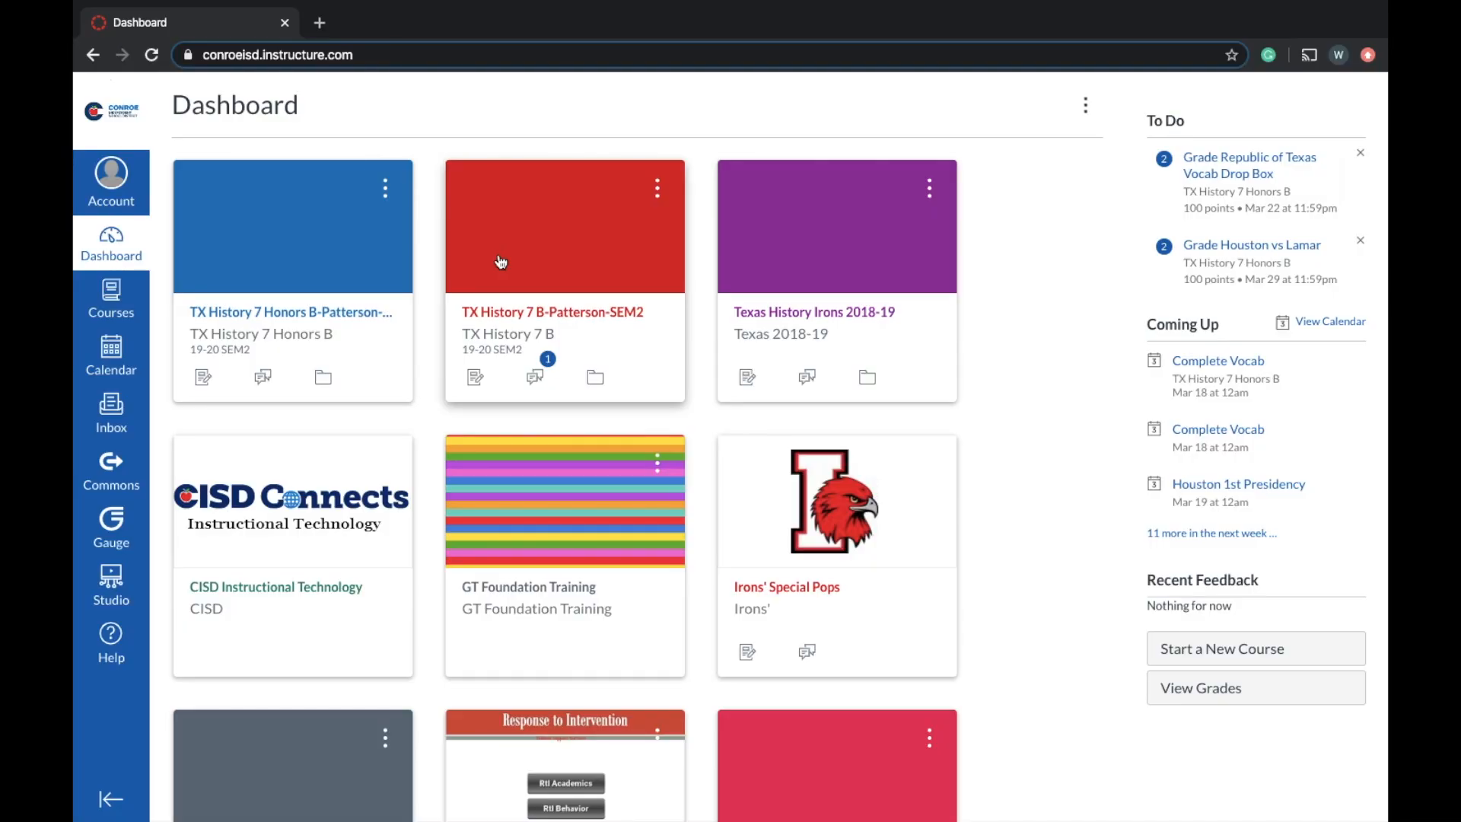
mouse_move(571, 294)
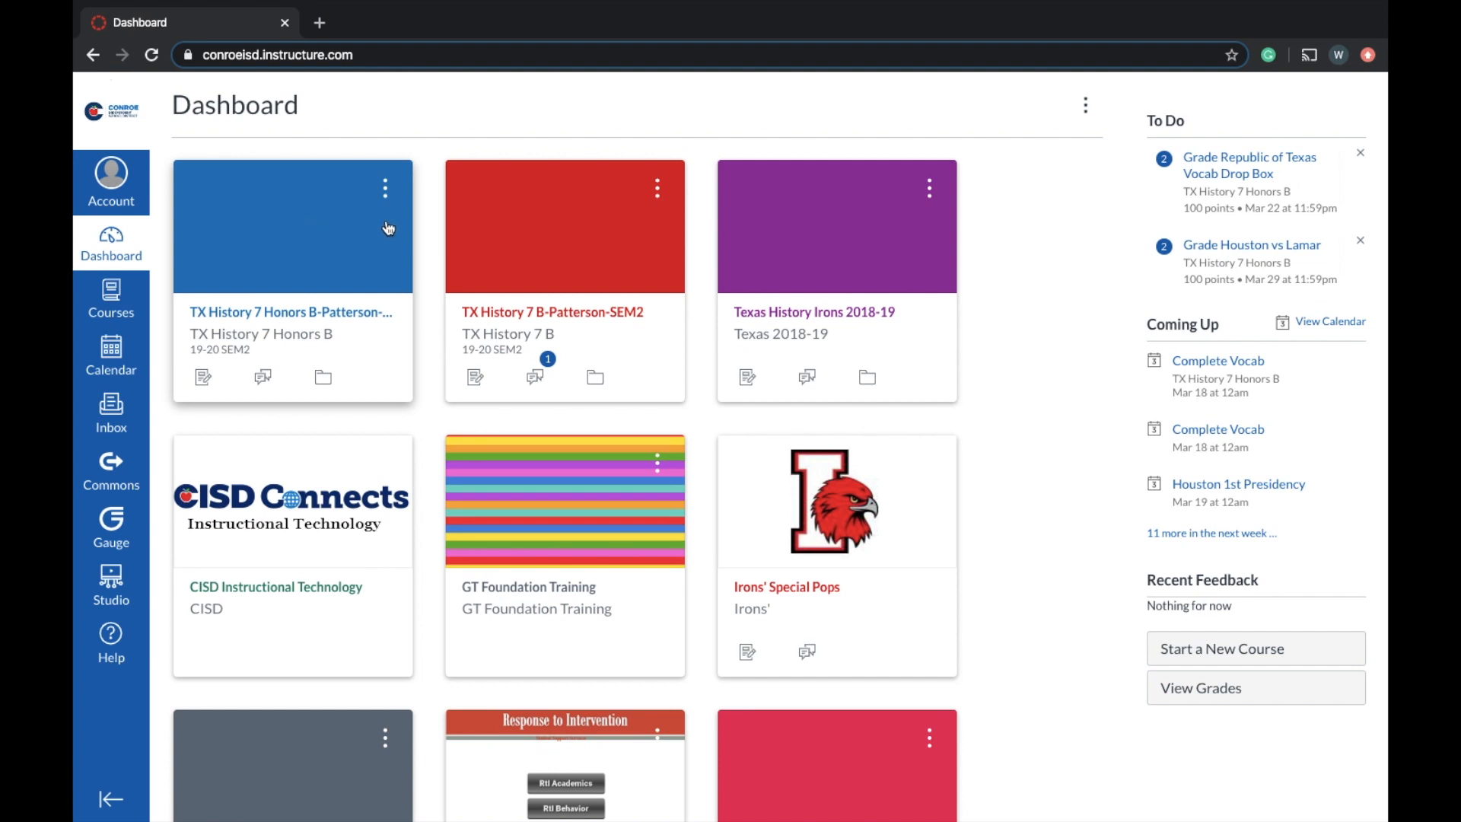
mouse_move(317, 319)
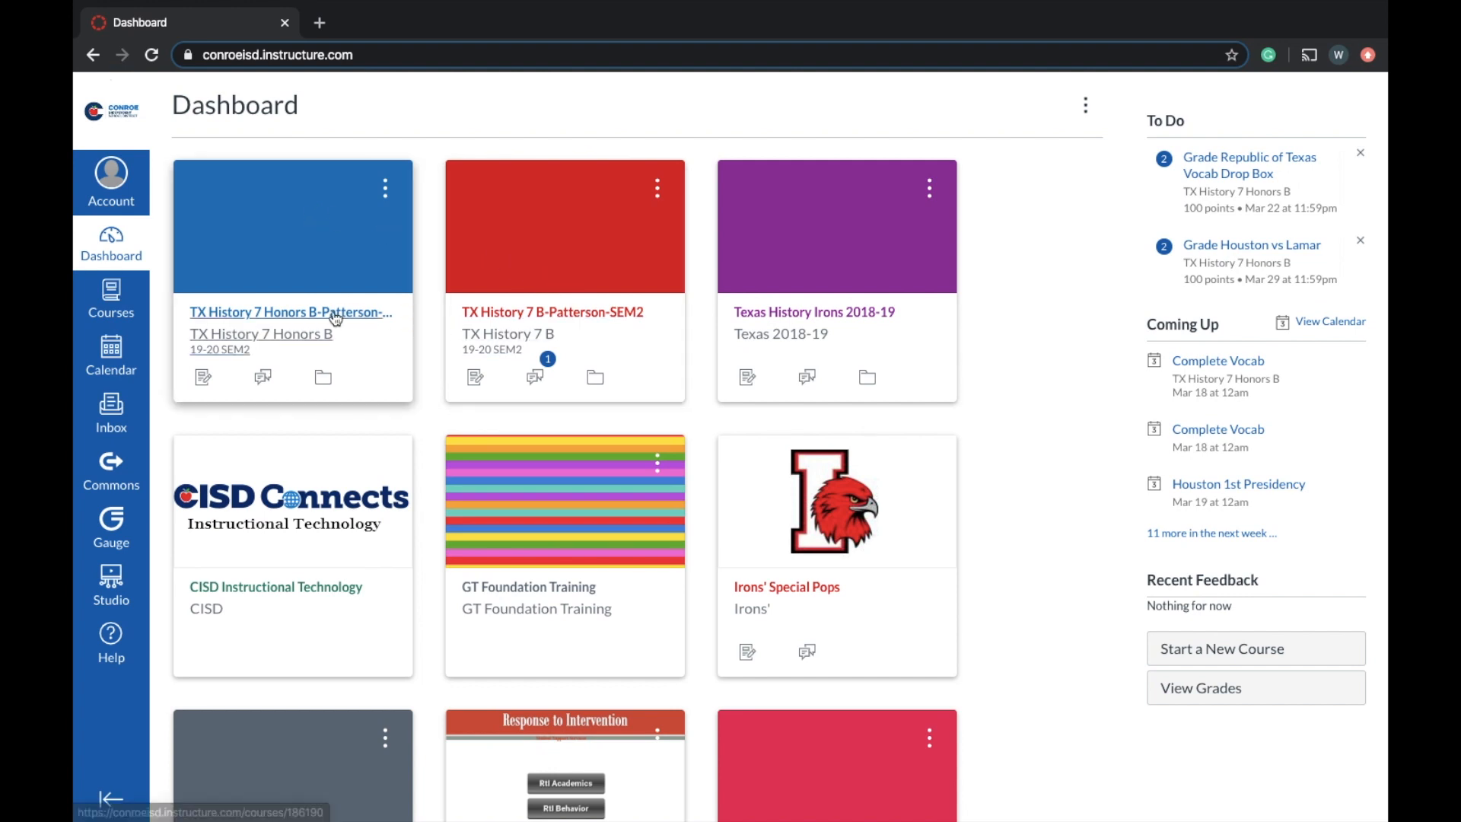
mouse_move(294, 321)
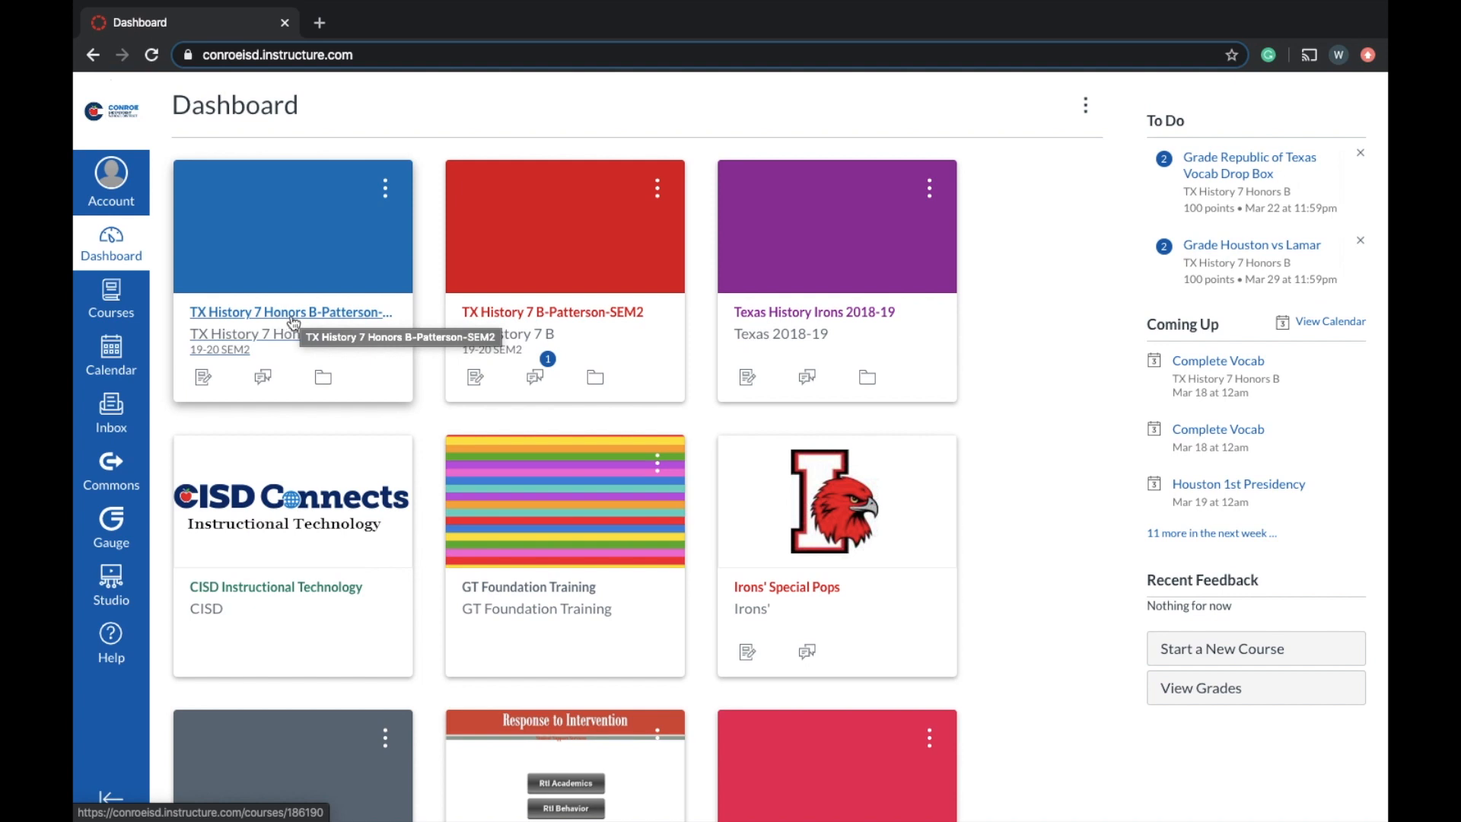
mouse_move(570, 323)
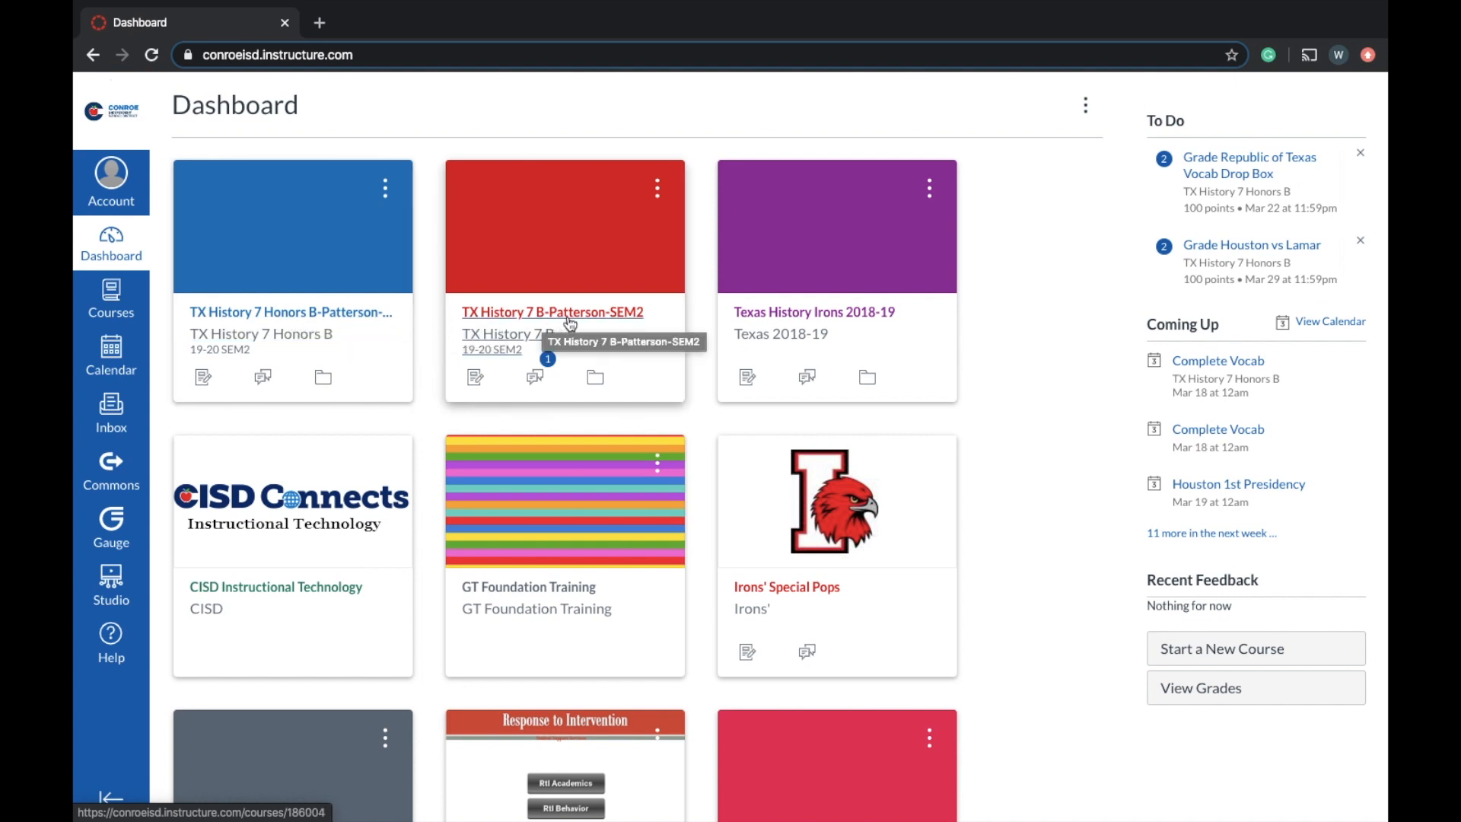
mouse_move(510, 322)
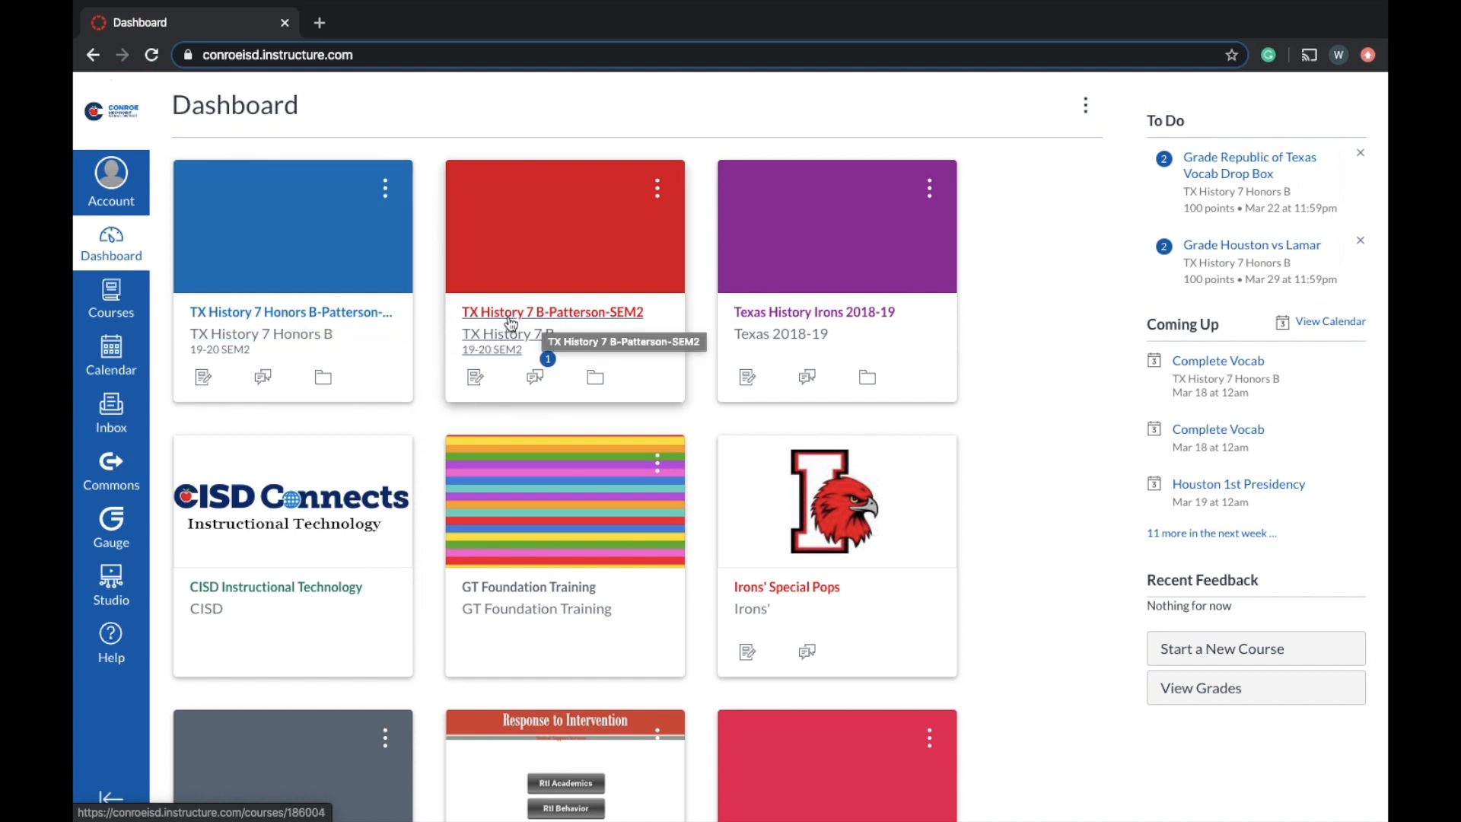
mouse_move(630, 323)
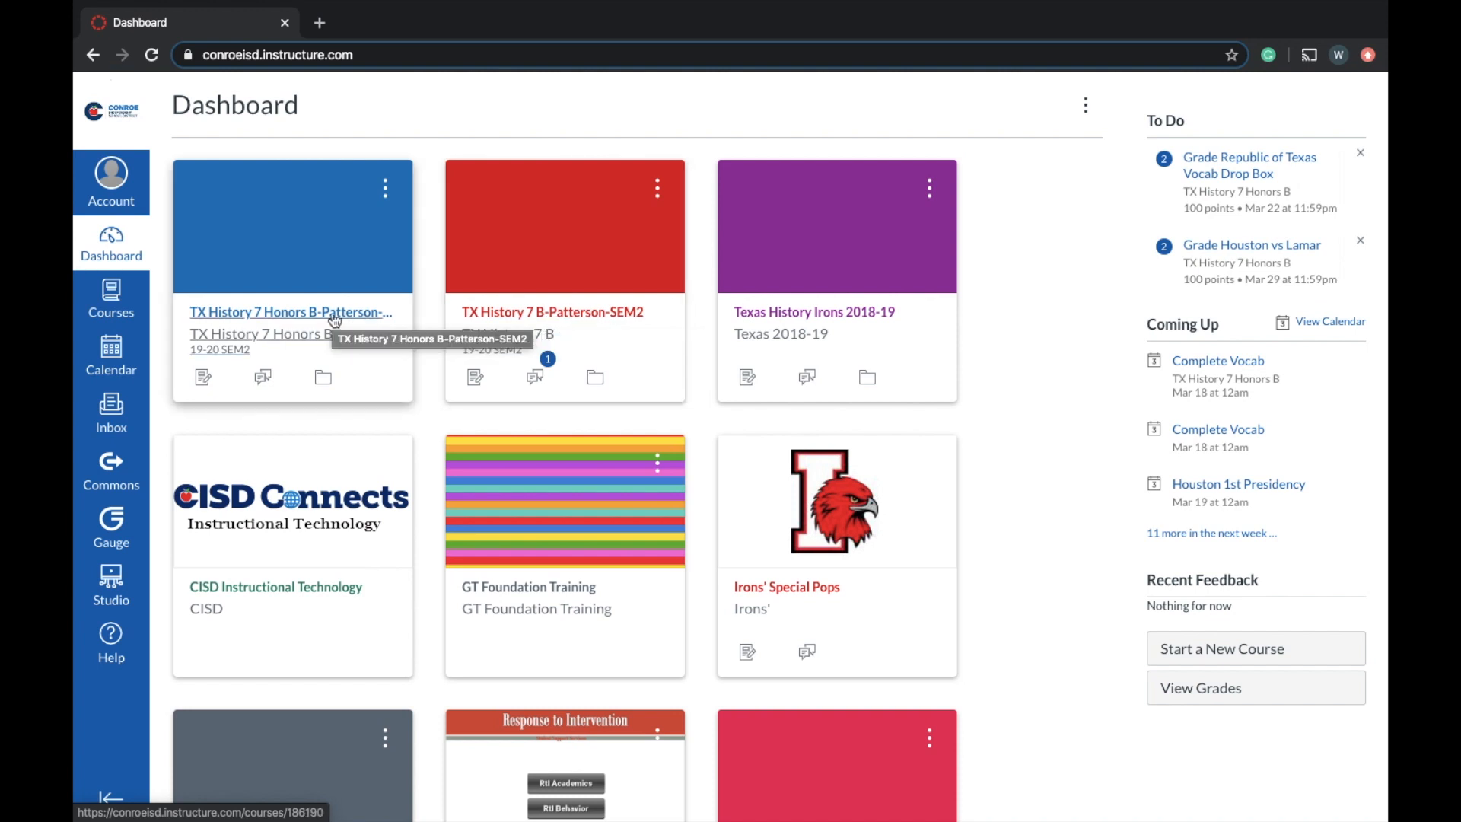
- Open the TX History 7 Honors B-Patterson-SEM2 course from the dashboard
left_click(289, 311)
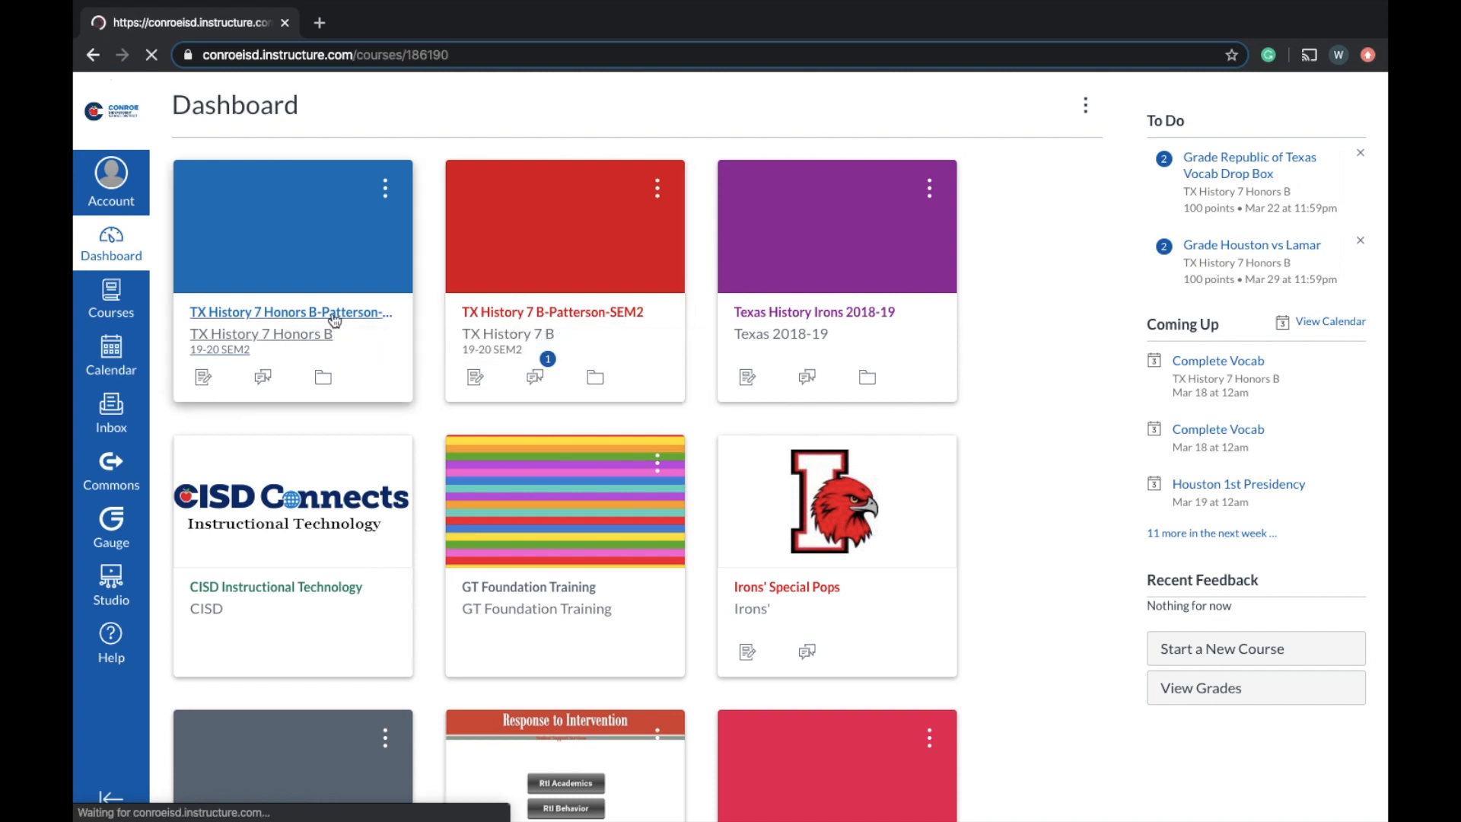
- Switch the course into Student View and go to its Modules page
left_click(289, 312)
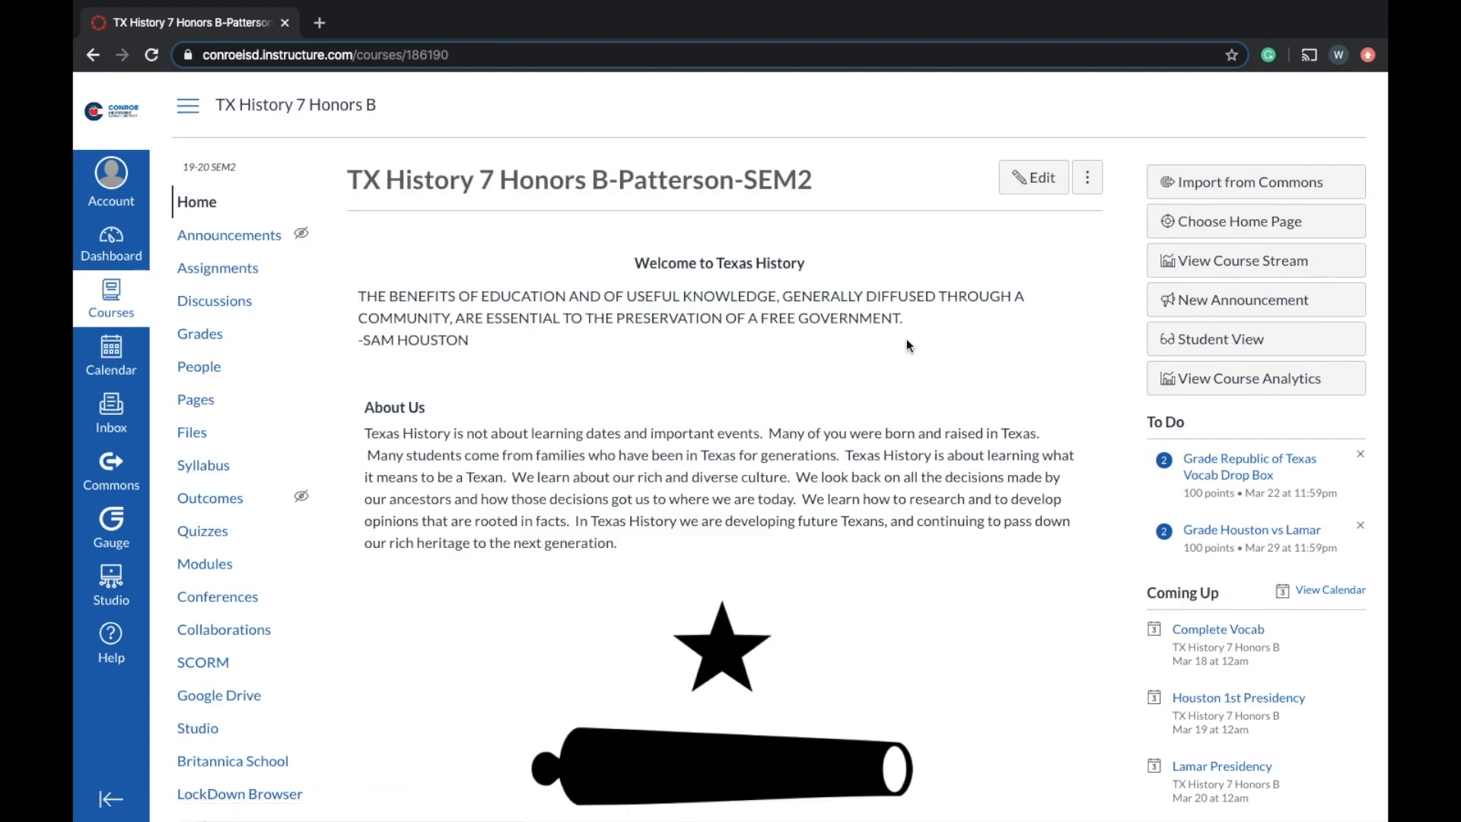
left_click(1218, 338)
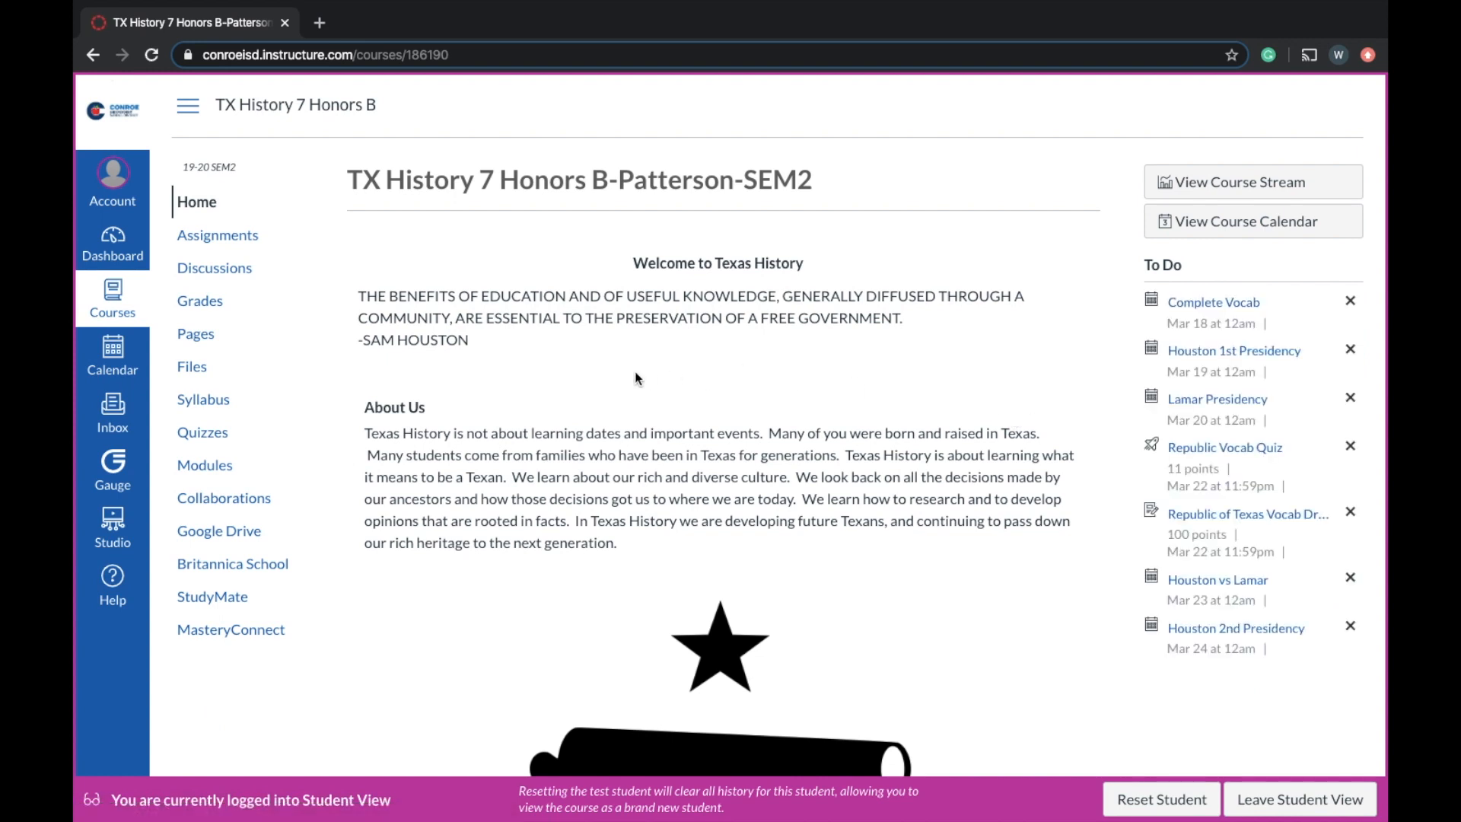
mouse_move(338, 351)
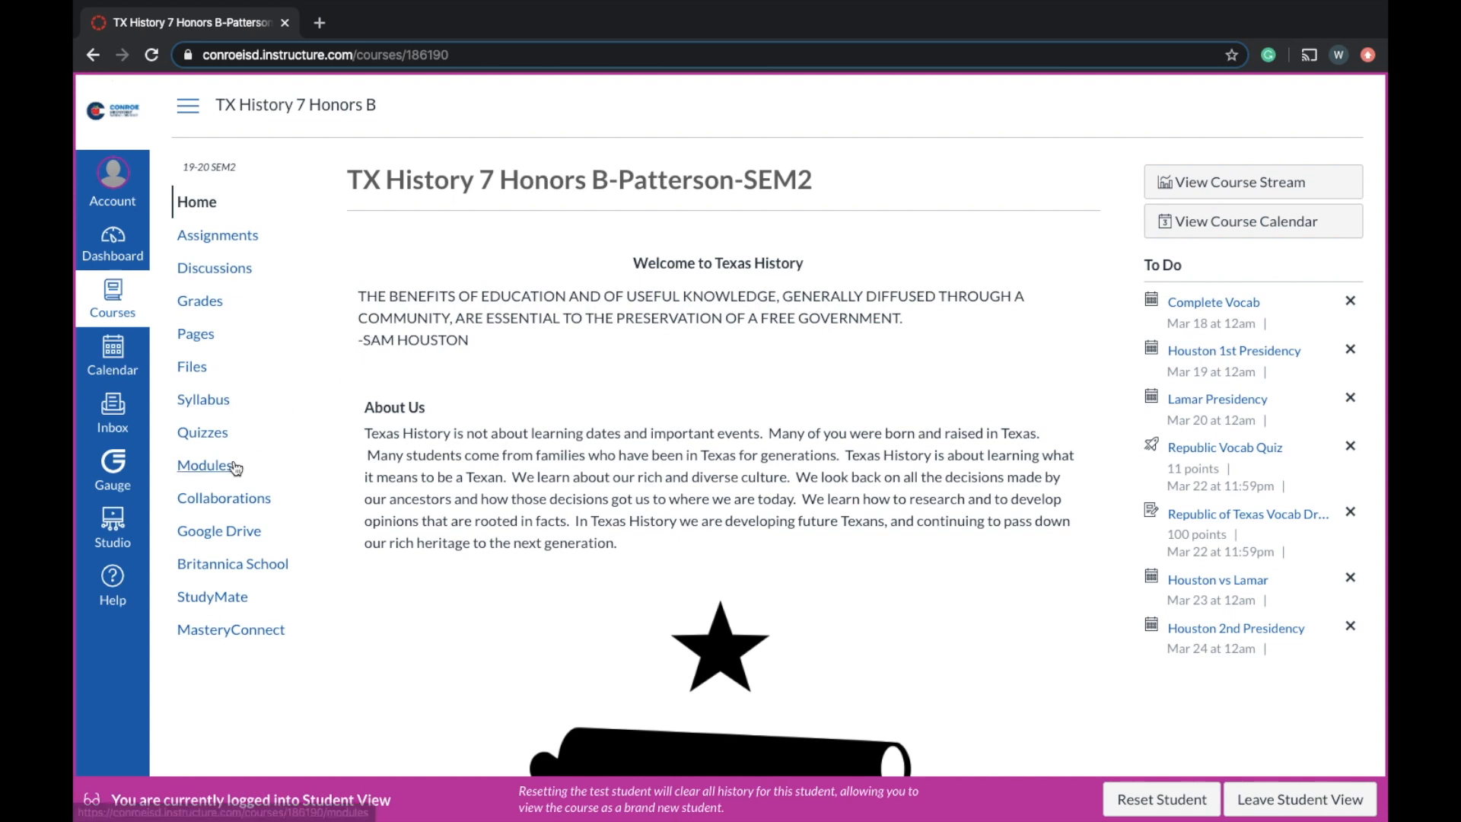
left_click(204, 466)
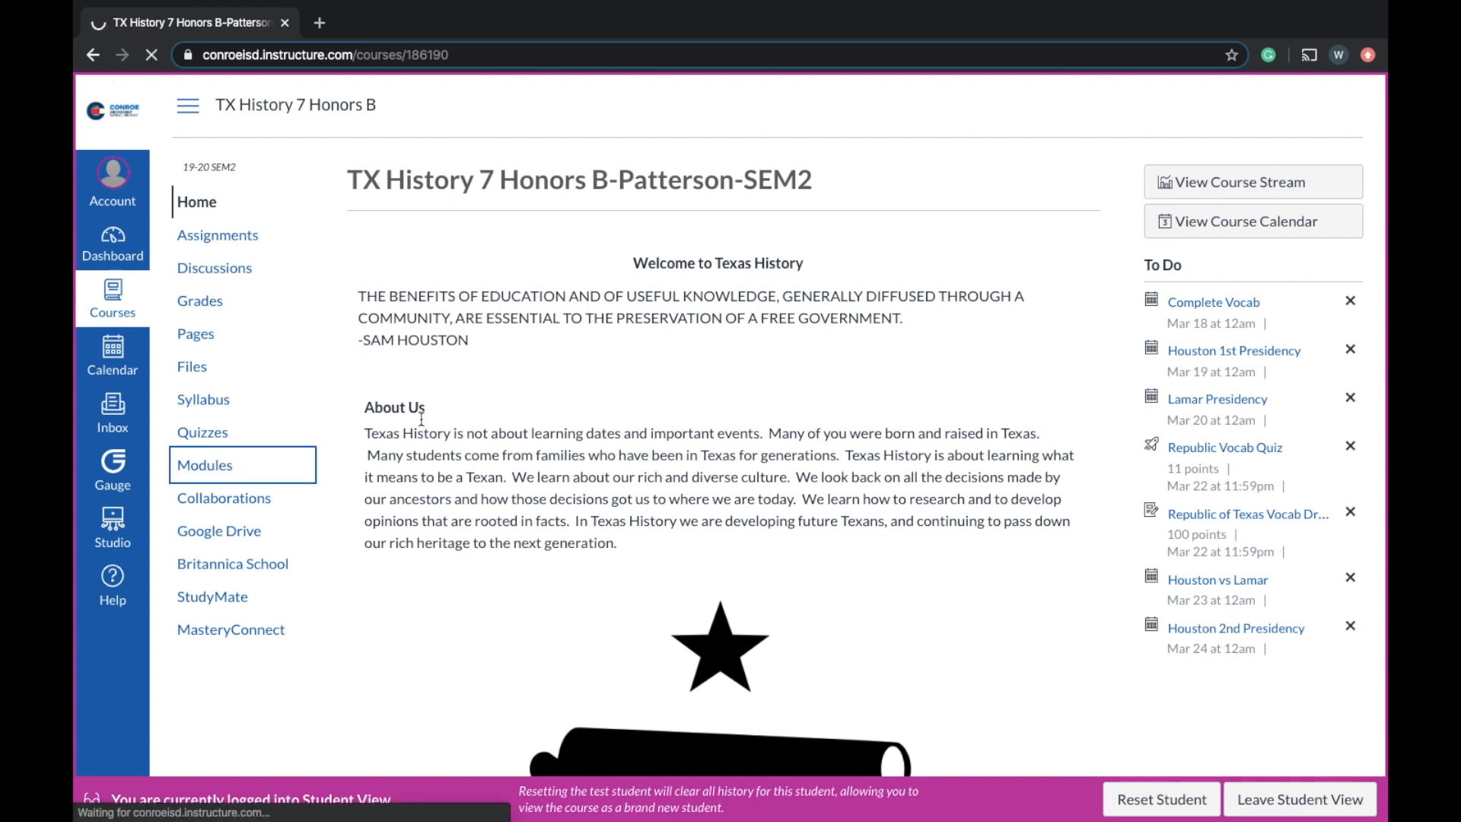
- Browse down The Republic Of Texas module and open Republic Vocabulary Instructions
left_click(205, 464)
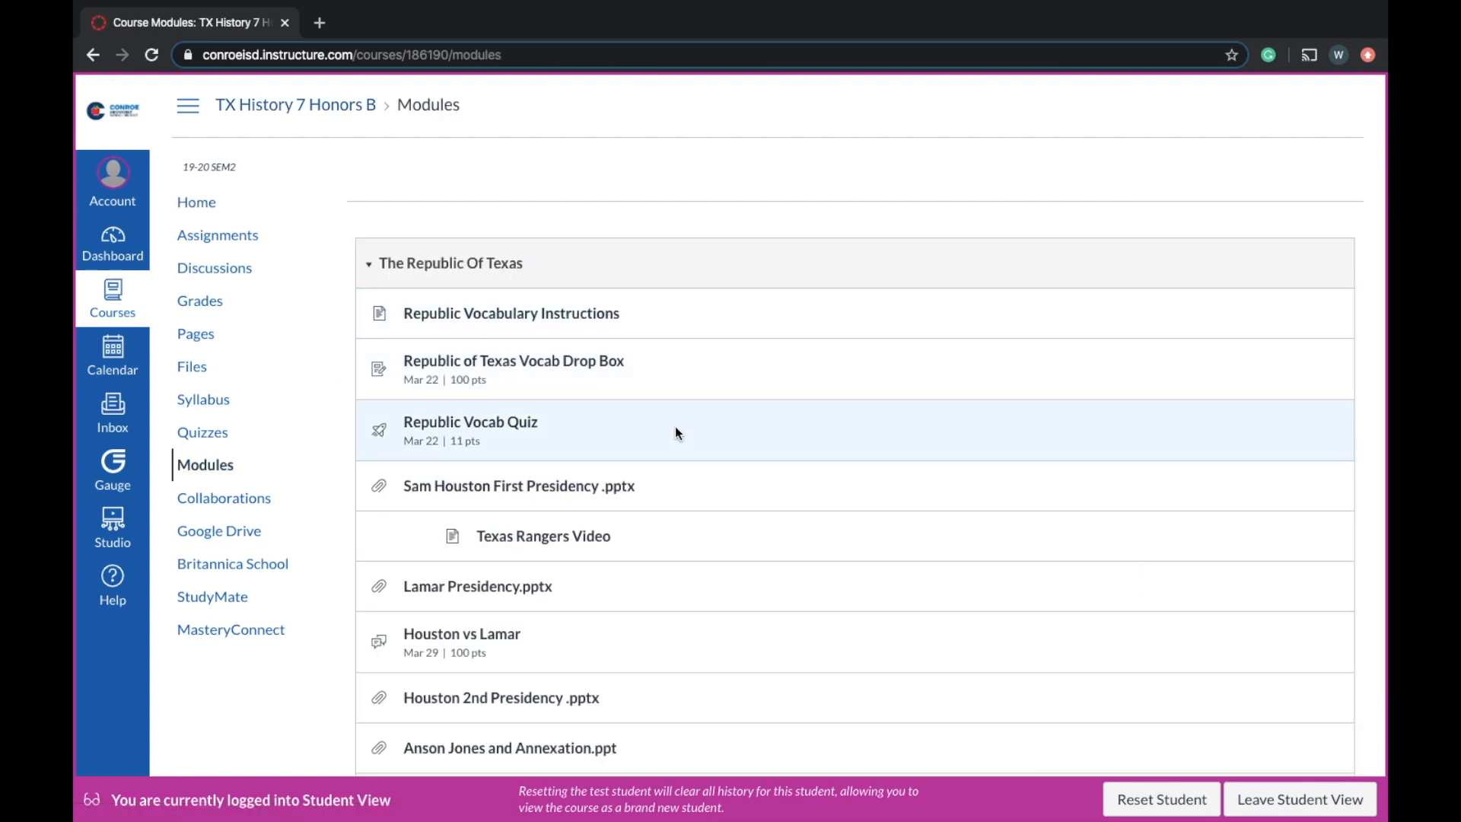
scroll("down", 3)
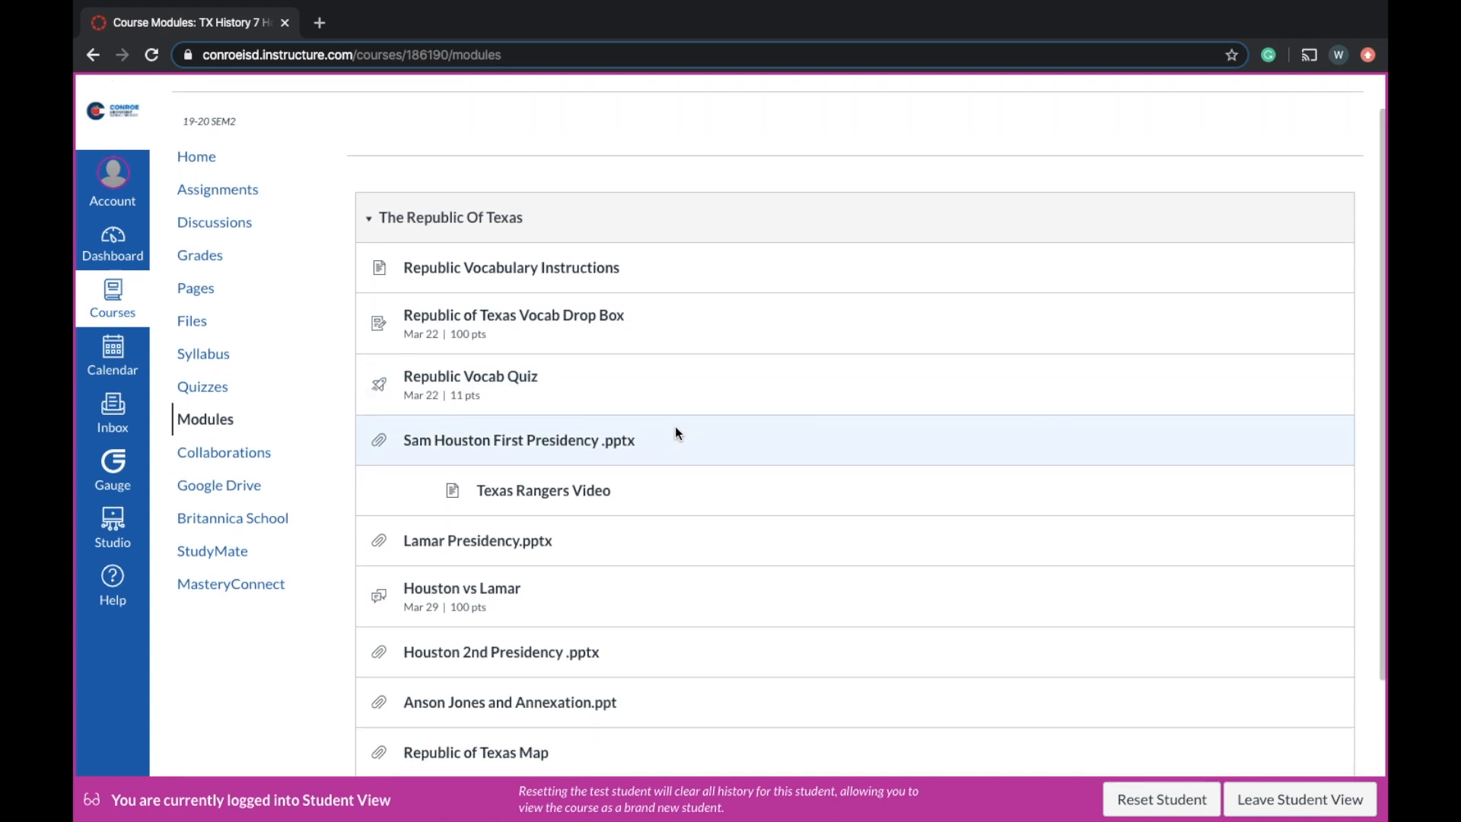
scroll("down", 3)
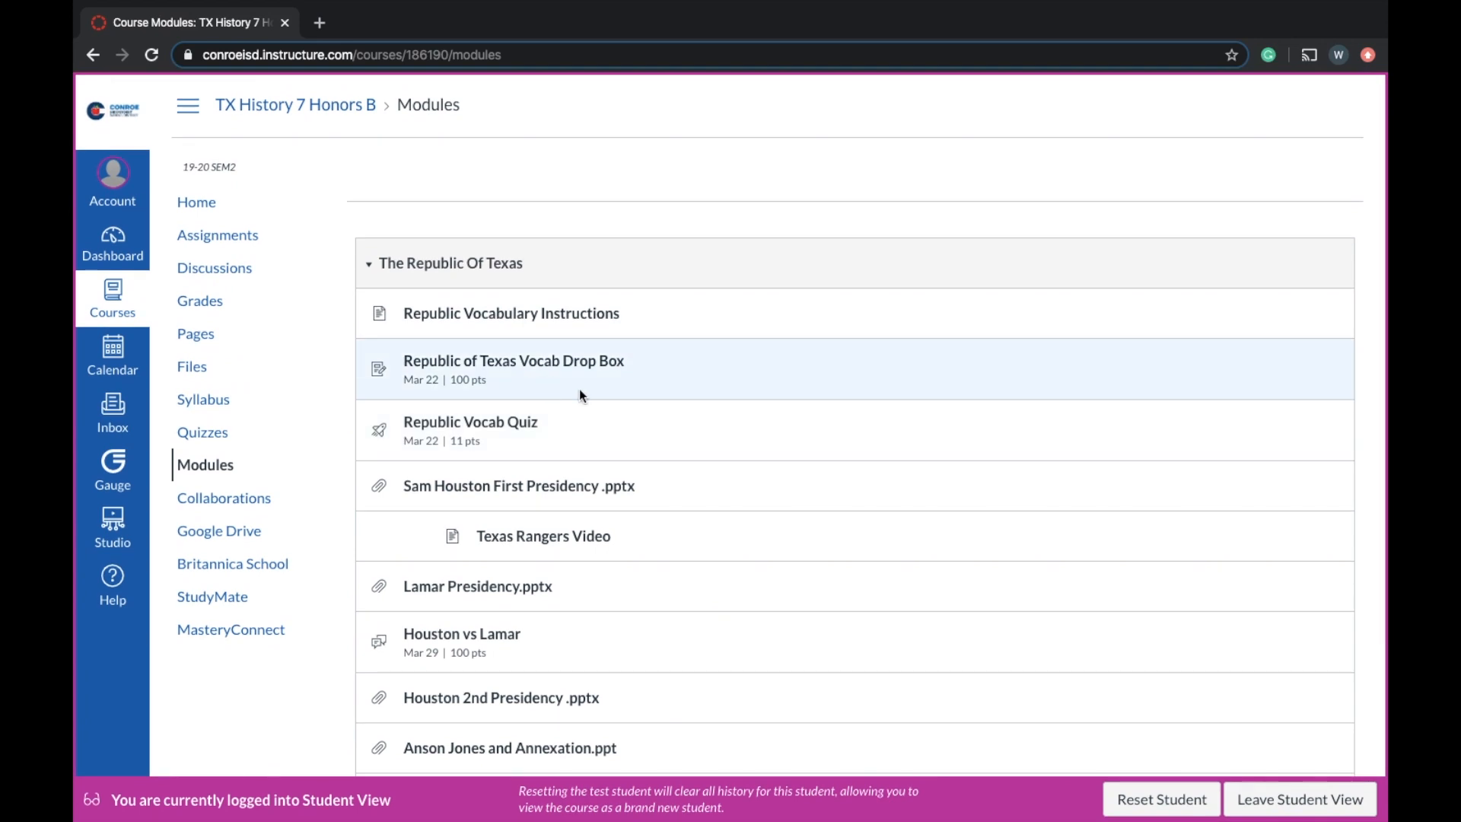
scroll("down", 3)
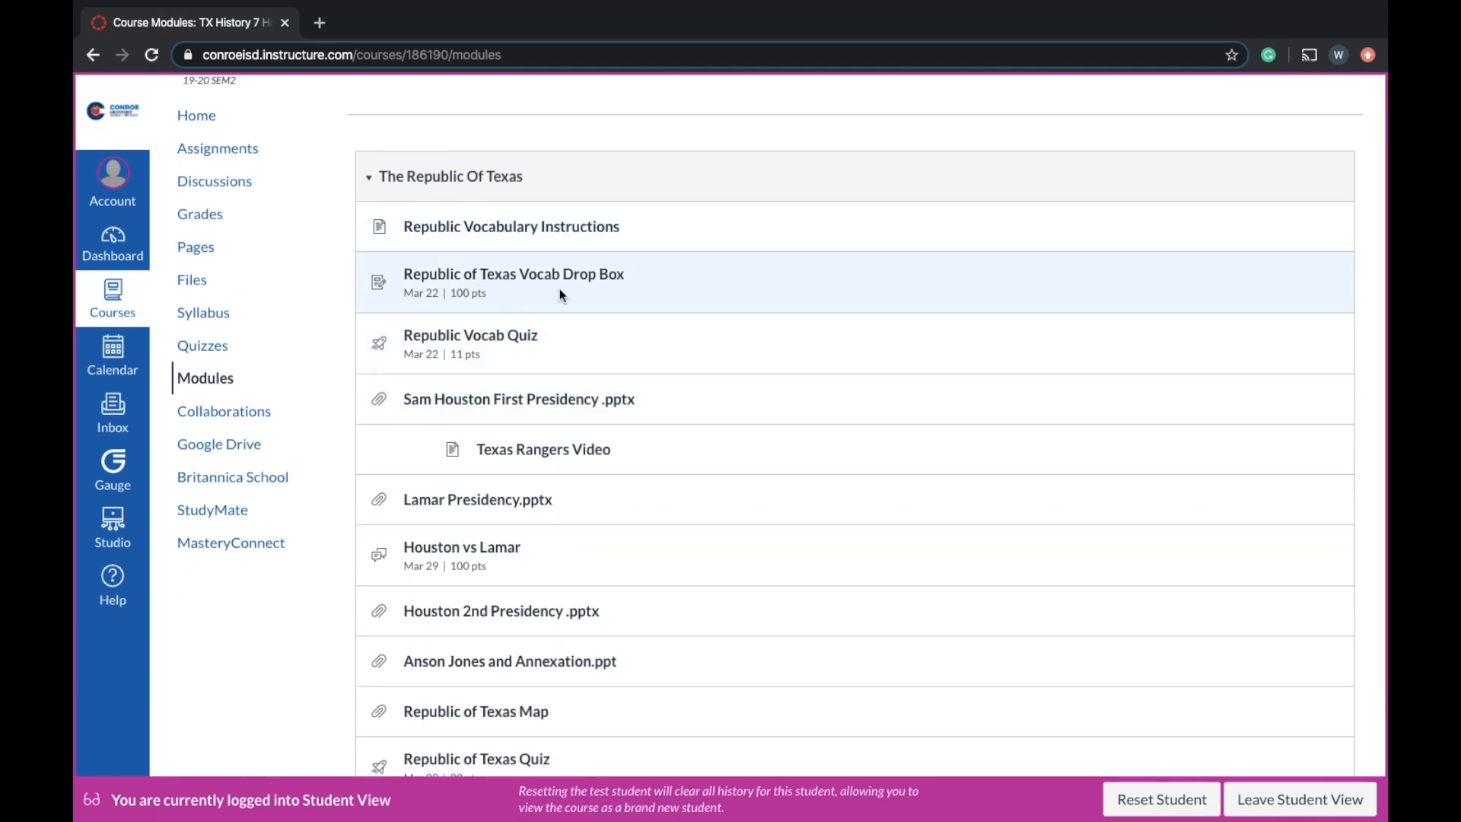
mouse_move(583, 355)
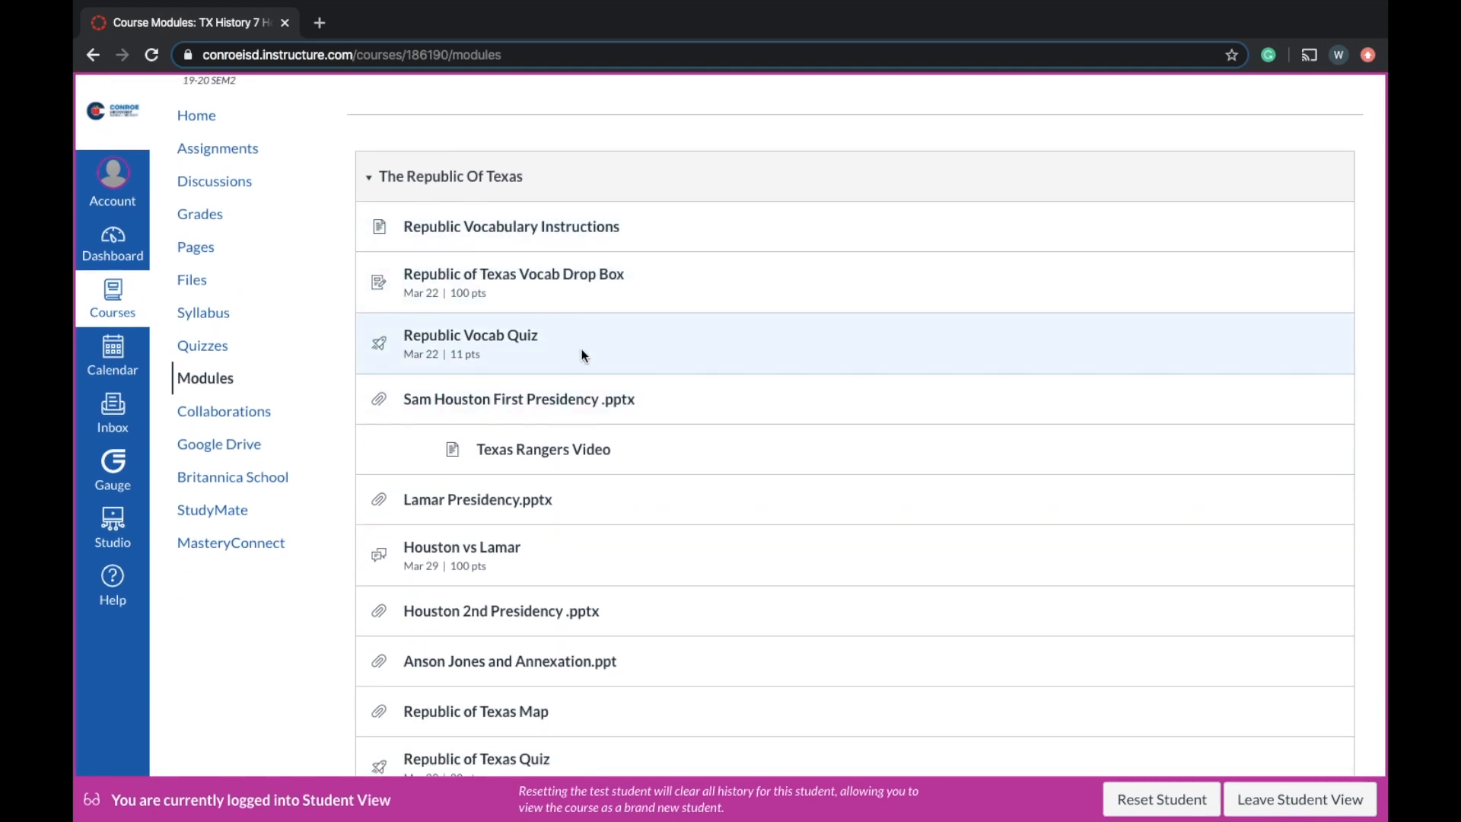
scroll("down", 3)
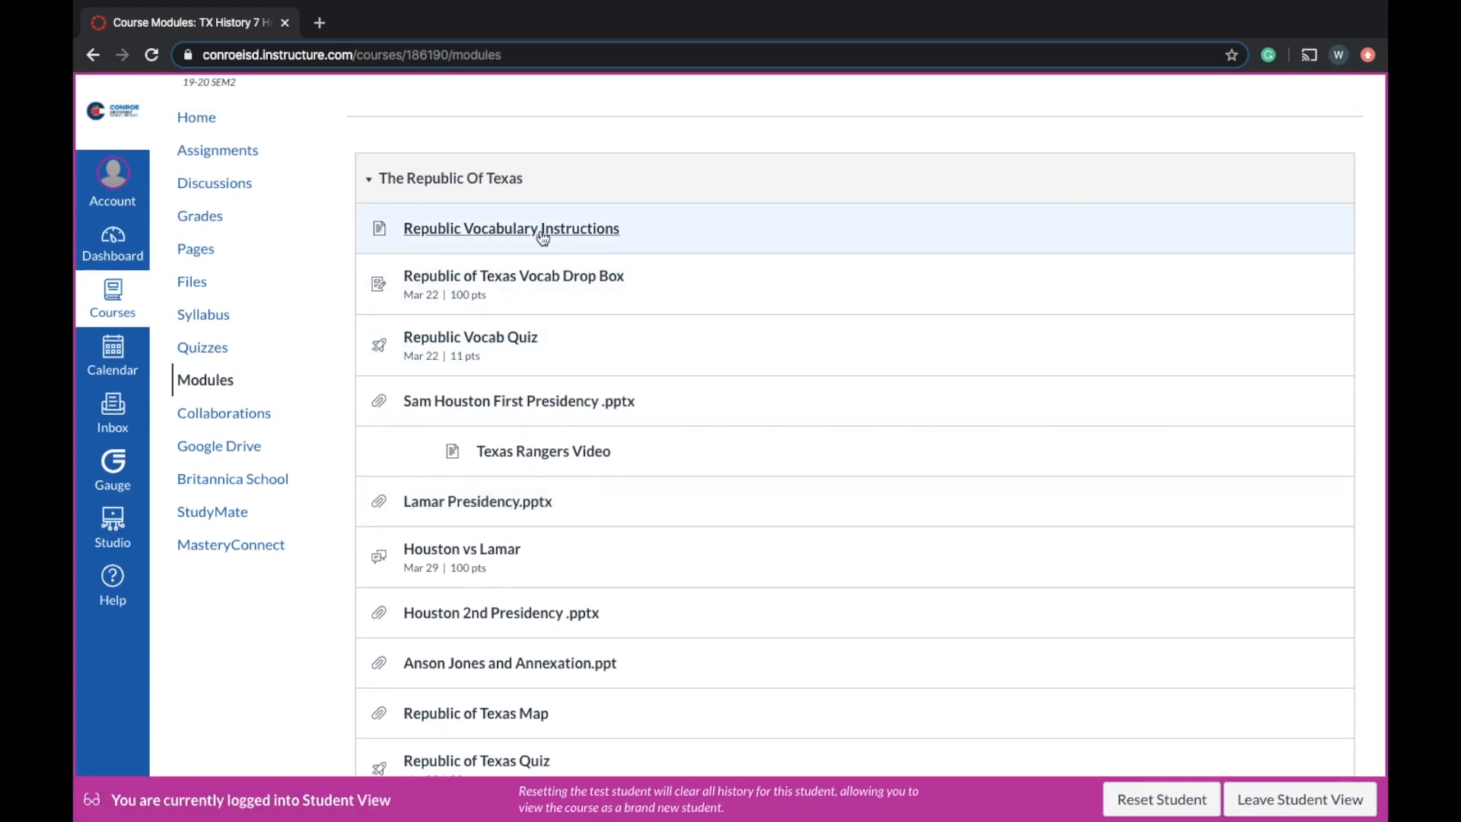
left_click(510, 227)
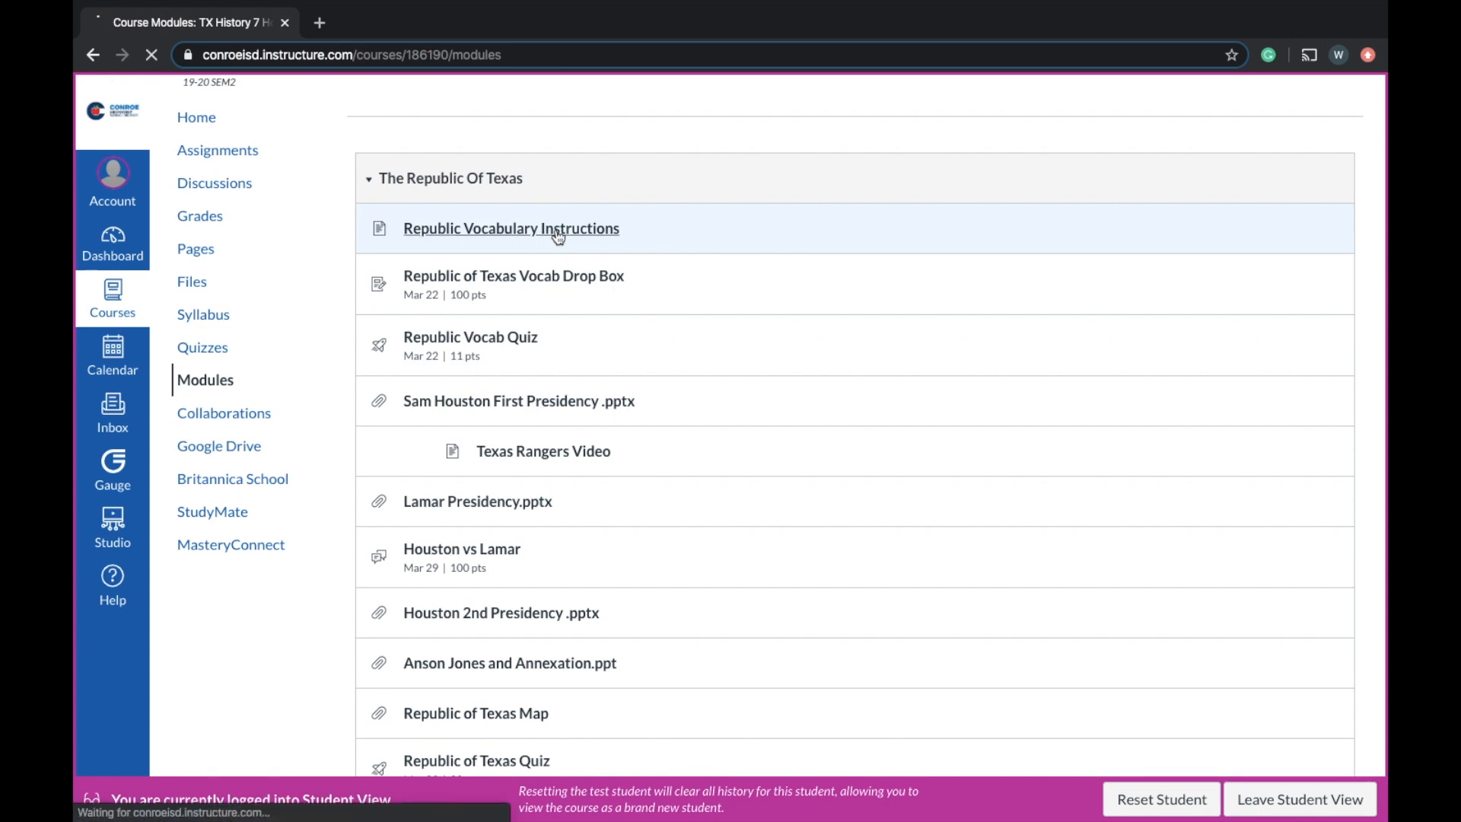
- Follow the docs.google.com link to the Republic Vocab Google Doc
left_click(511, 228)
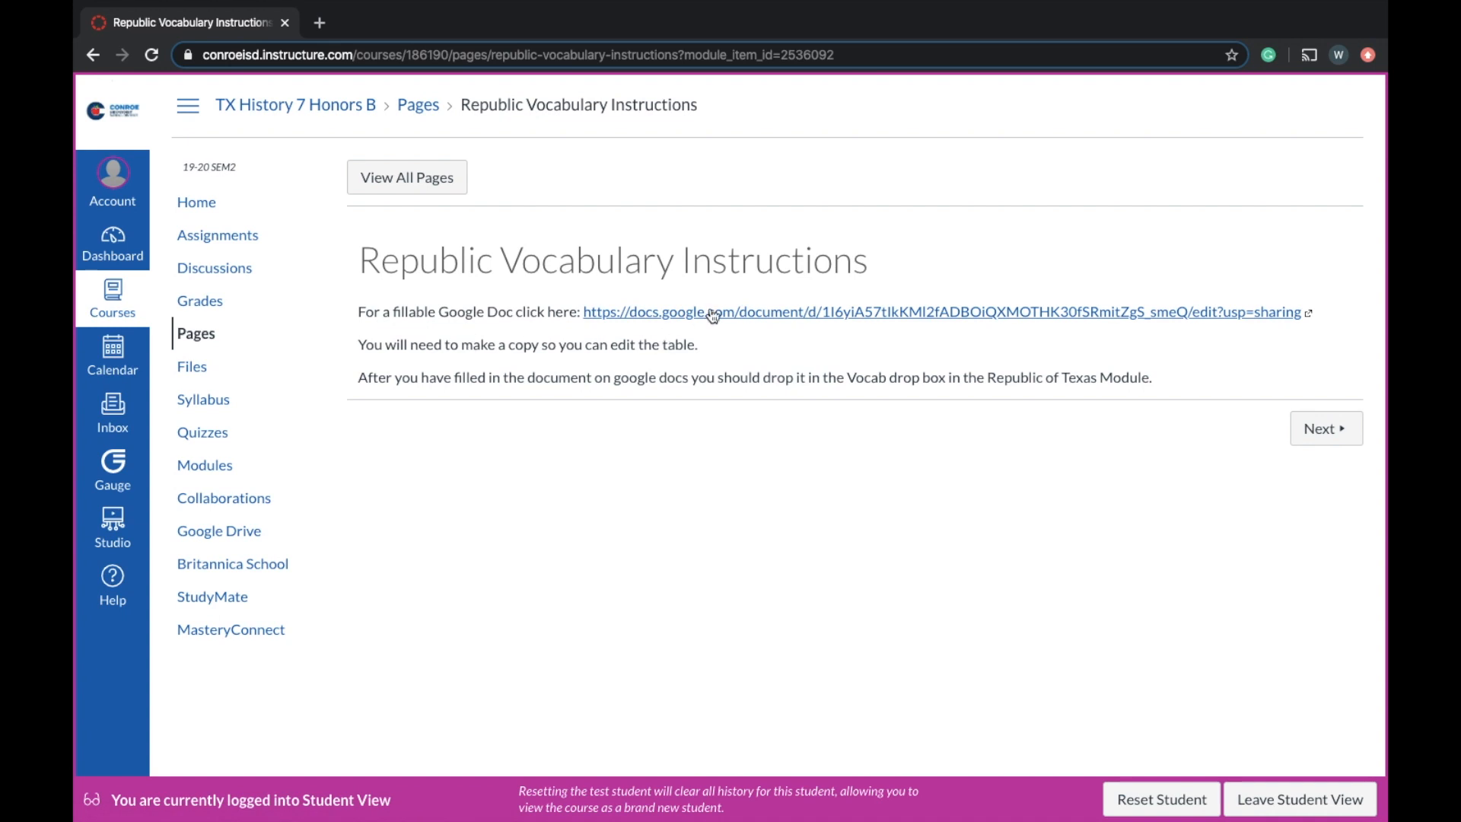
left_click(946, 310)
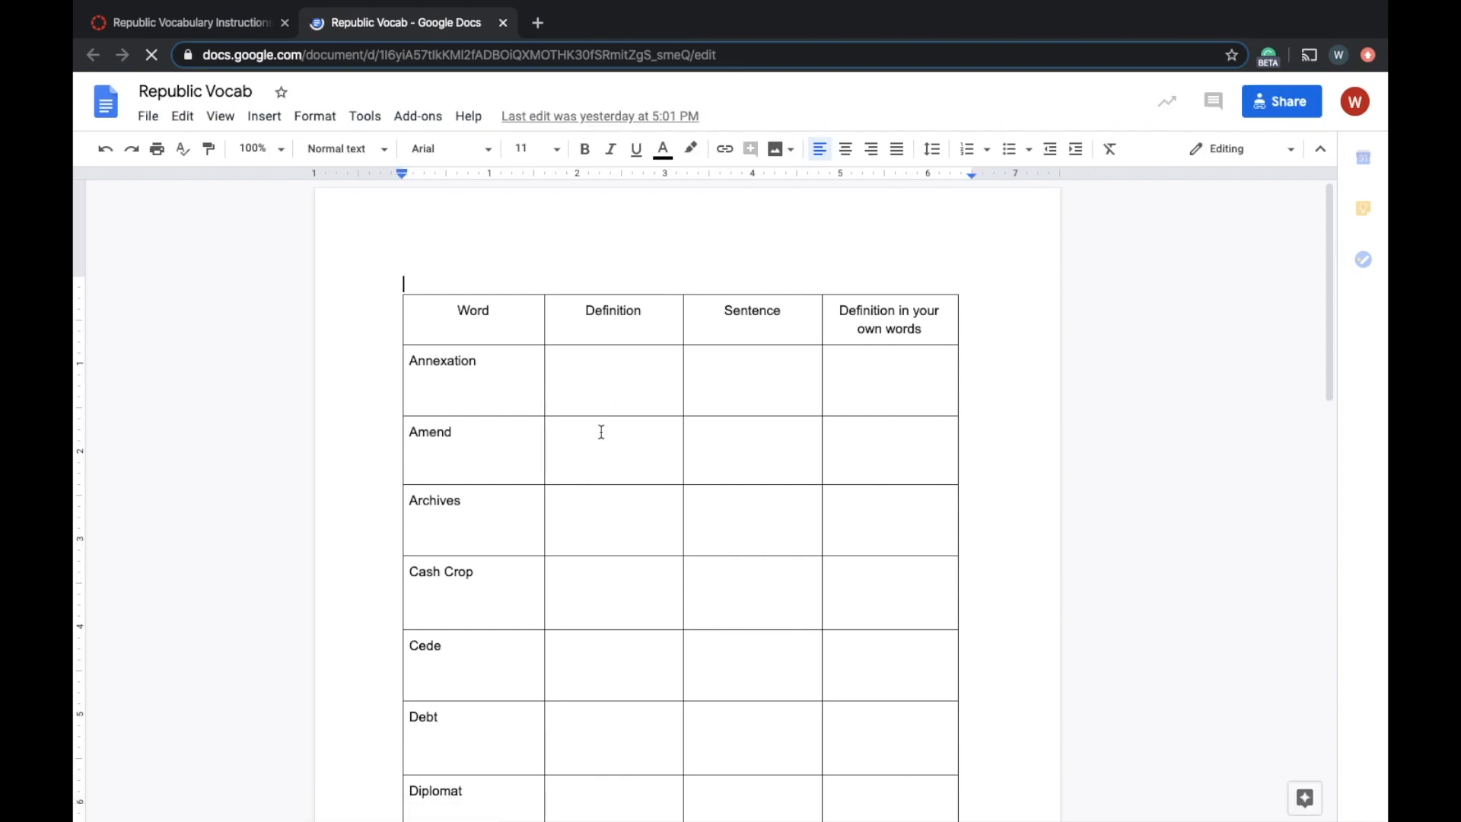
- Make a copy named 'Copy of Republic Vocab' and look over its blank vocabulary table
left_click(147, 115)
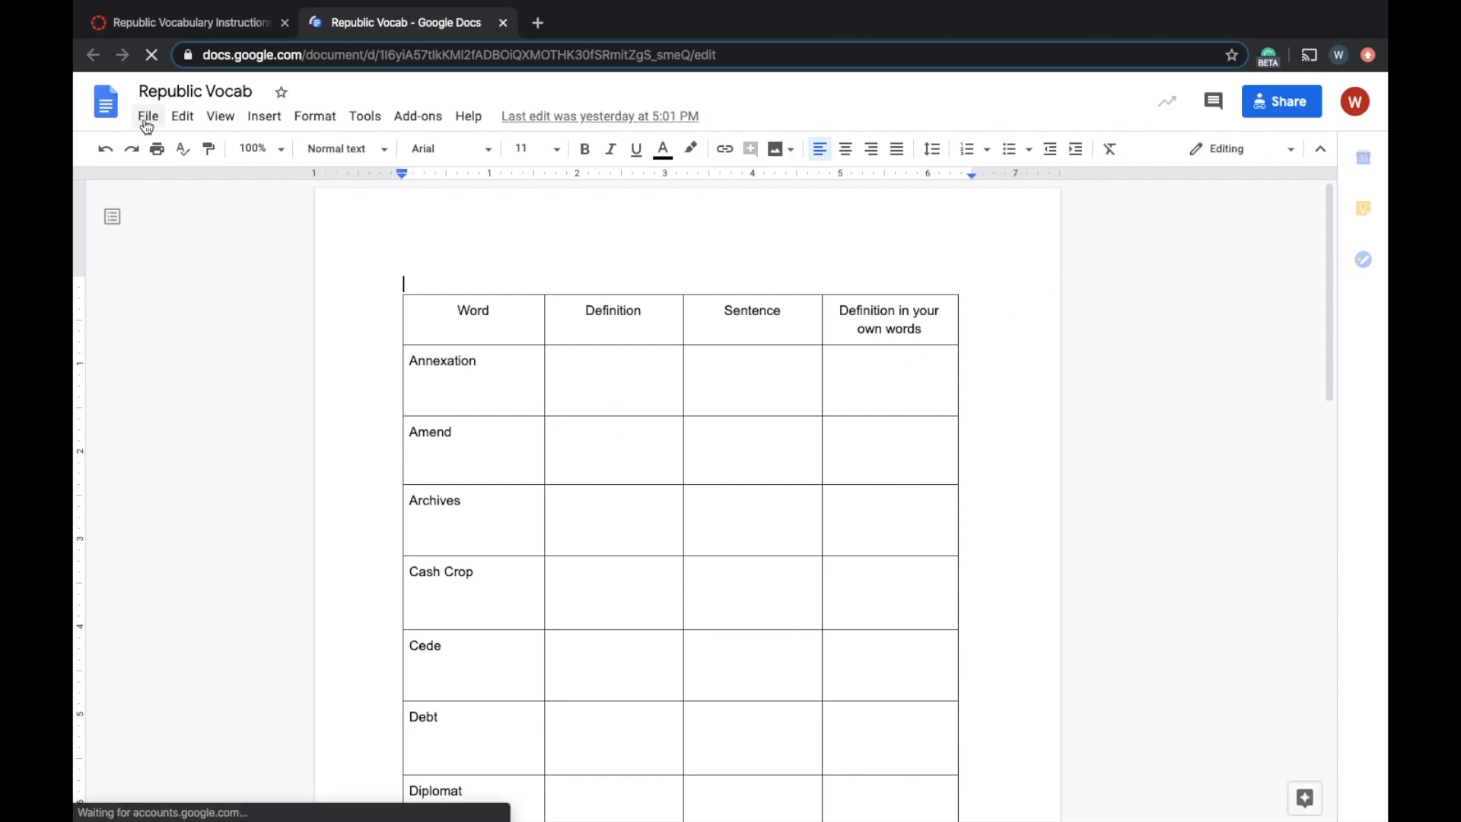
left_click(146, 115)
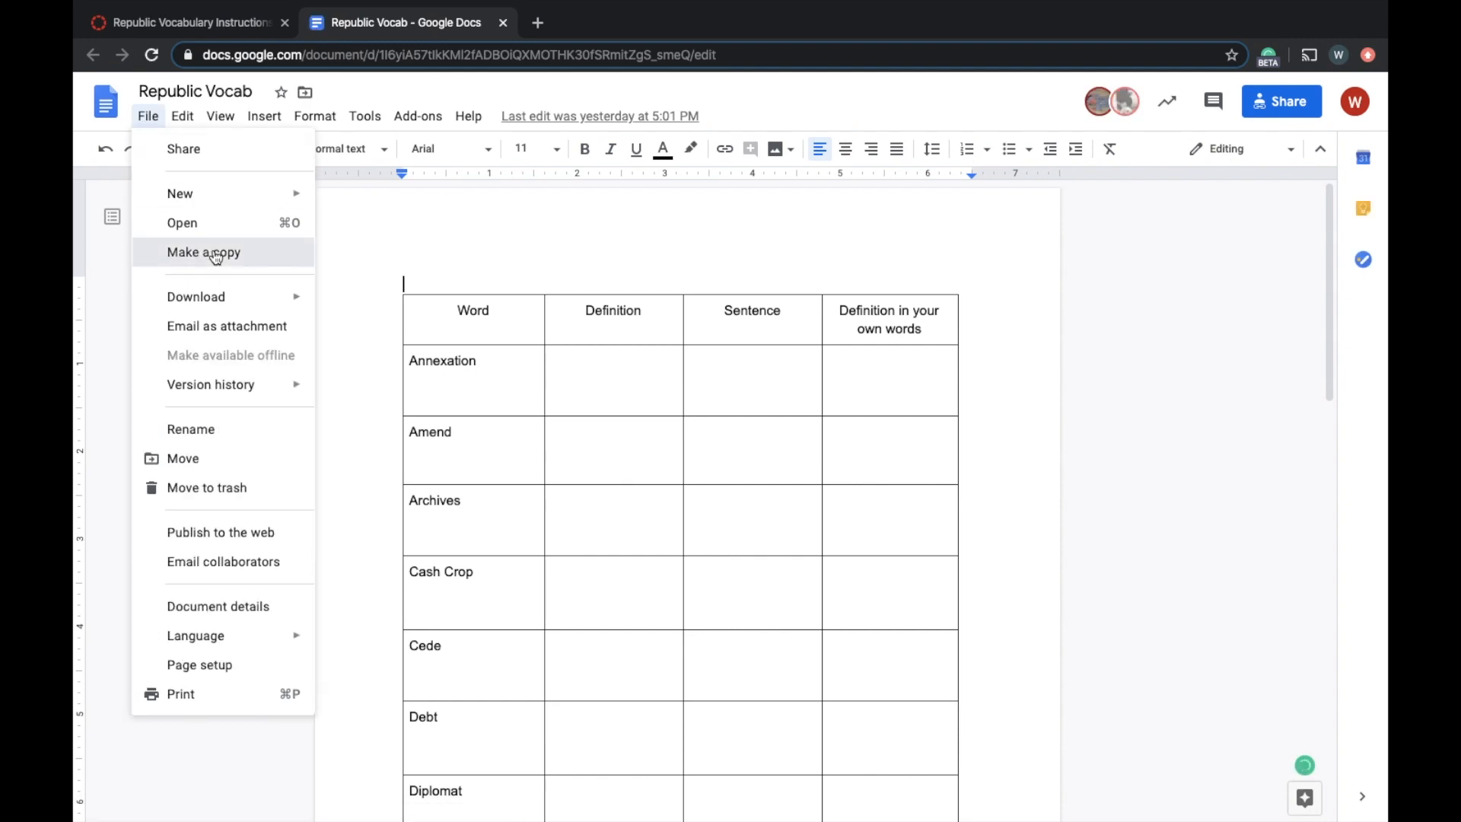
left_click(203, 251)
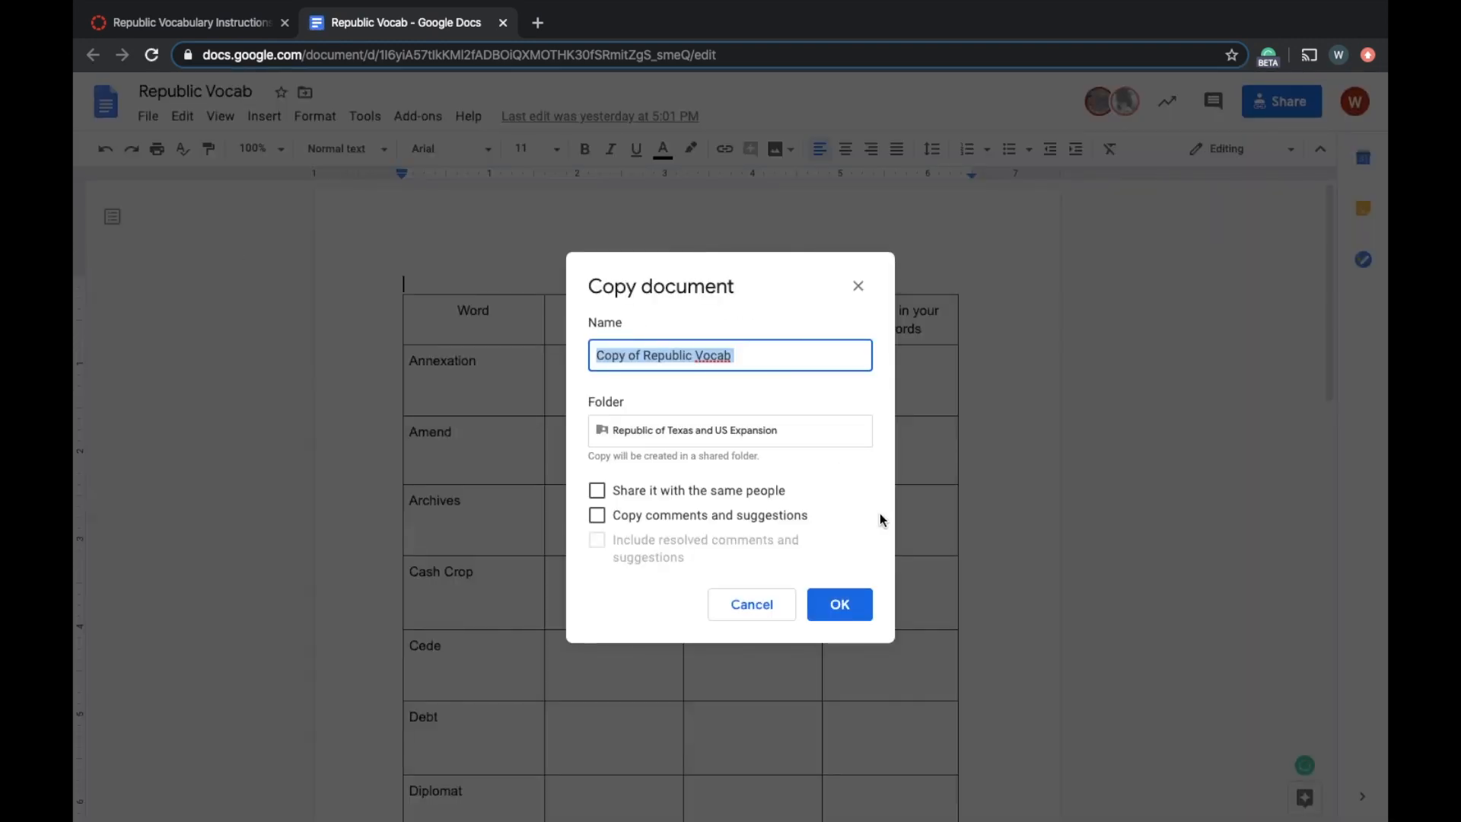
left_click(837, 604)
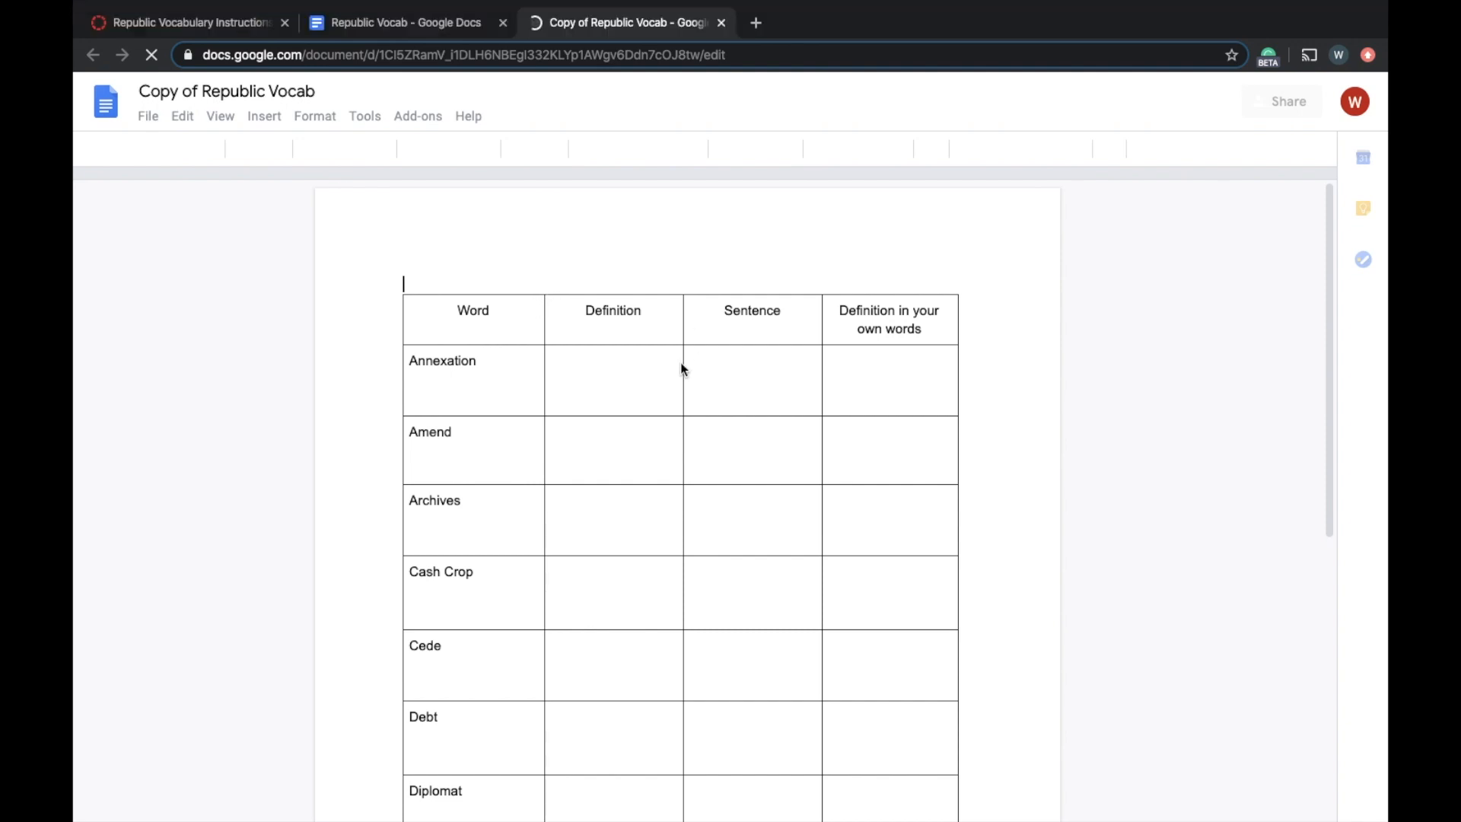
scroll("down", 3)
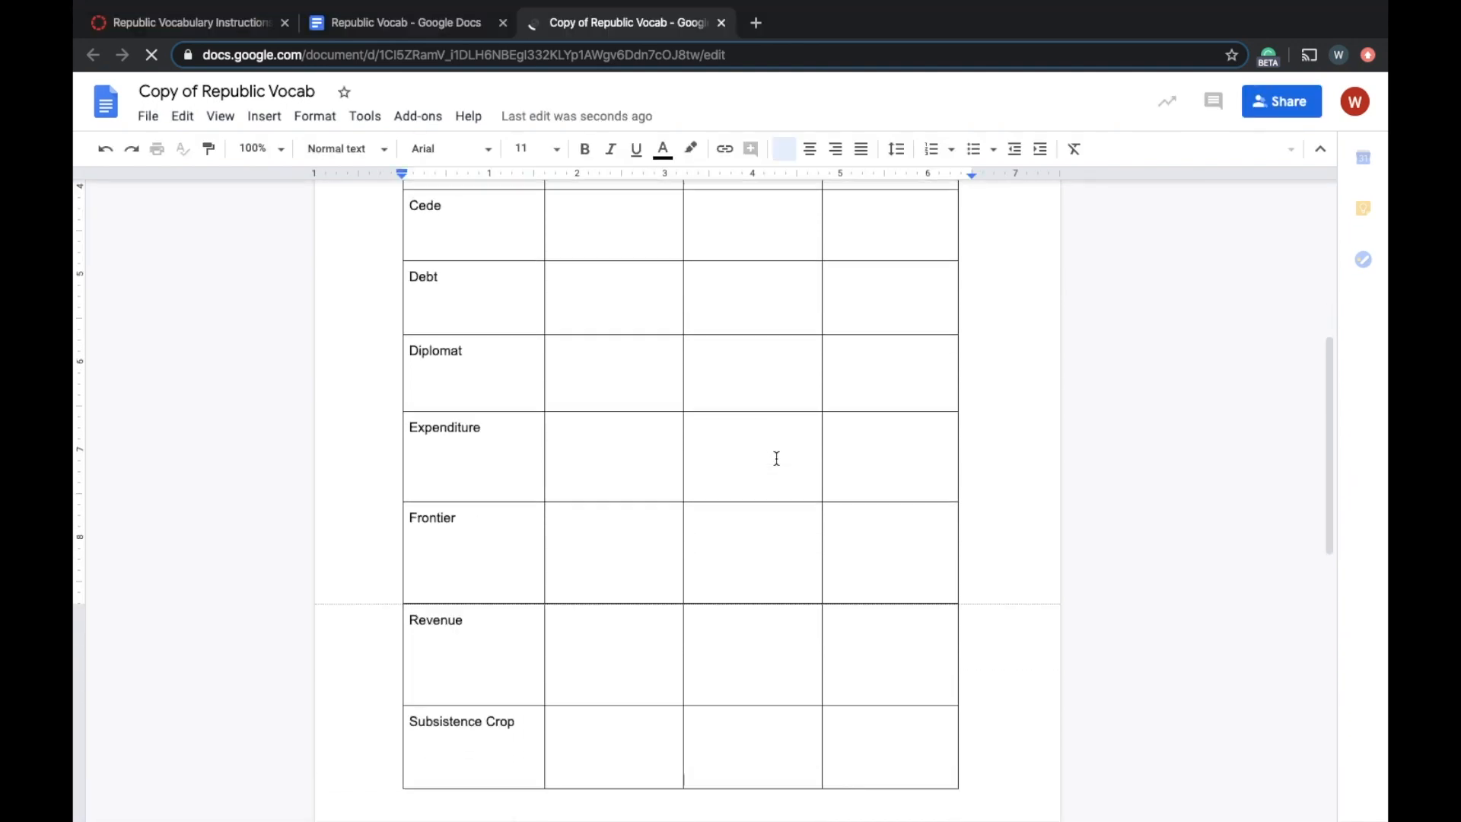
scroll("up", 3)
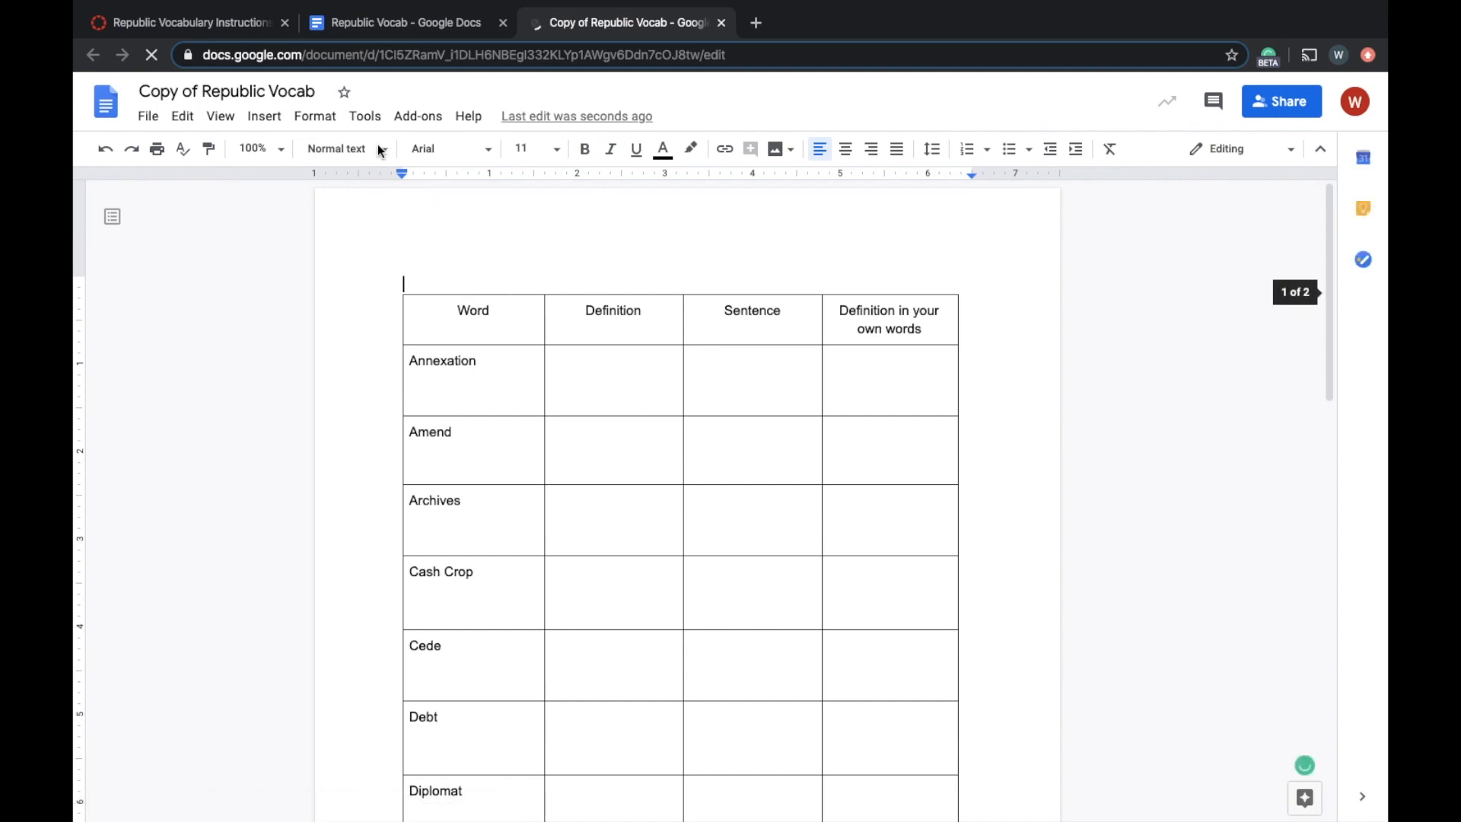
- Return to Canvas Modules and open the Republic of Texas Vocab Drop Box assignment
left_click(190, 23)
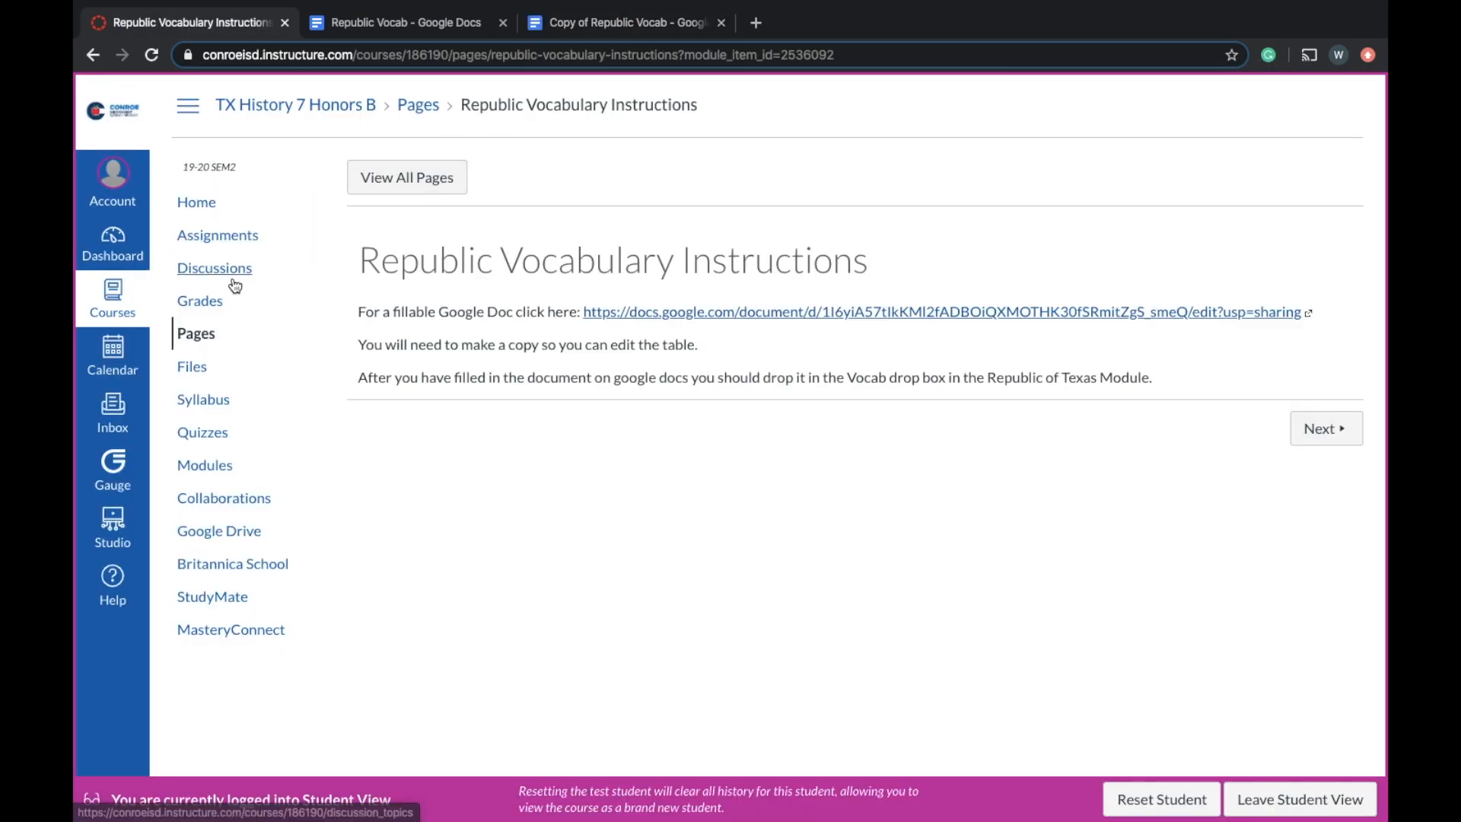
mouse_move(204, 464)
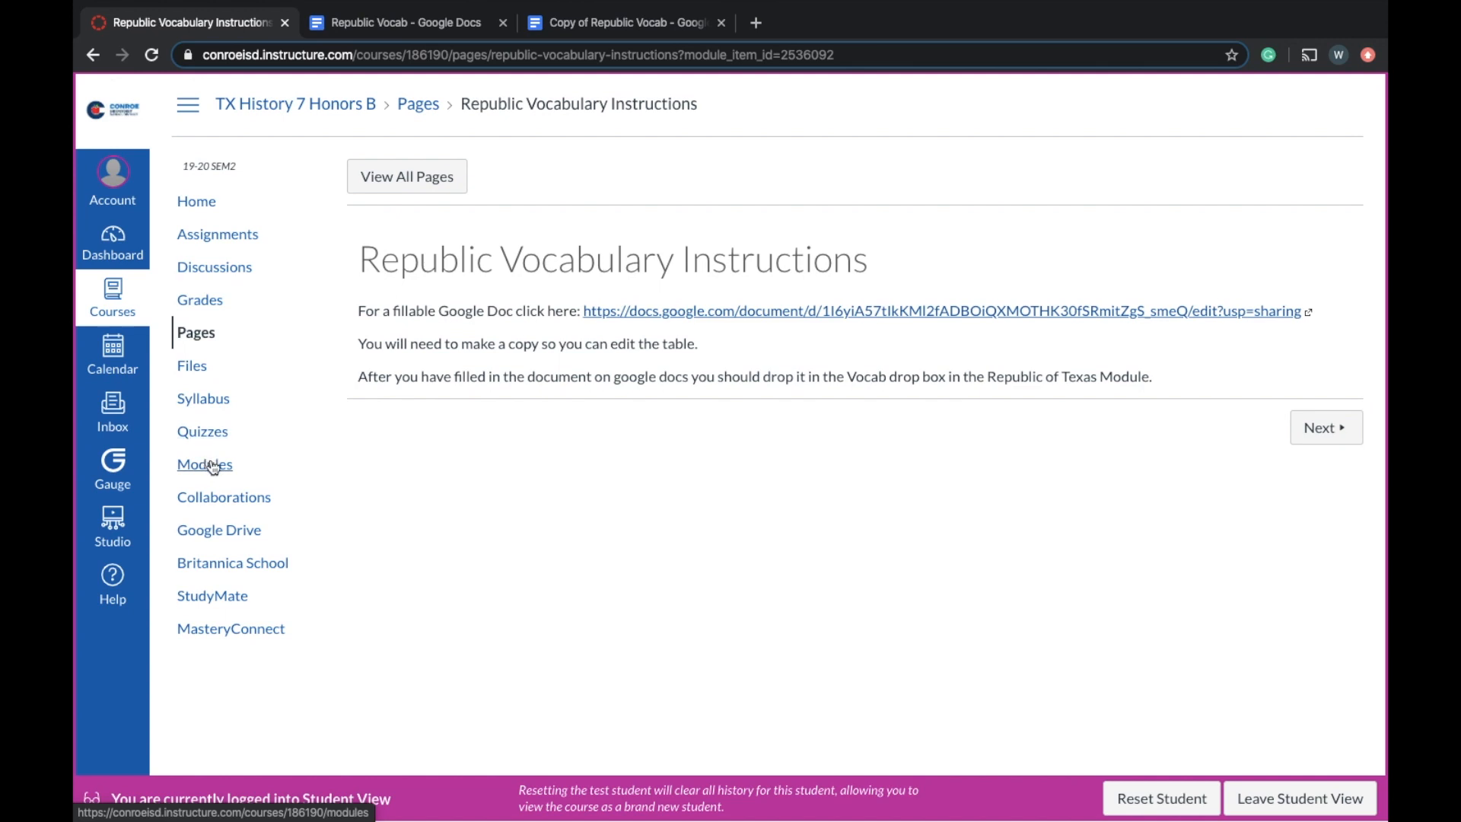
left_click(204, 465)
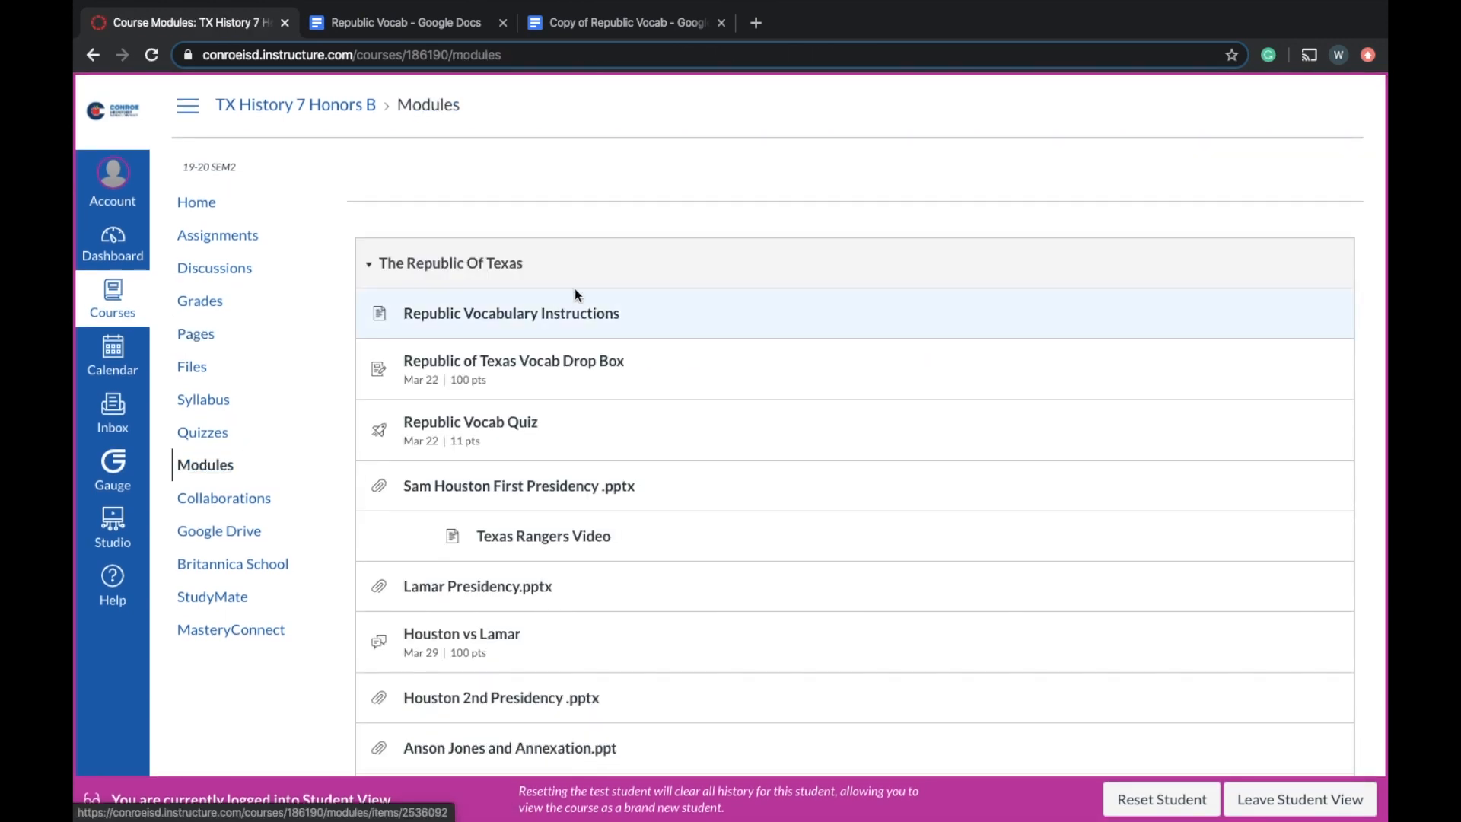
left_click(513, 362)
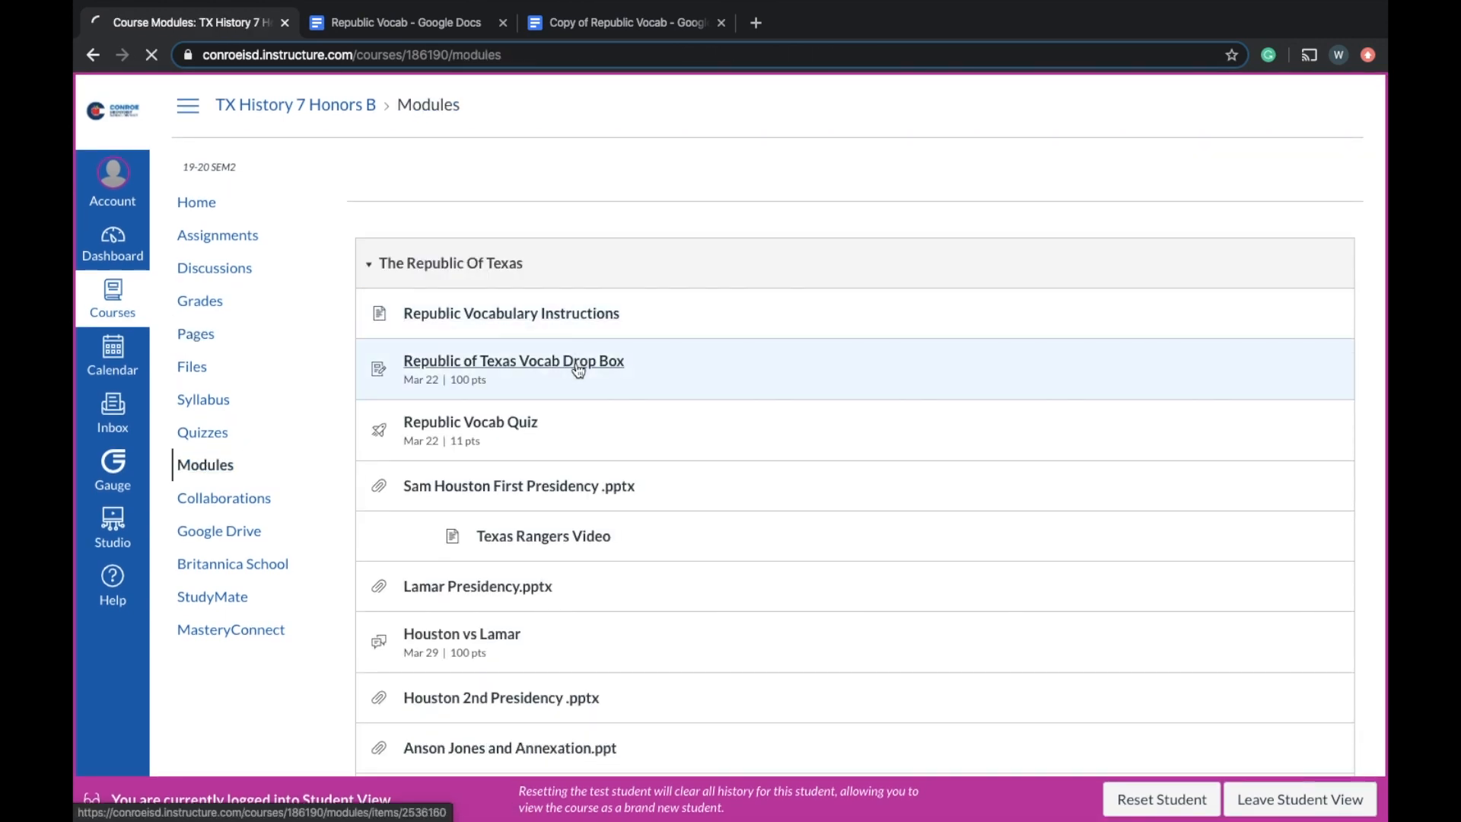
left_click(513, 363)
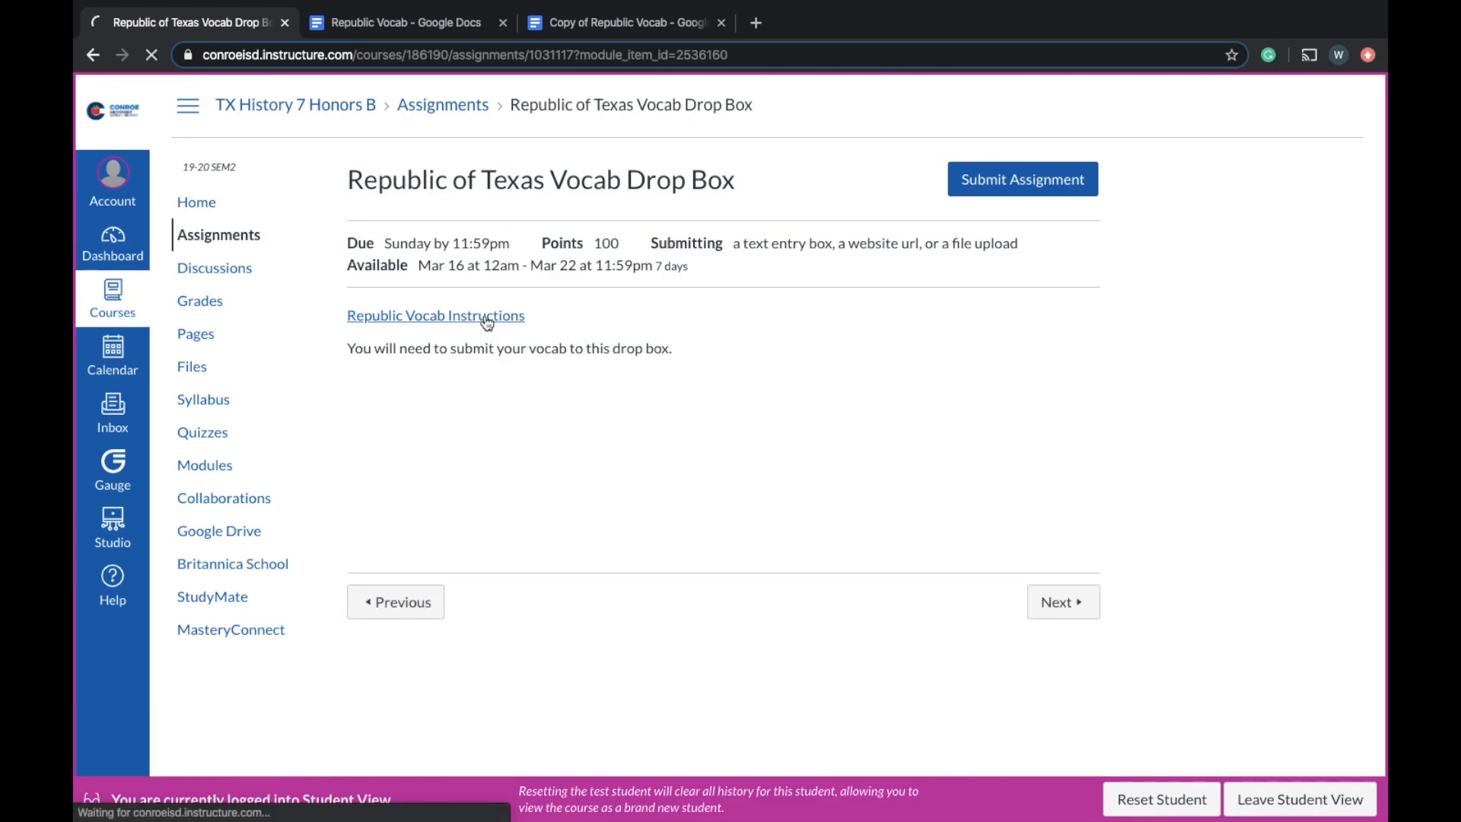
- Start a submission and preview the File Upload, Website URL and Dropbox options
left_click(435, 315)
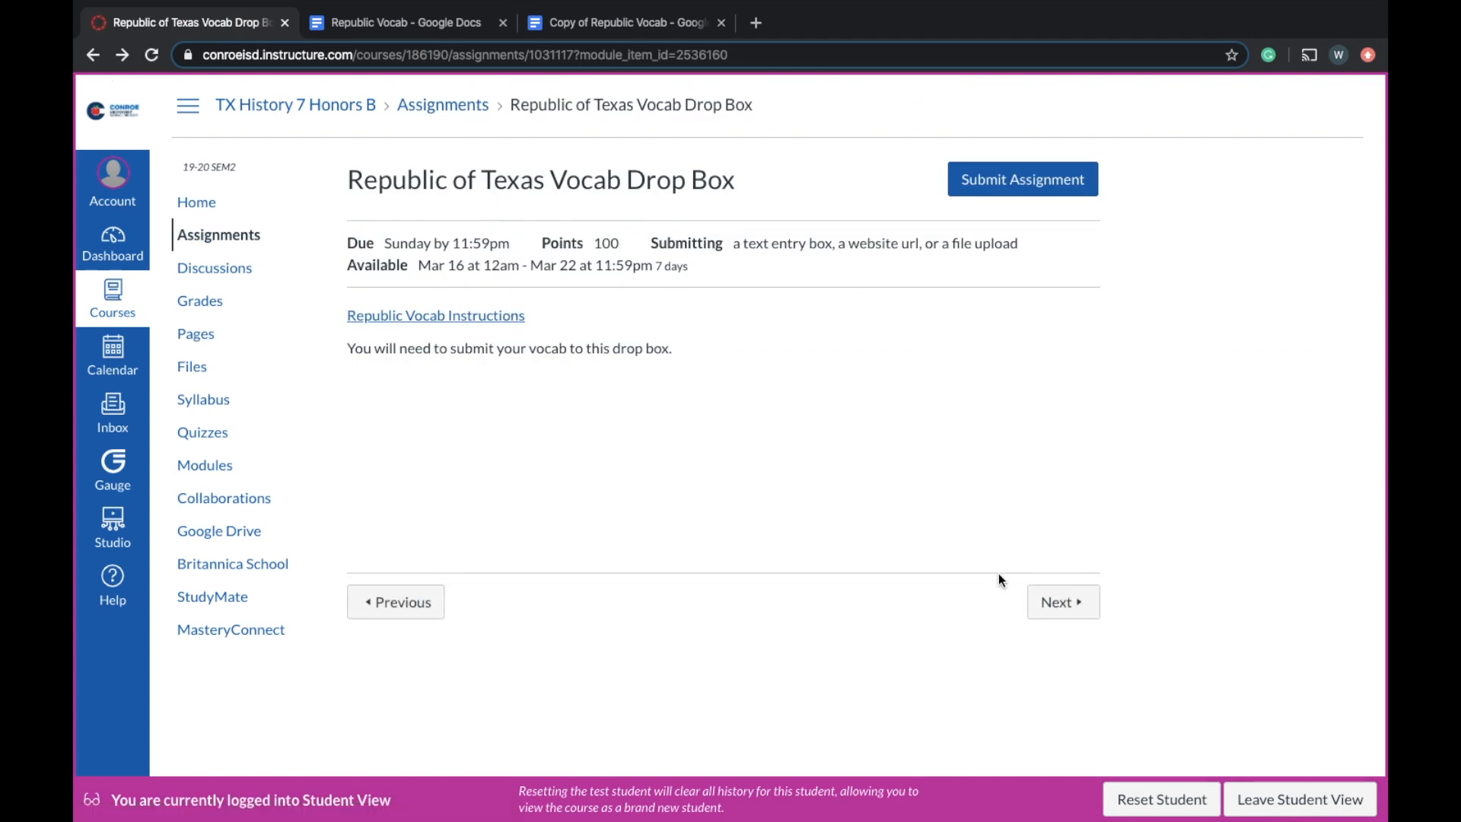
left_click(1022, 179)
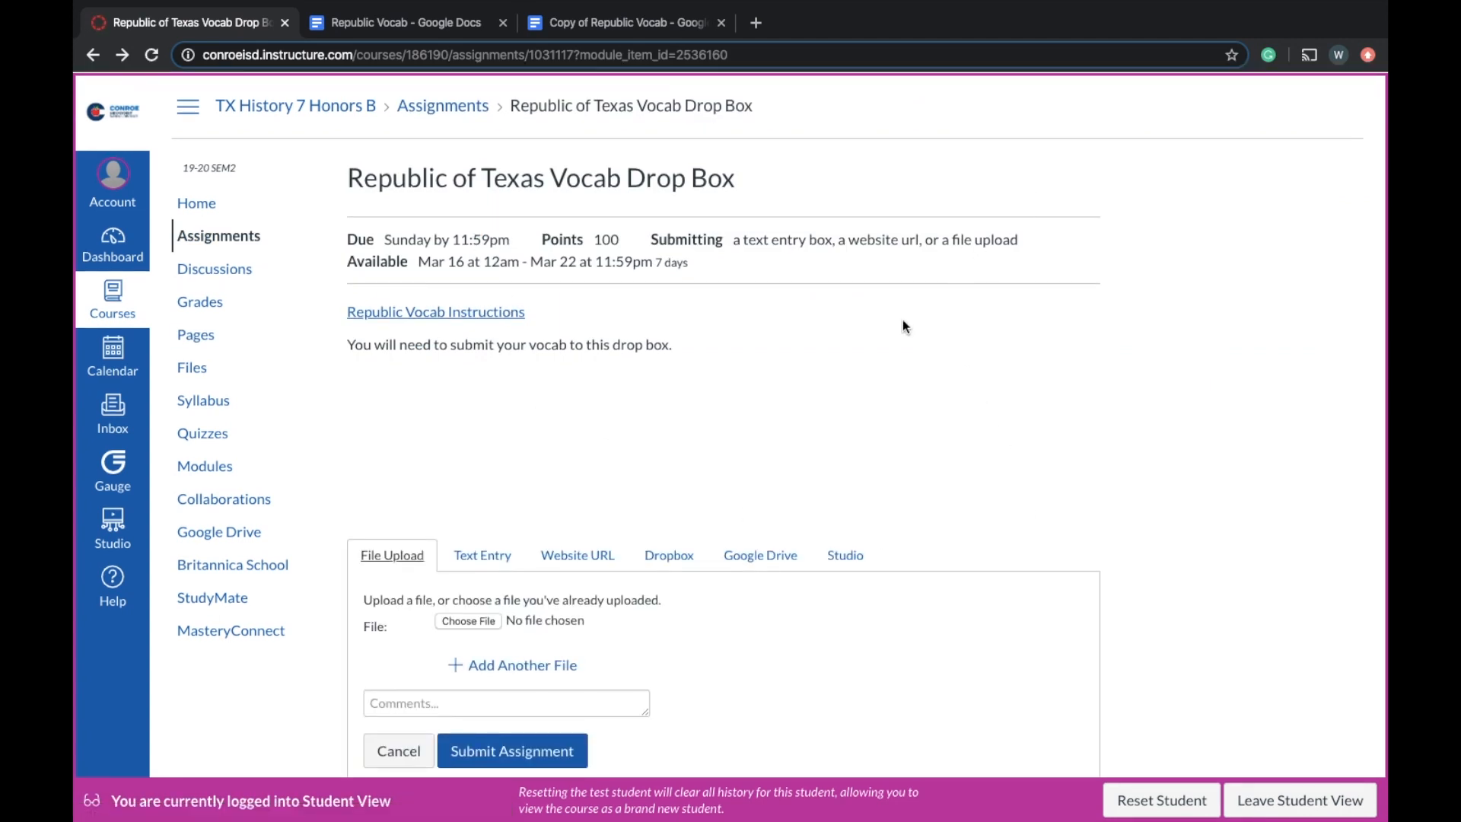
scroll("down", 3)
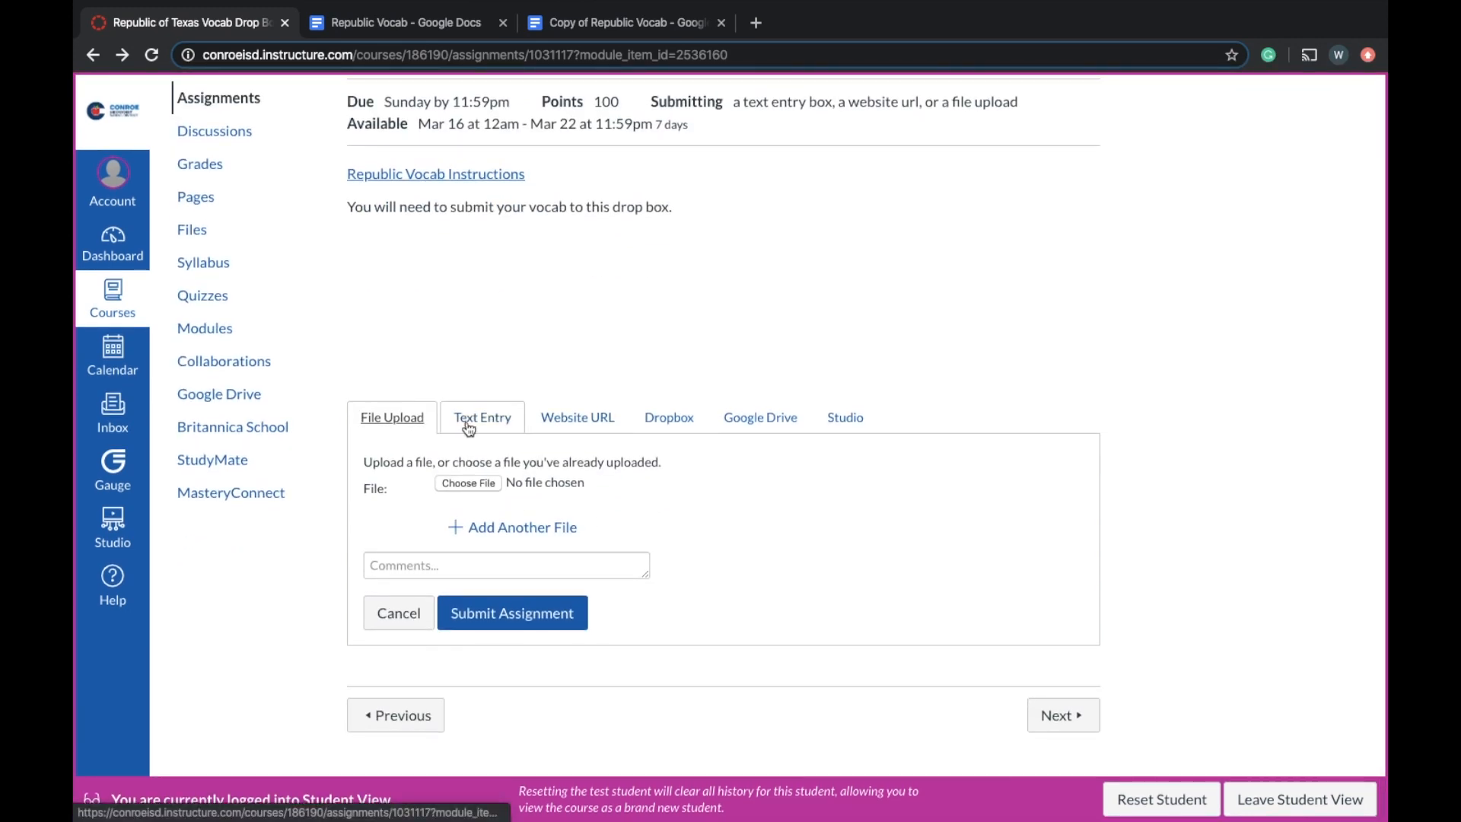
left_click(577, 417)
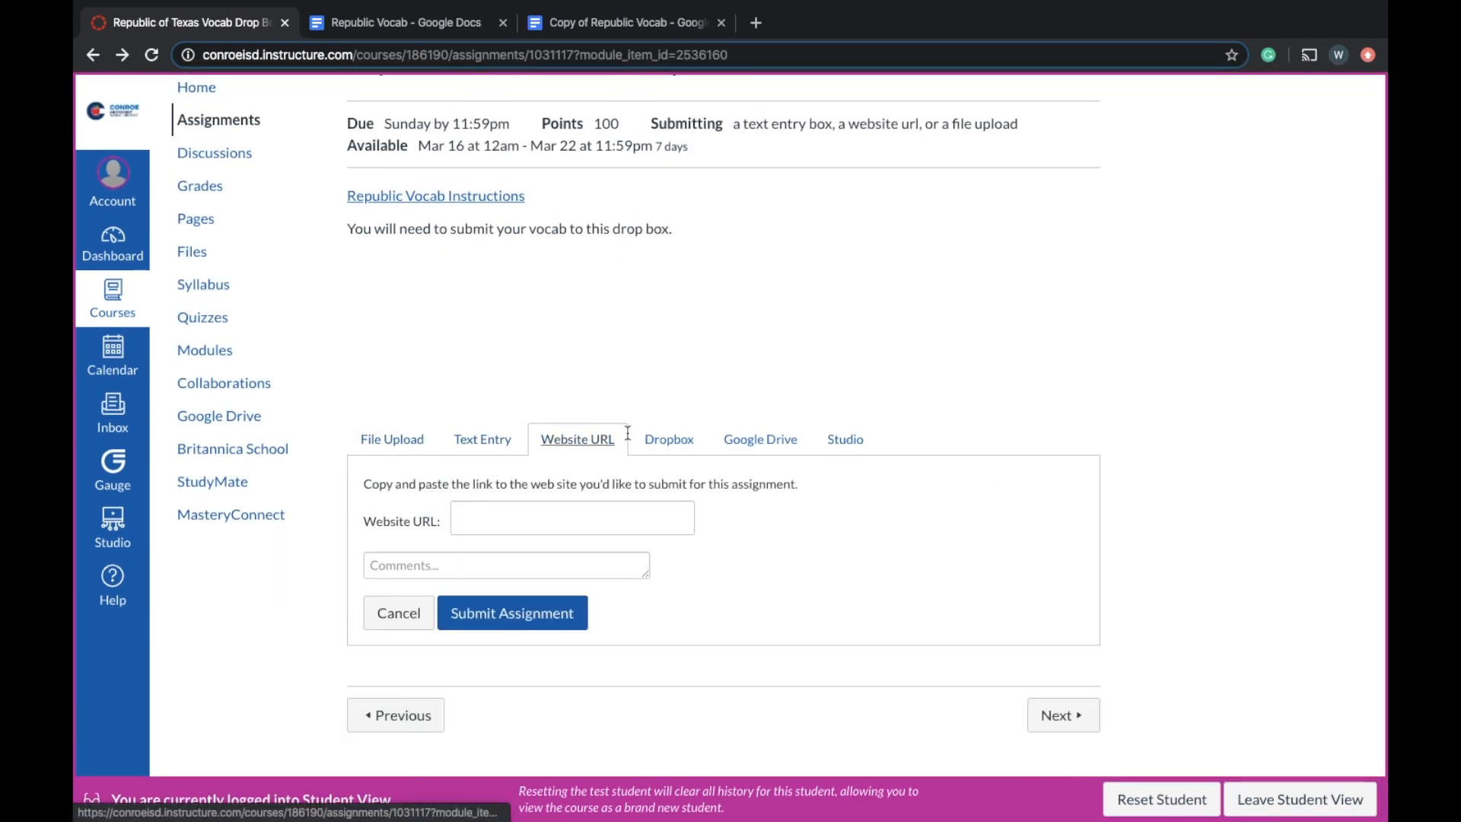
left_click(668, 438)
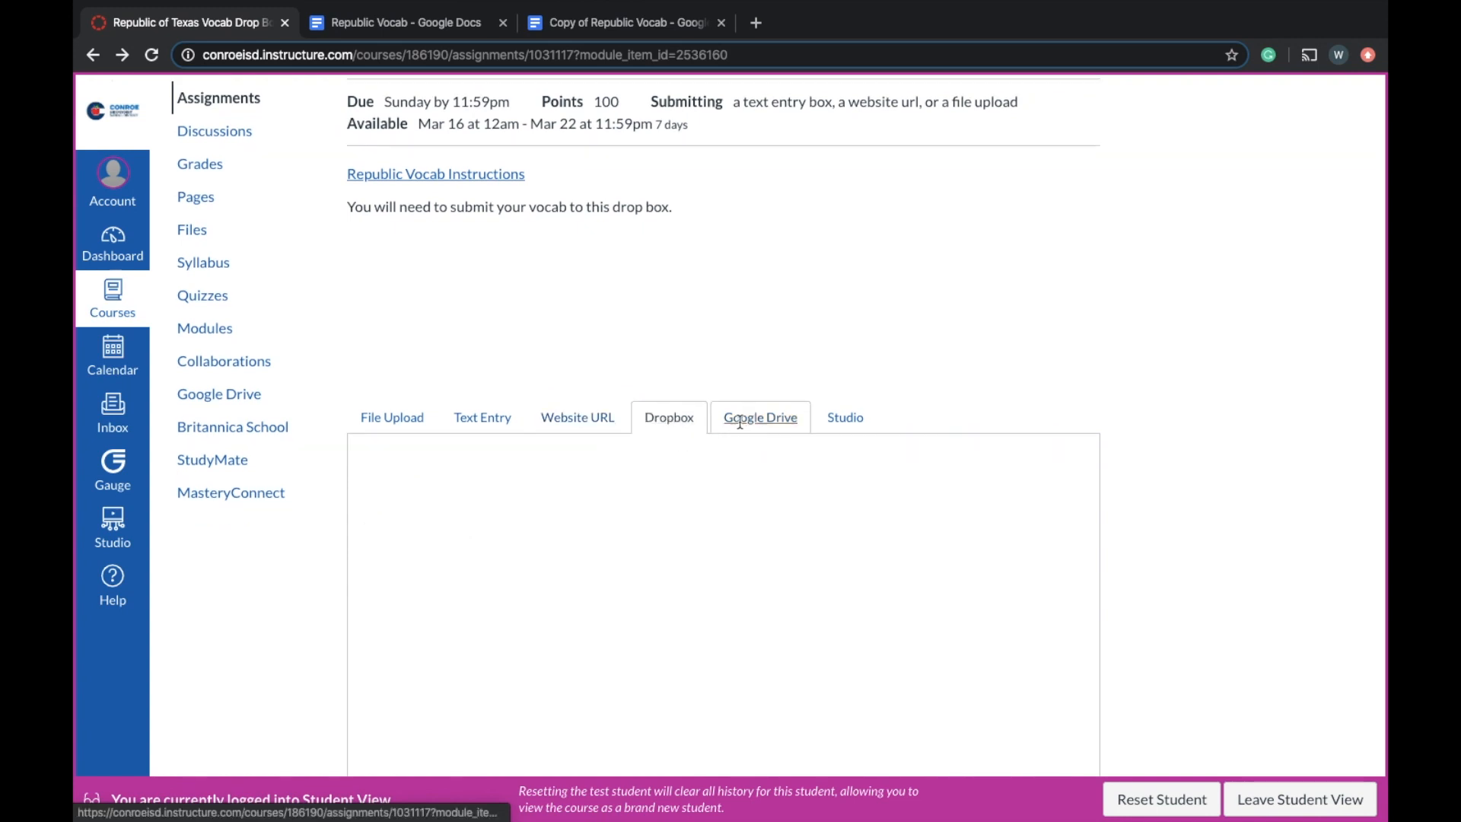
left_click(761, 417)
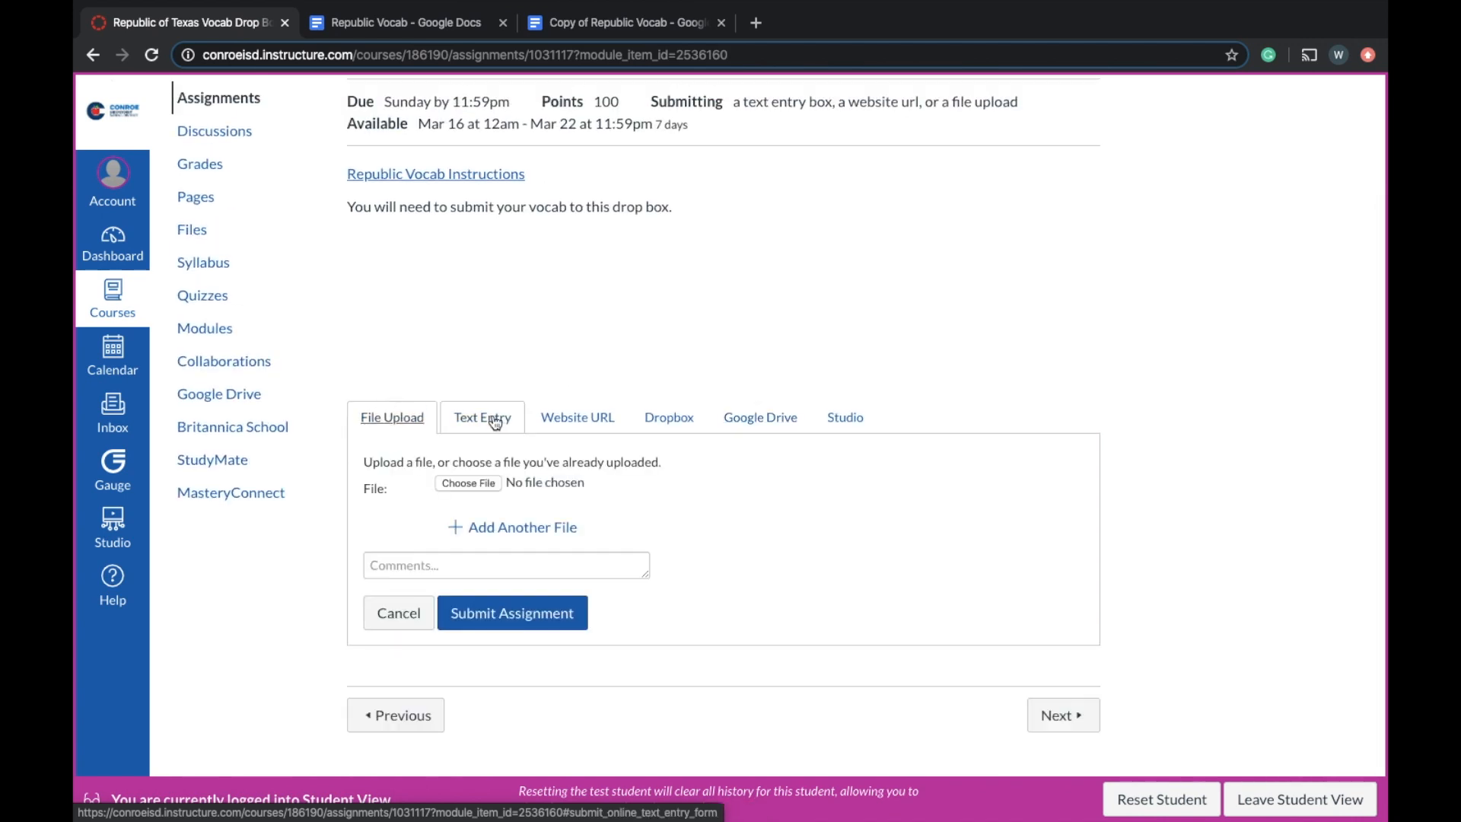
- Switch to the Text Entry editor, then head for Modules, triggering a leave-site warning
left_click(483, 417)
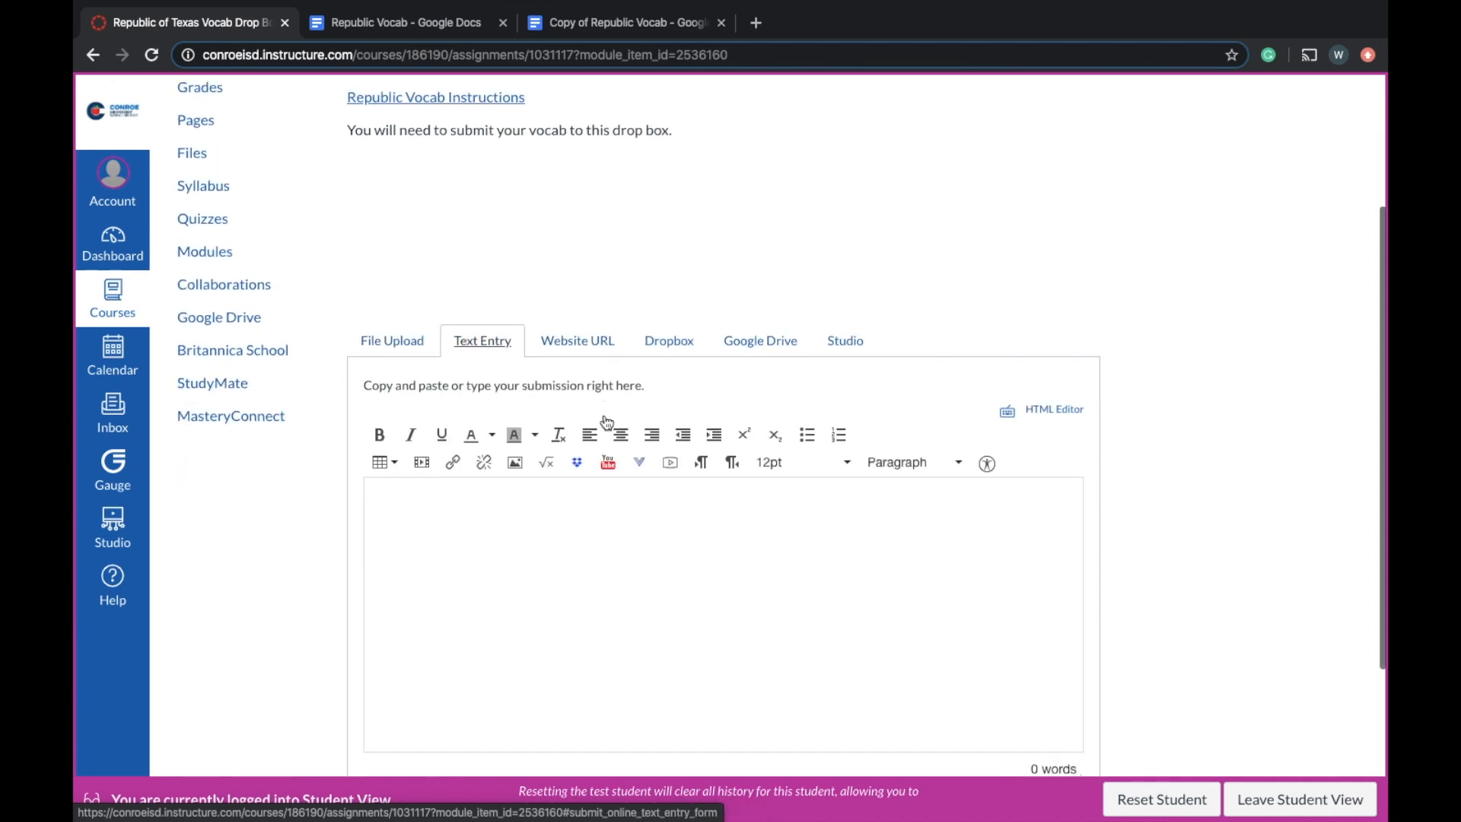
scroll("down", 3)
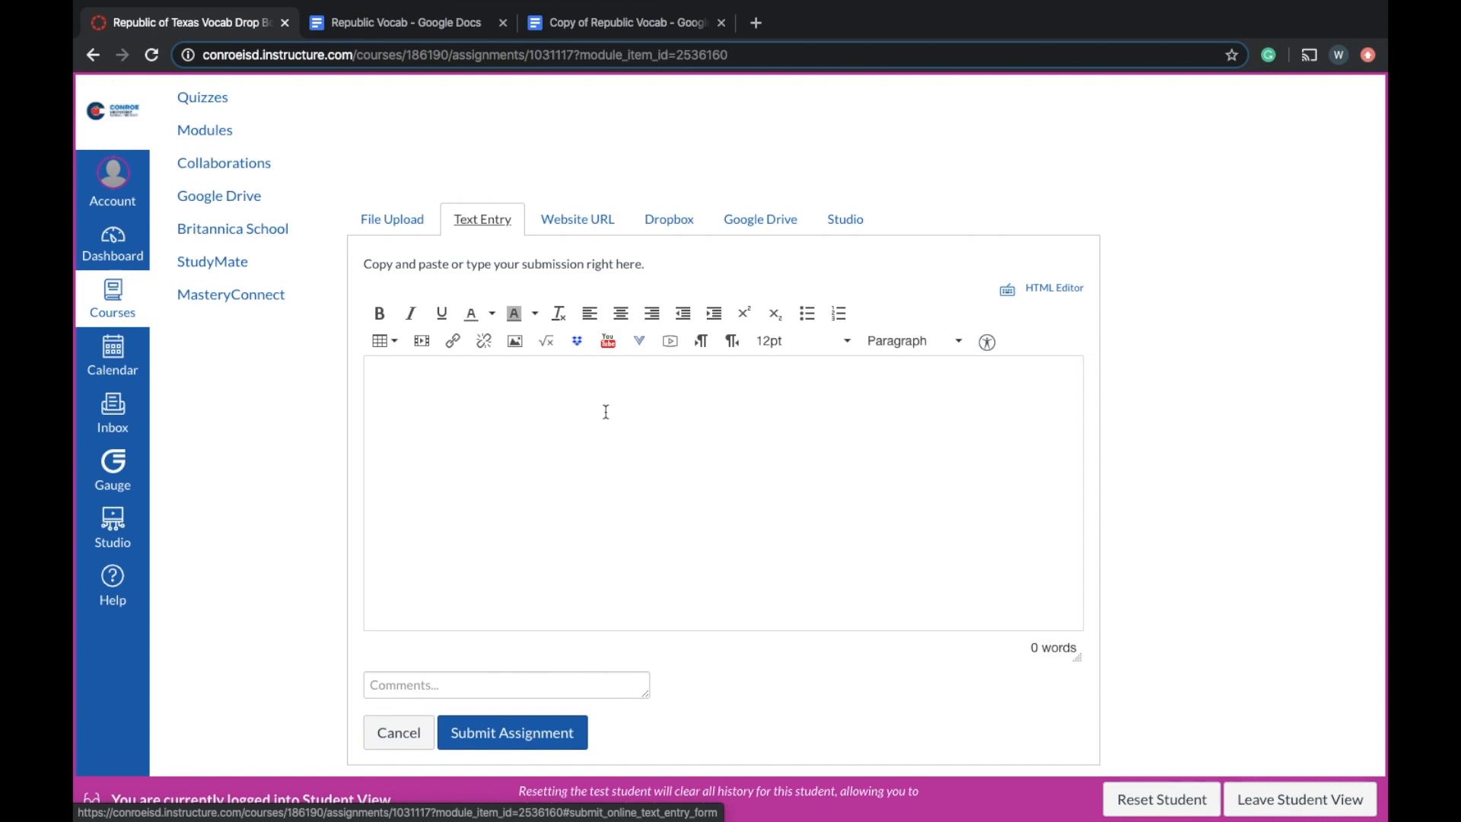
left_click(205, 129)
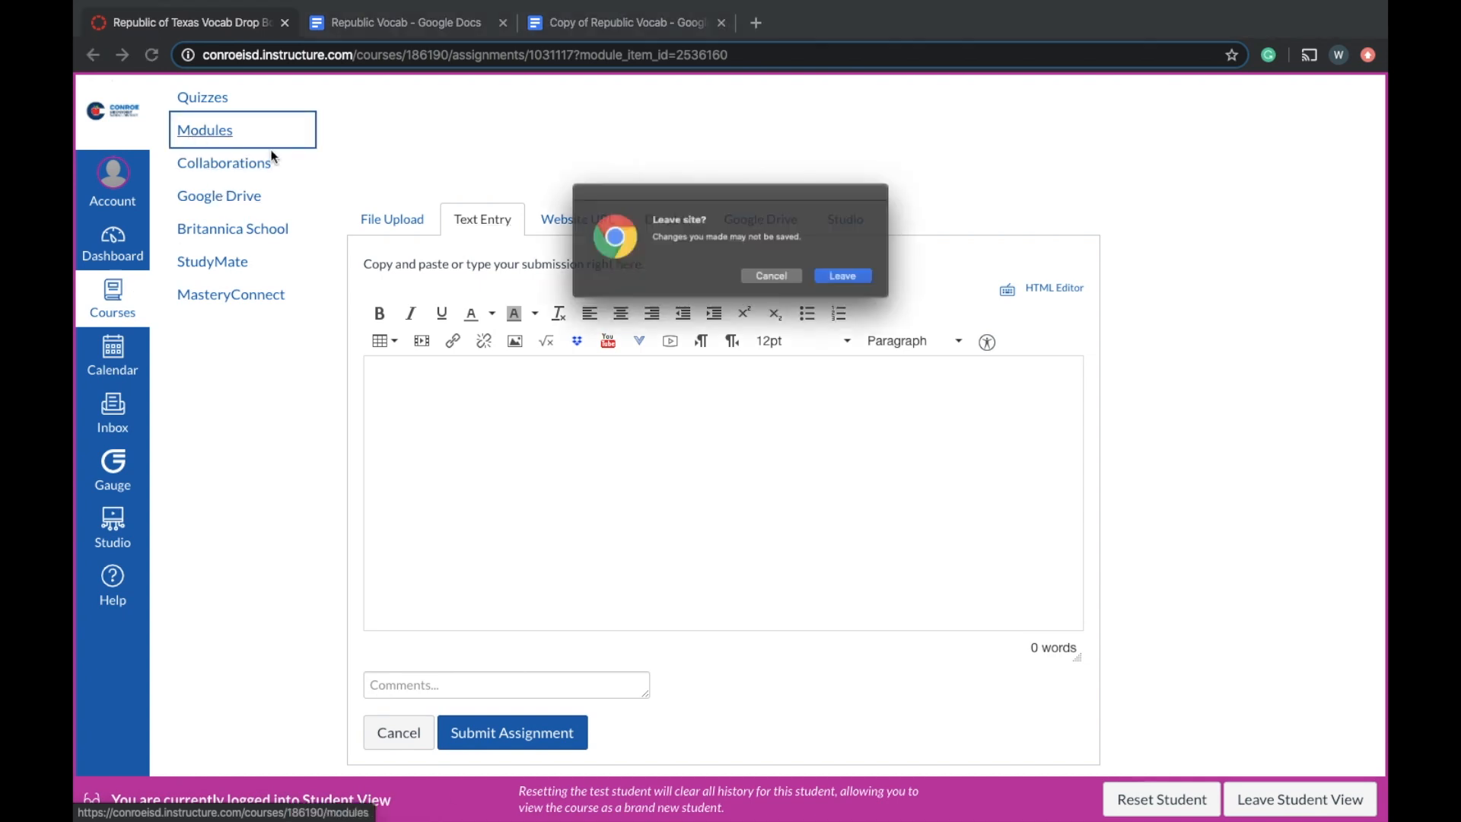
- Leave the unsaved submission, scroll the module list and open the Houston vs Lamar discussion
left_click(841, 275)
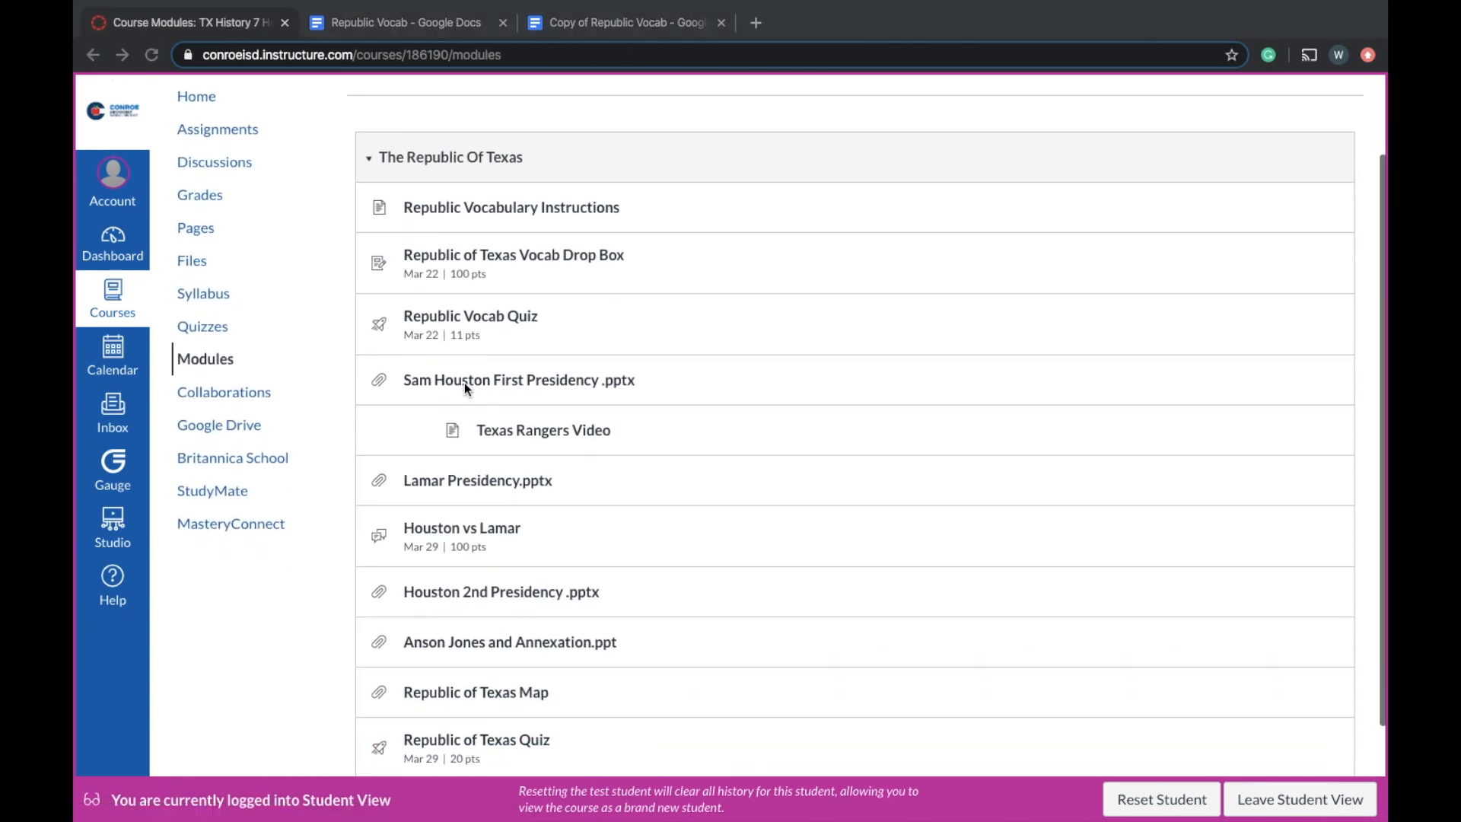
mouse_move(548, 326)
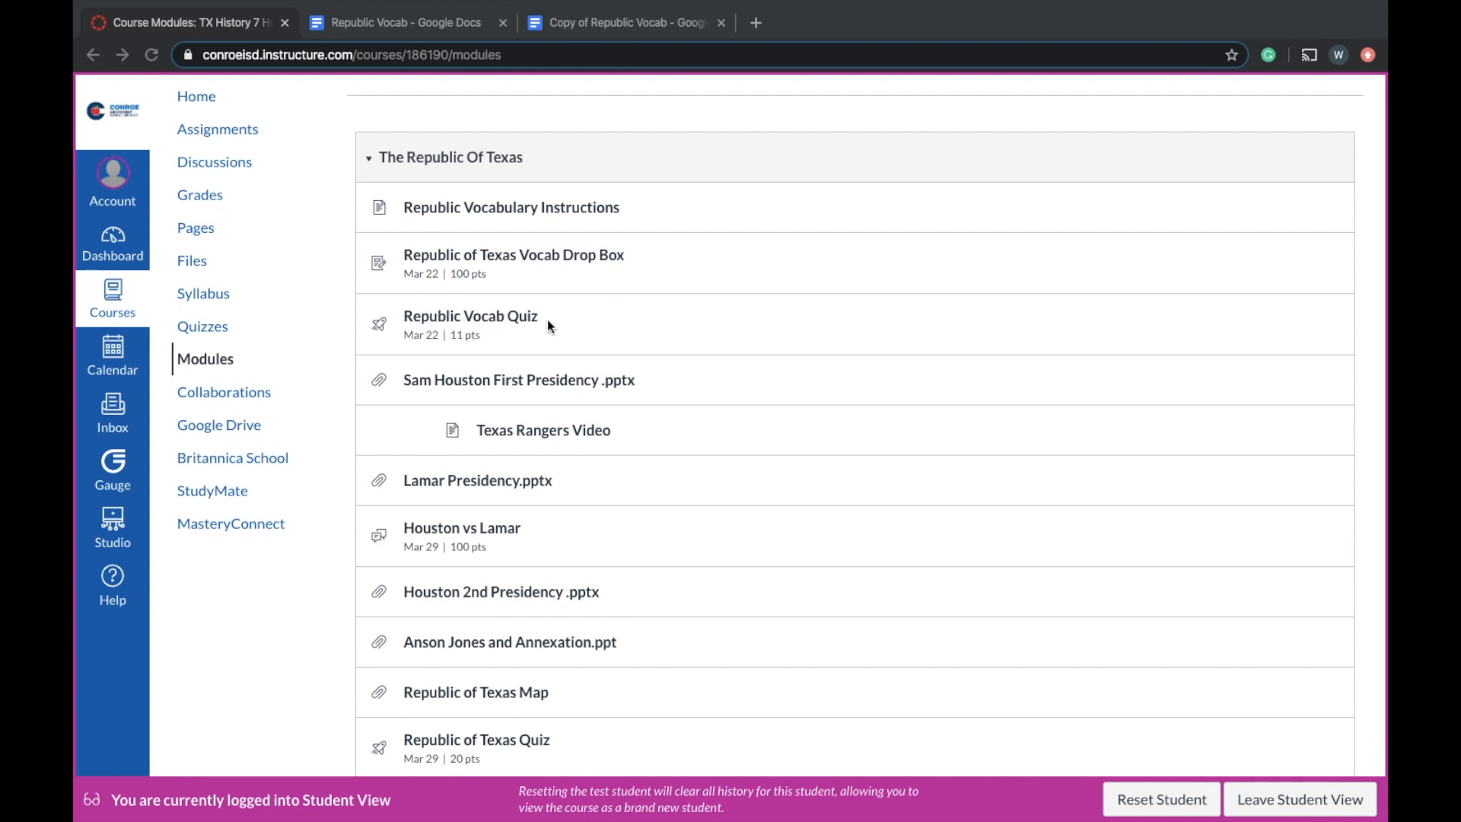
scroll("down", 3)
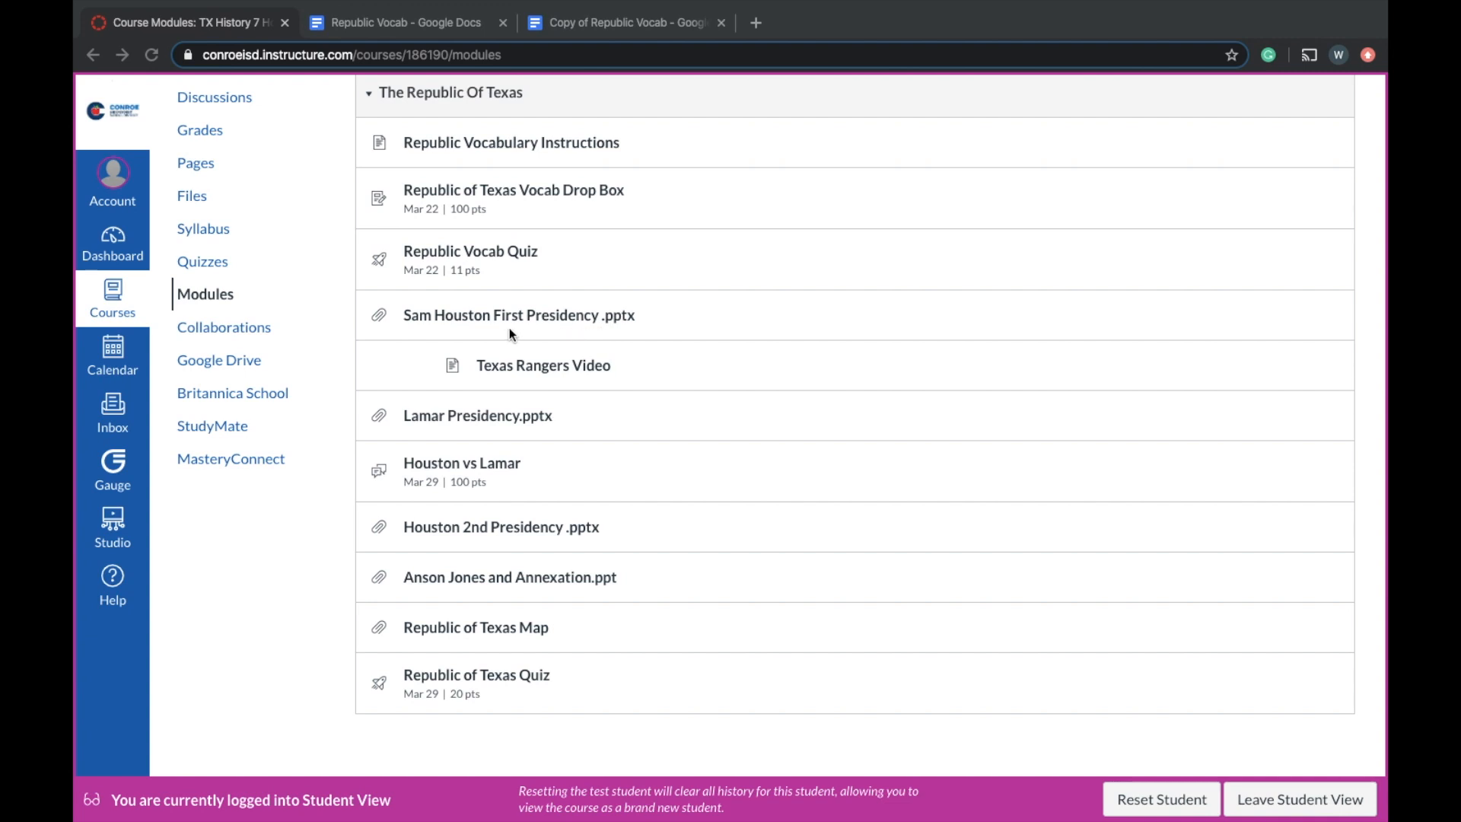
mouse_move(690, 352)
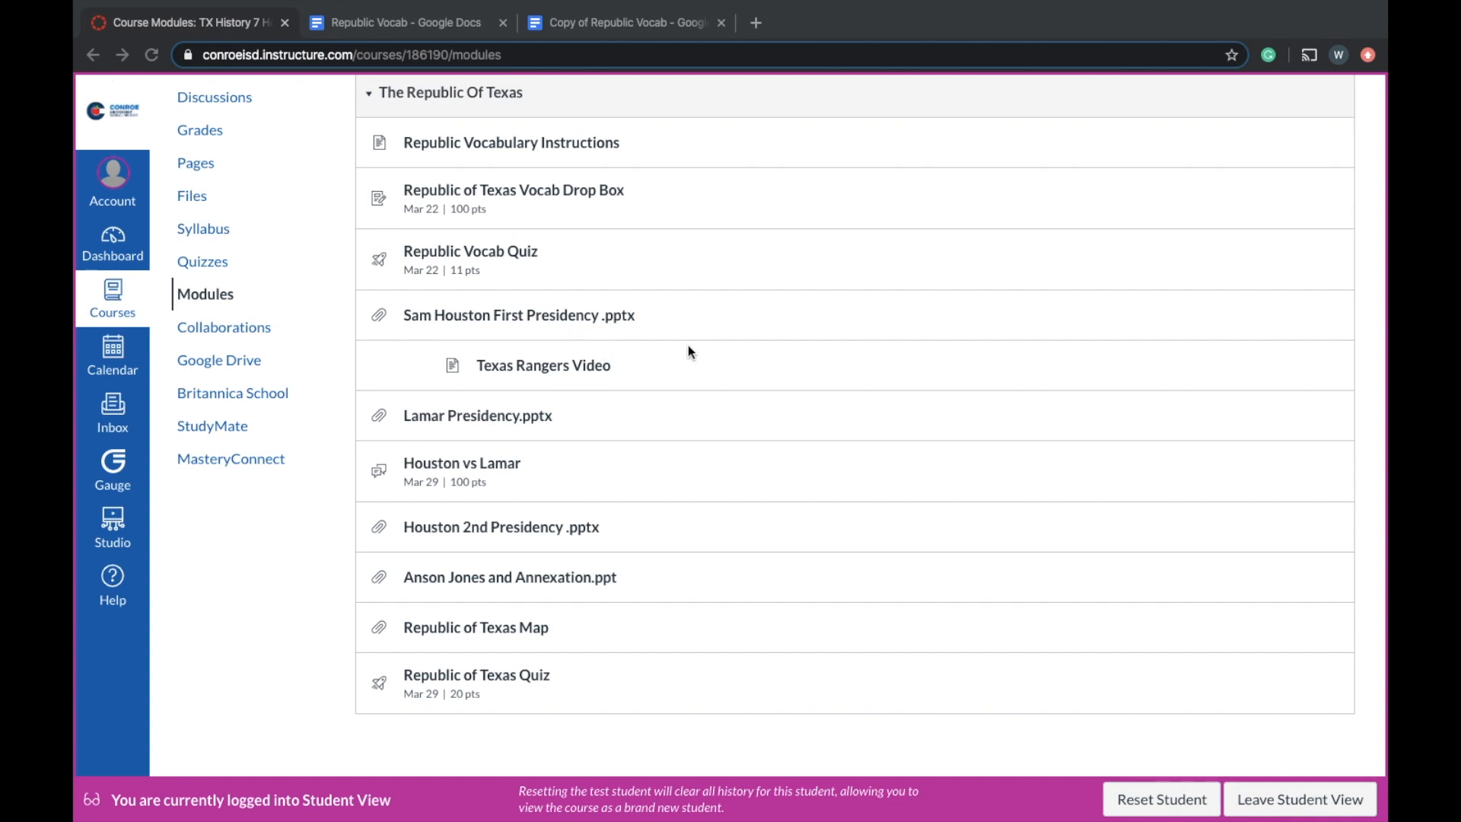
scroll("down", 3)
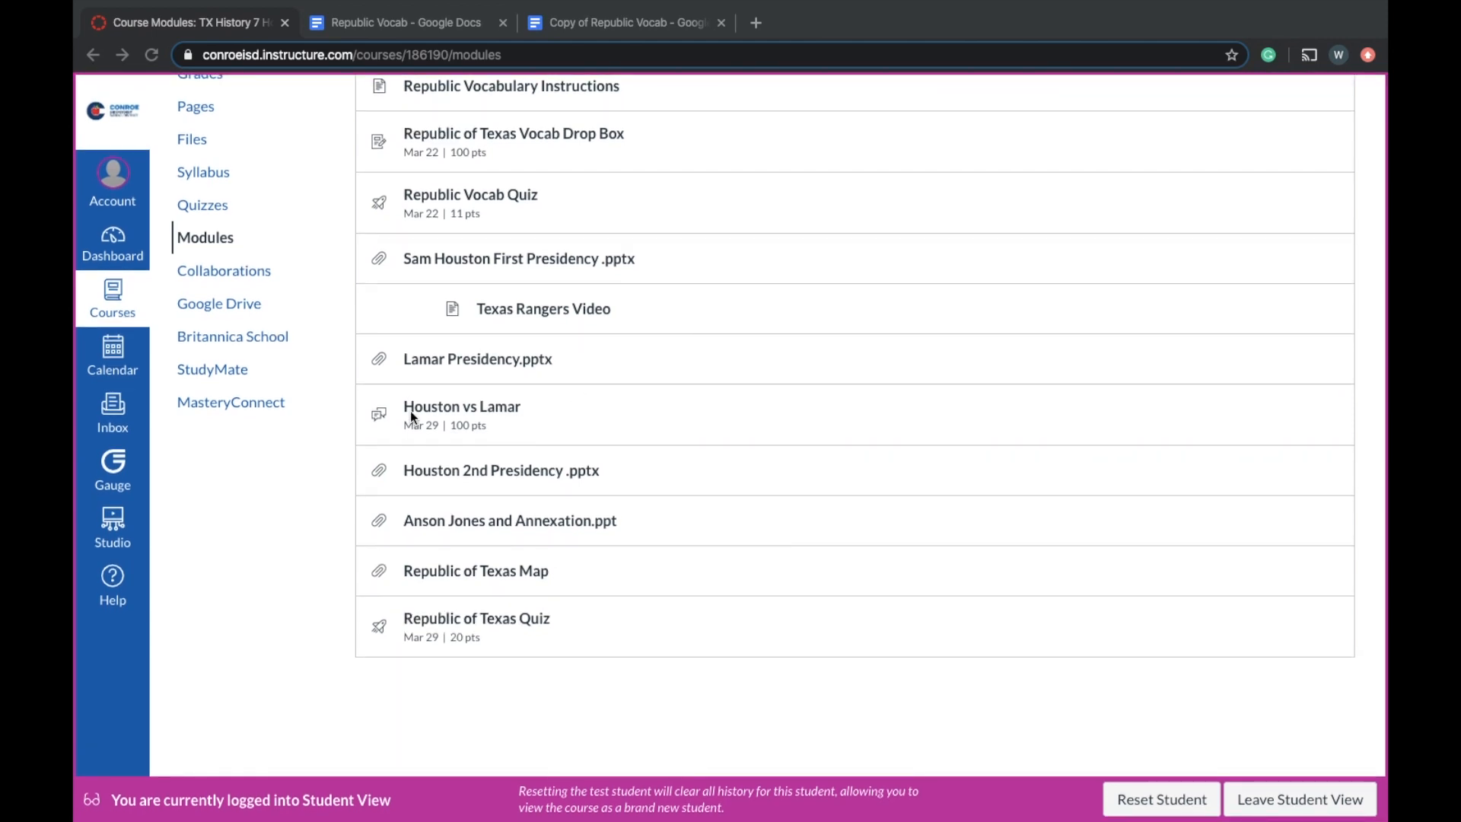
left_click(461, 407)
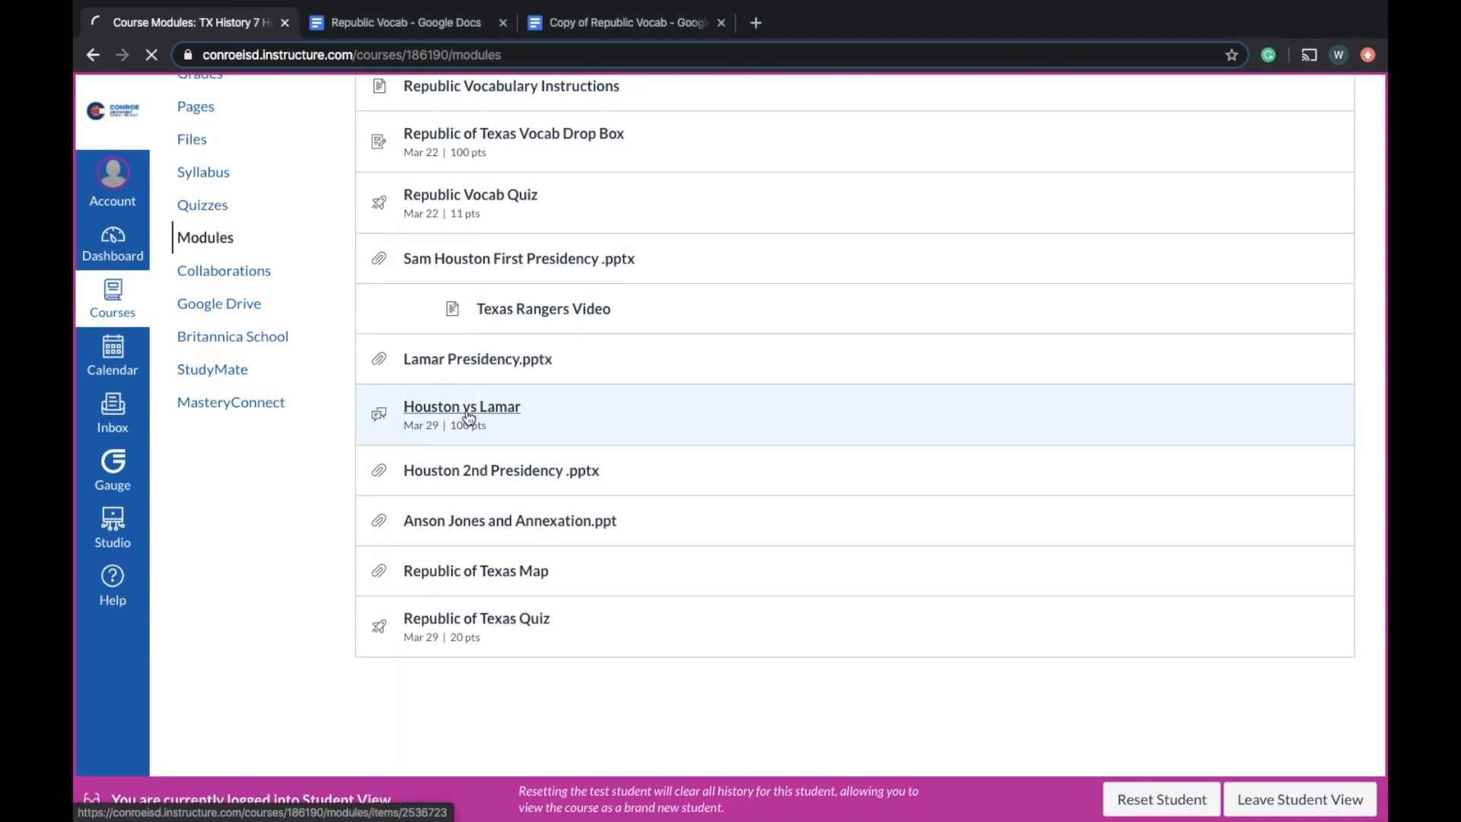
- Read through the Houston vs Lamar prompt and open a reply box
left_click(461, 407)
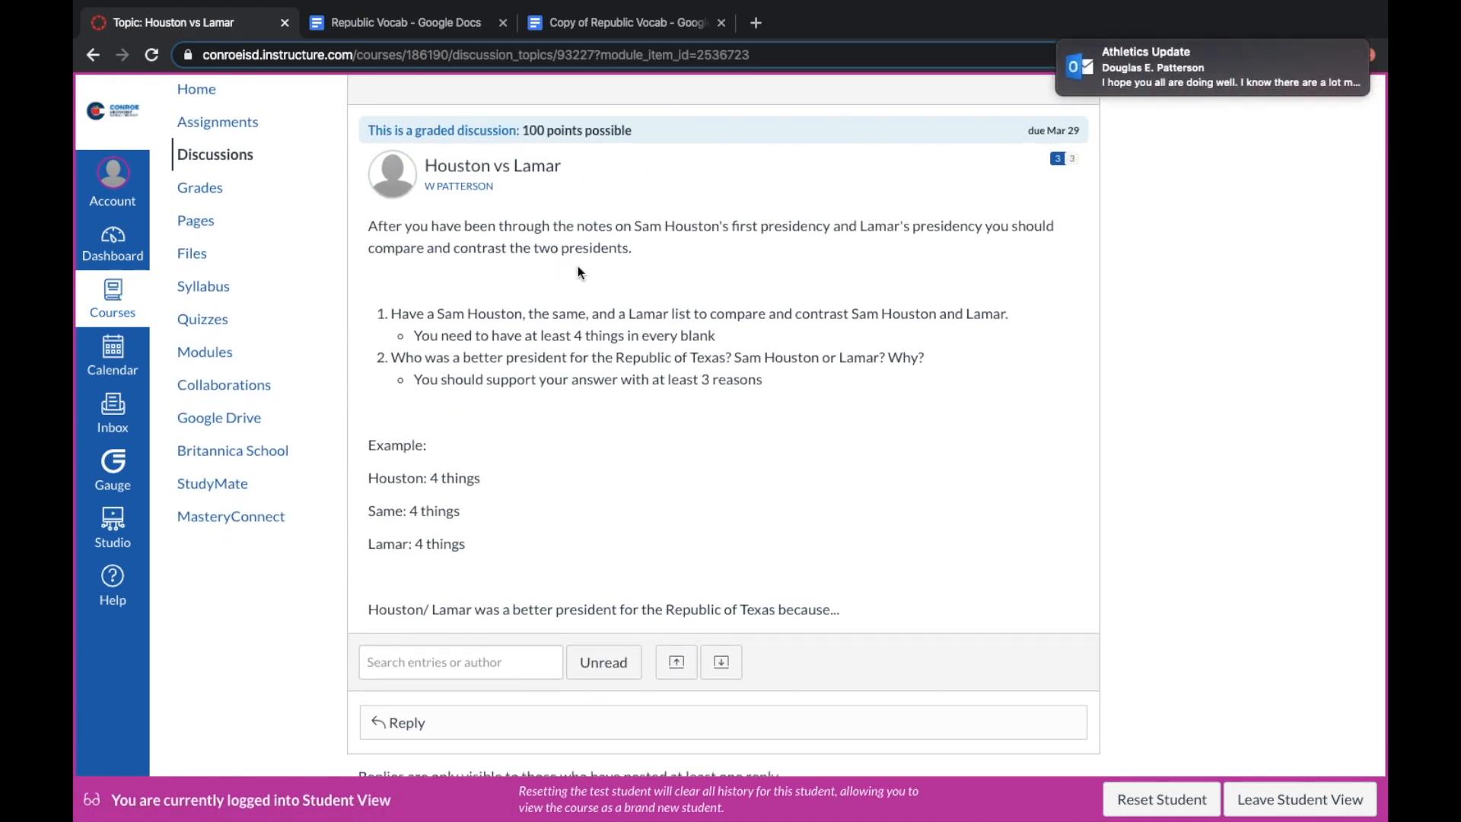
mouse_move(392, 306)
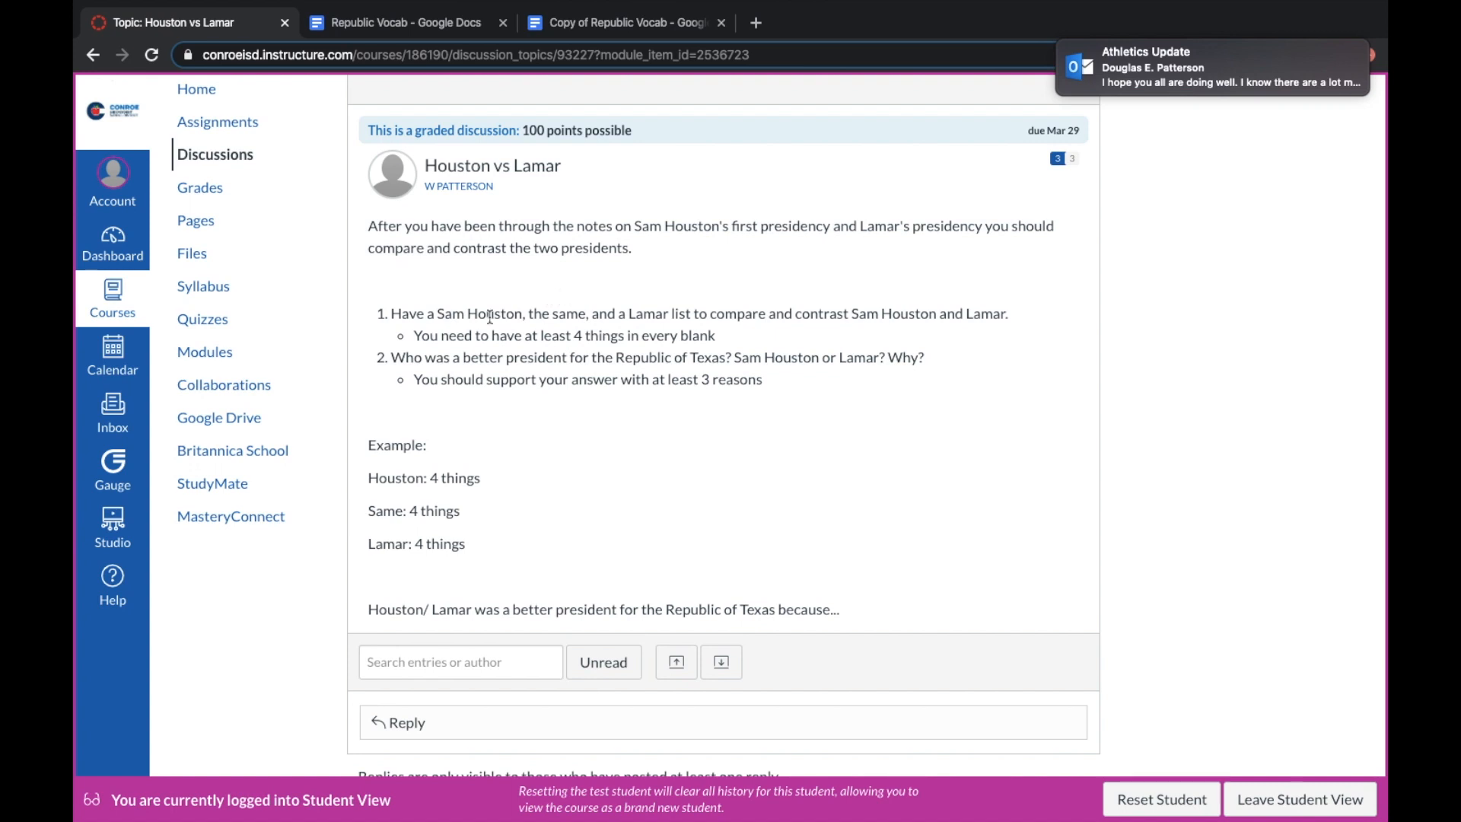
scroll("down", 3)
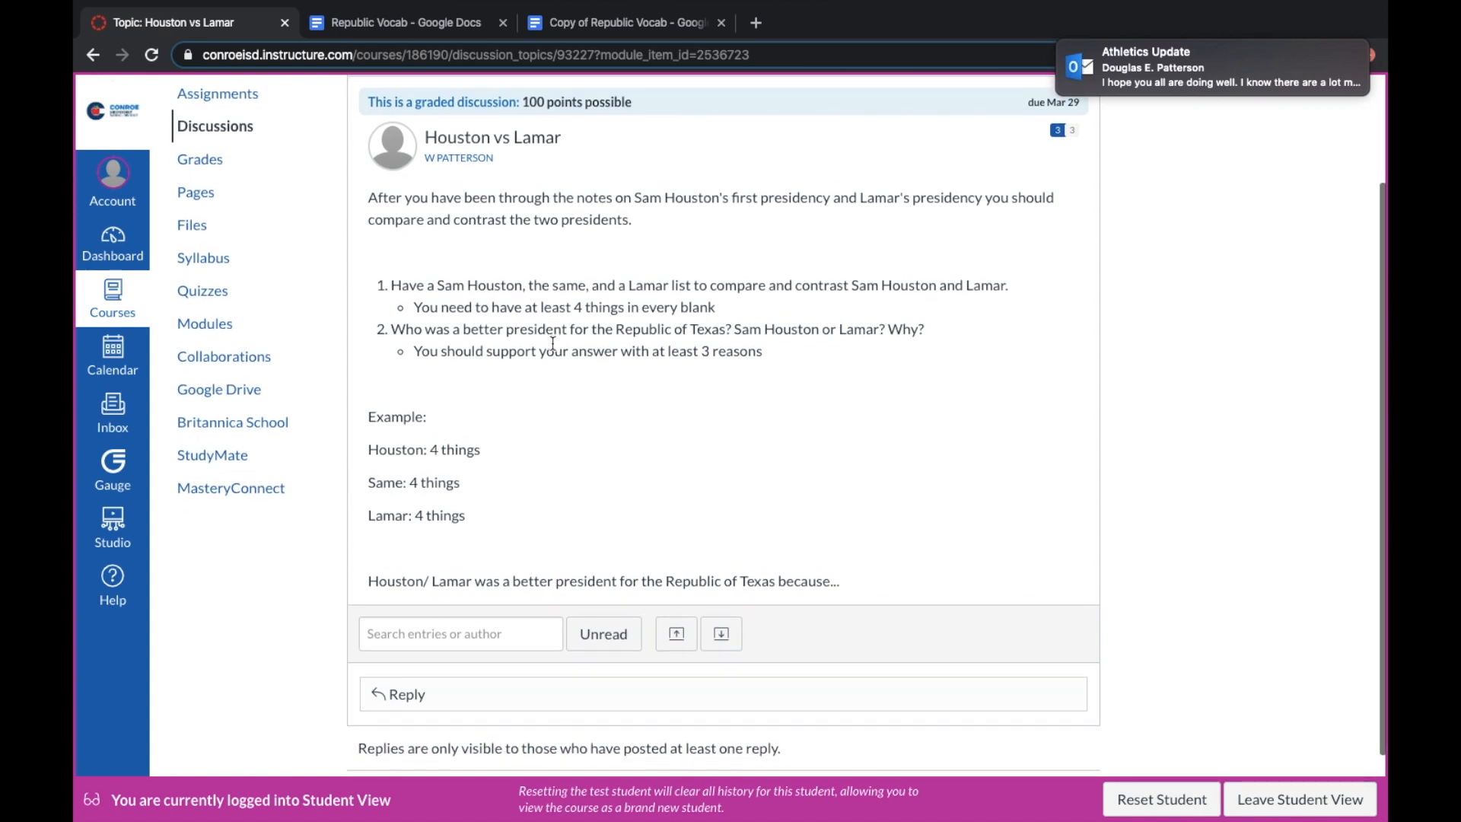
scroll("down", 3)
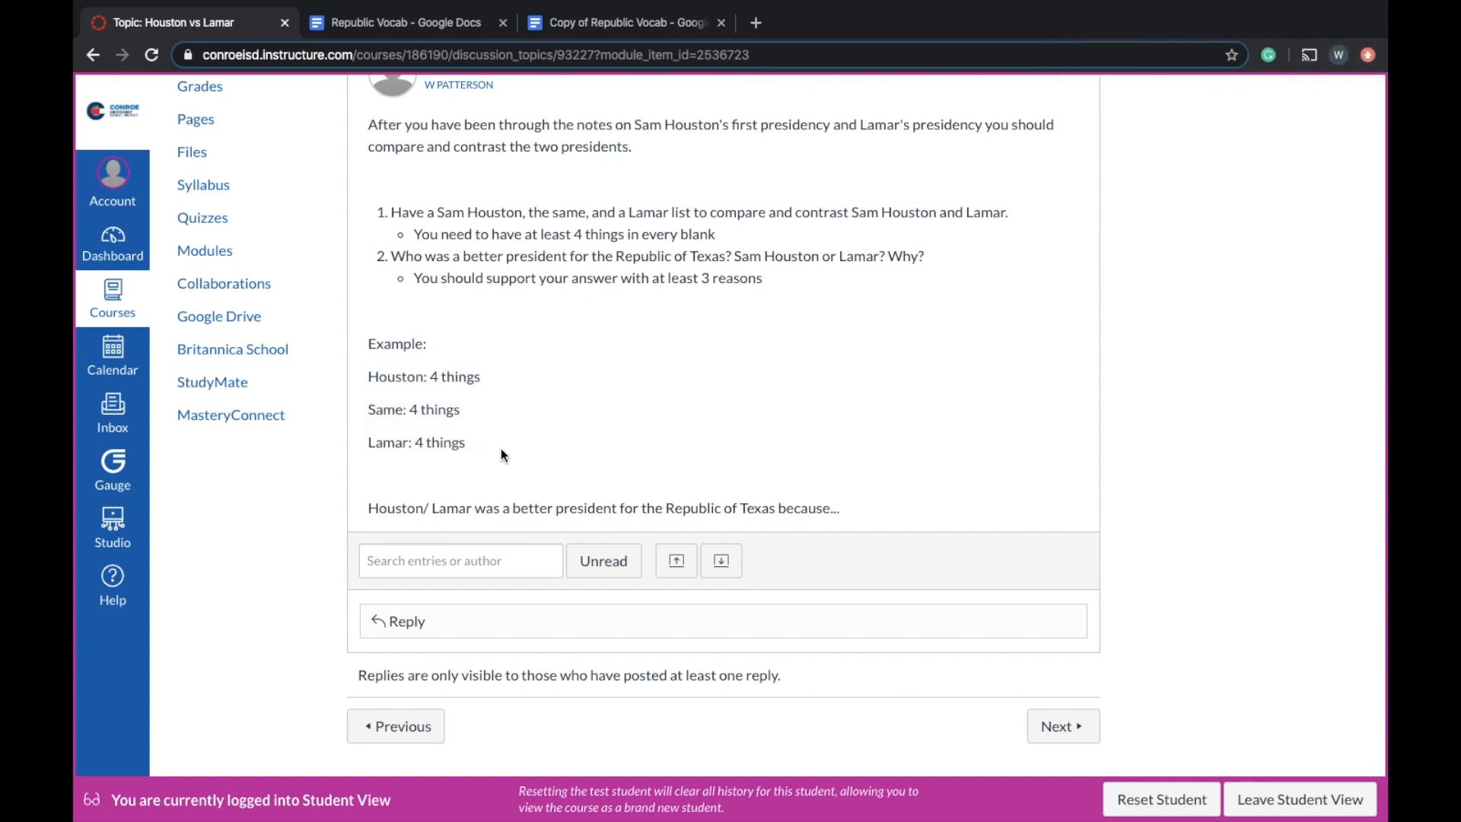
left_click(407, 621)
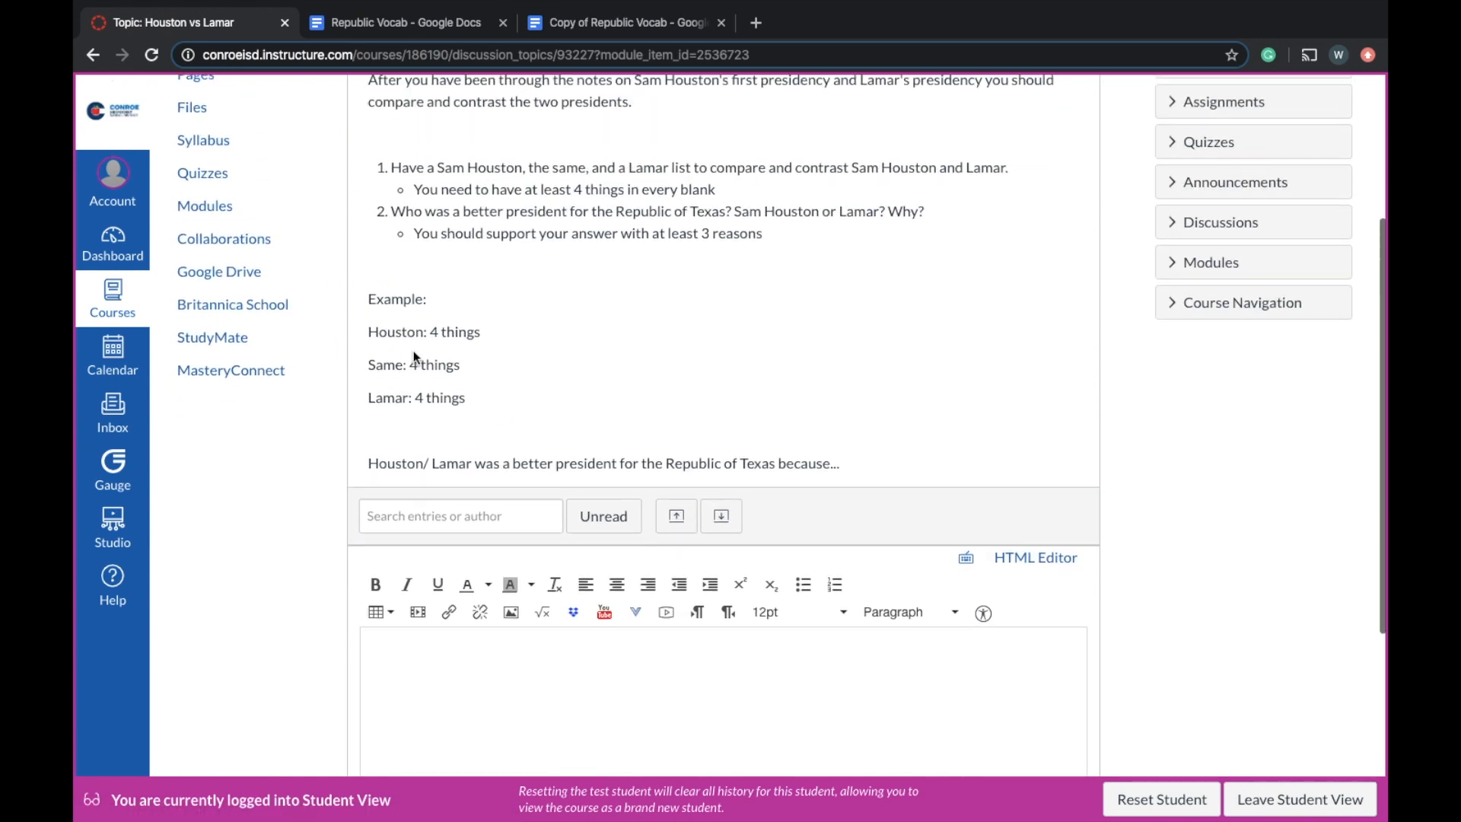
- Highlight the Houston/Same/Lamar example lines and the better-president question
left_click_drag(384, 332, 466, 397)
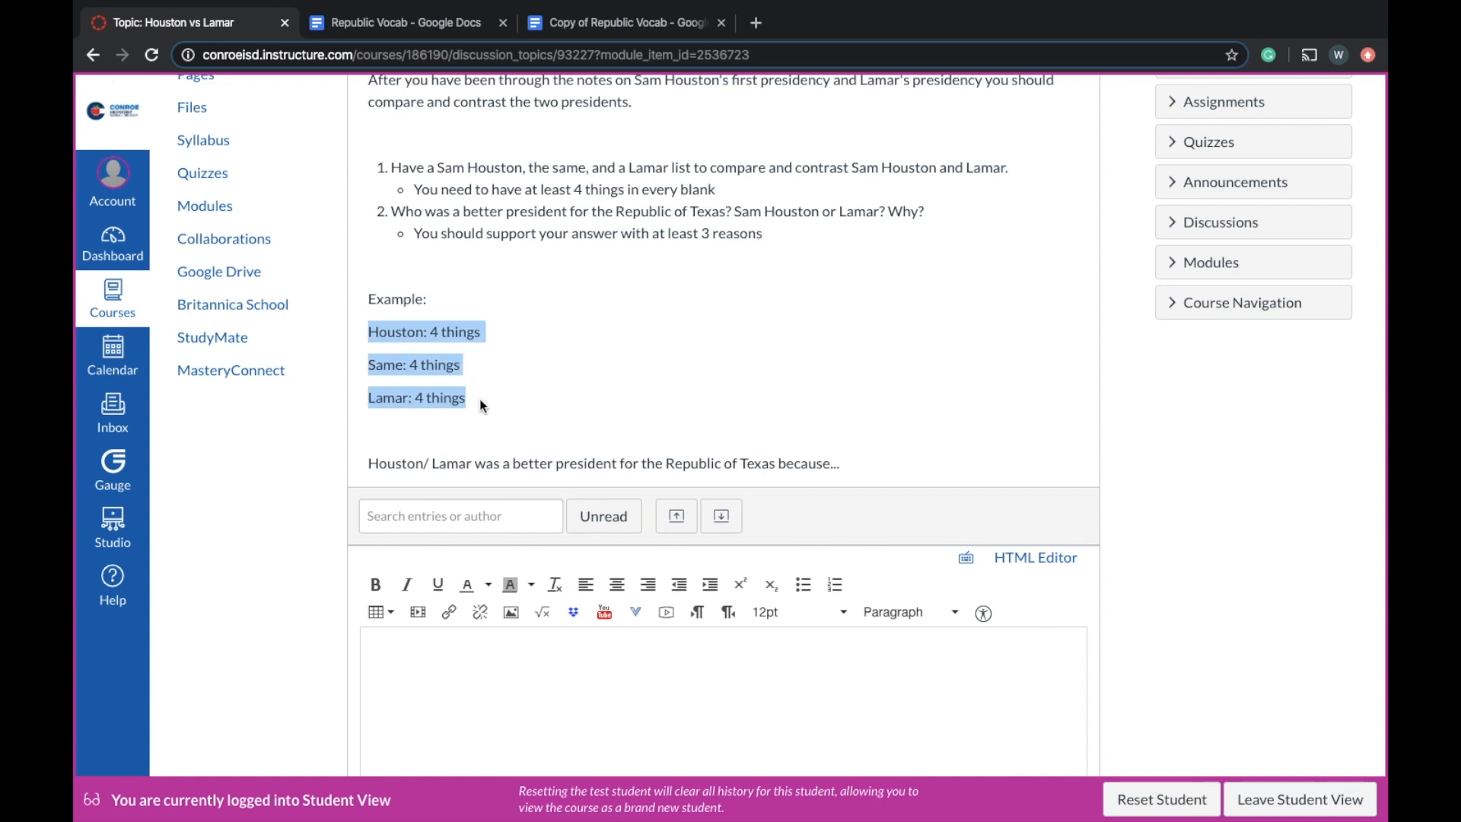
mouse_move(464, 390)
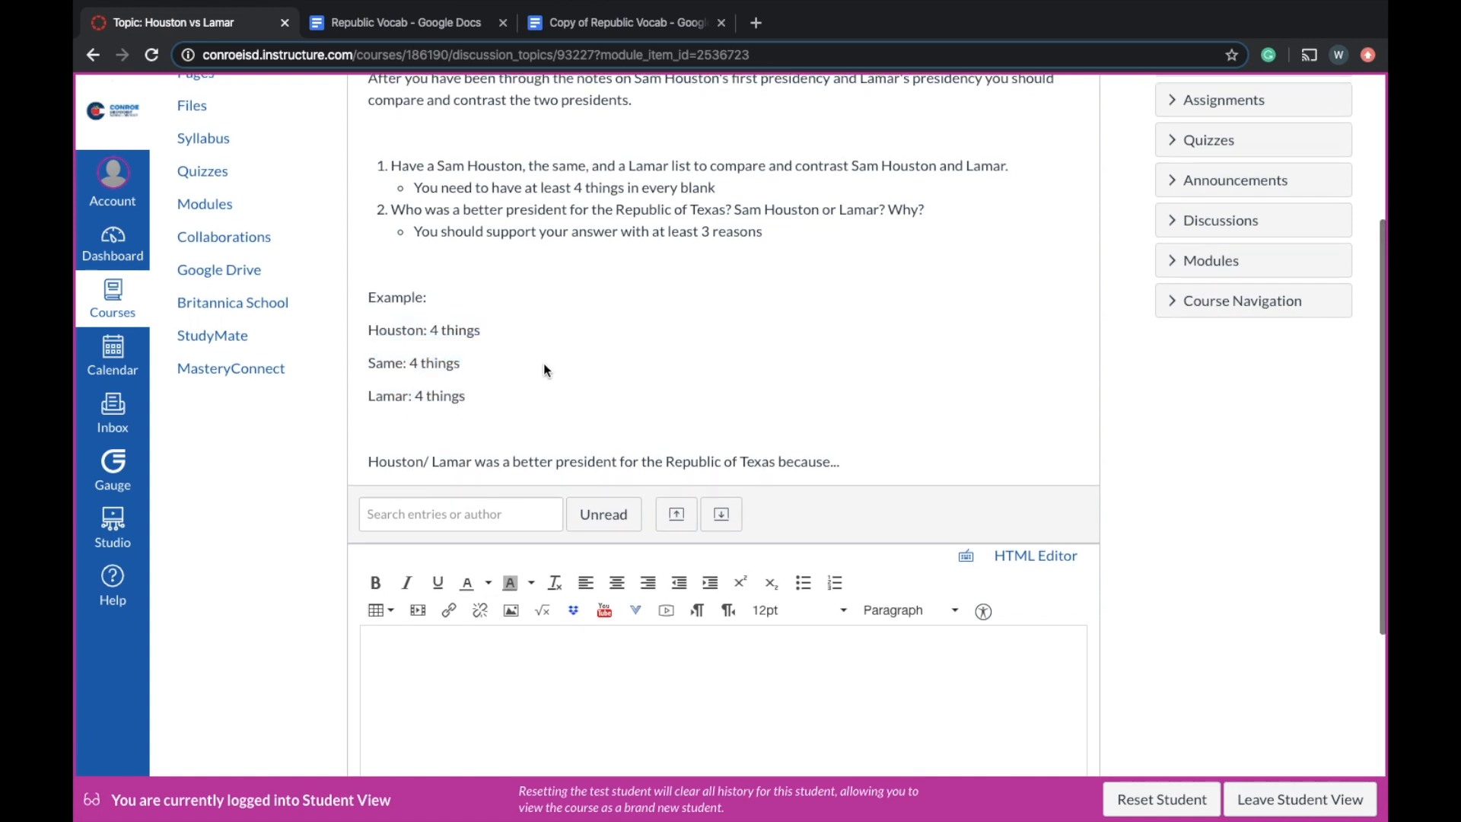
left_click_drag(393, 208, 762, 231)
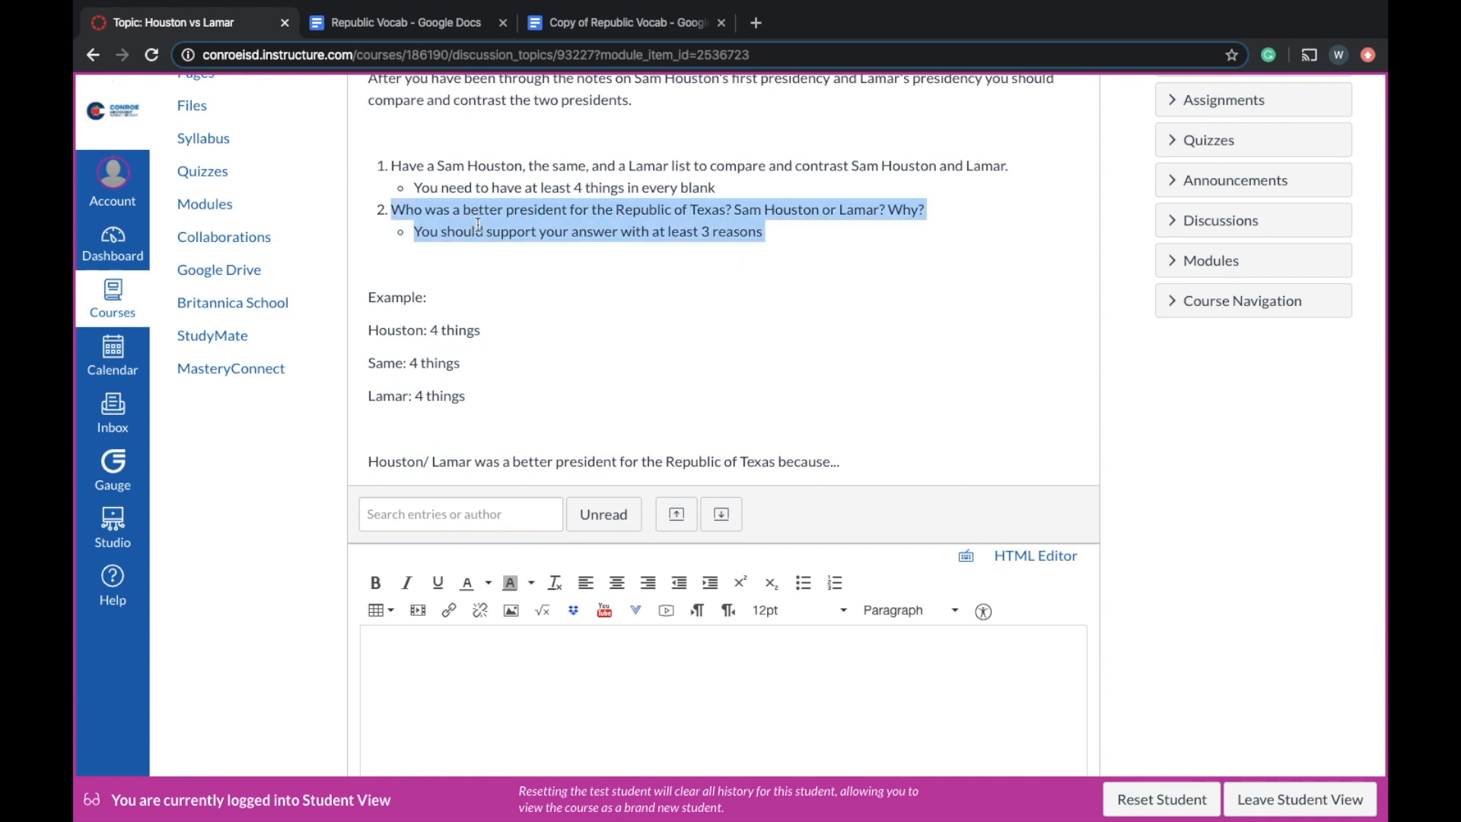
mouse_move(744, 335)
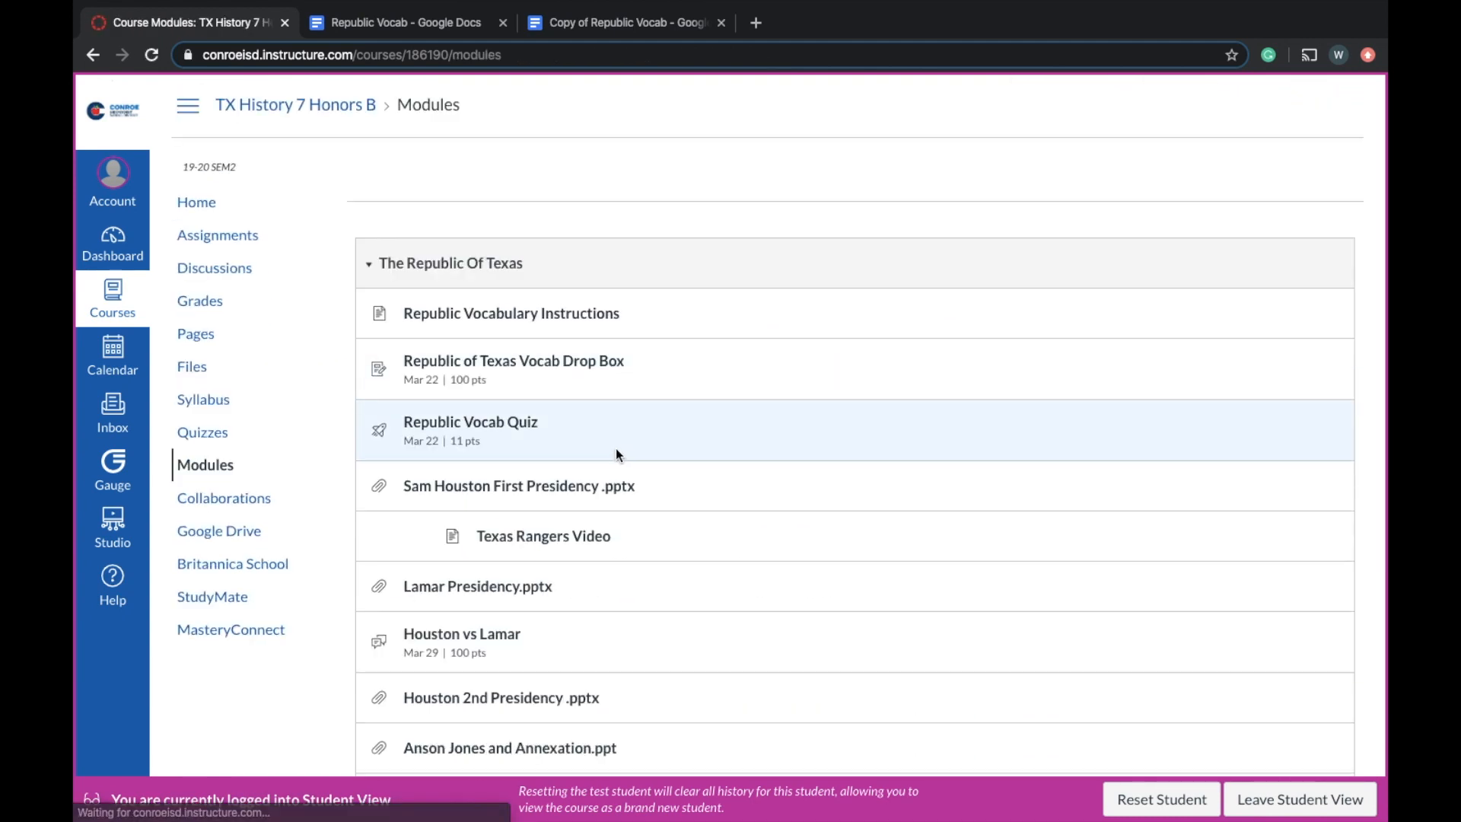
- Scroll the module list and open the Republic of Texas Map (Texas1836map.jpg)
scroll("down", 3)
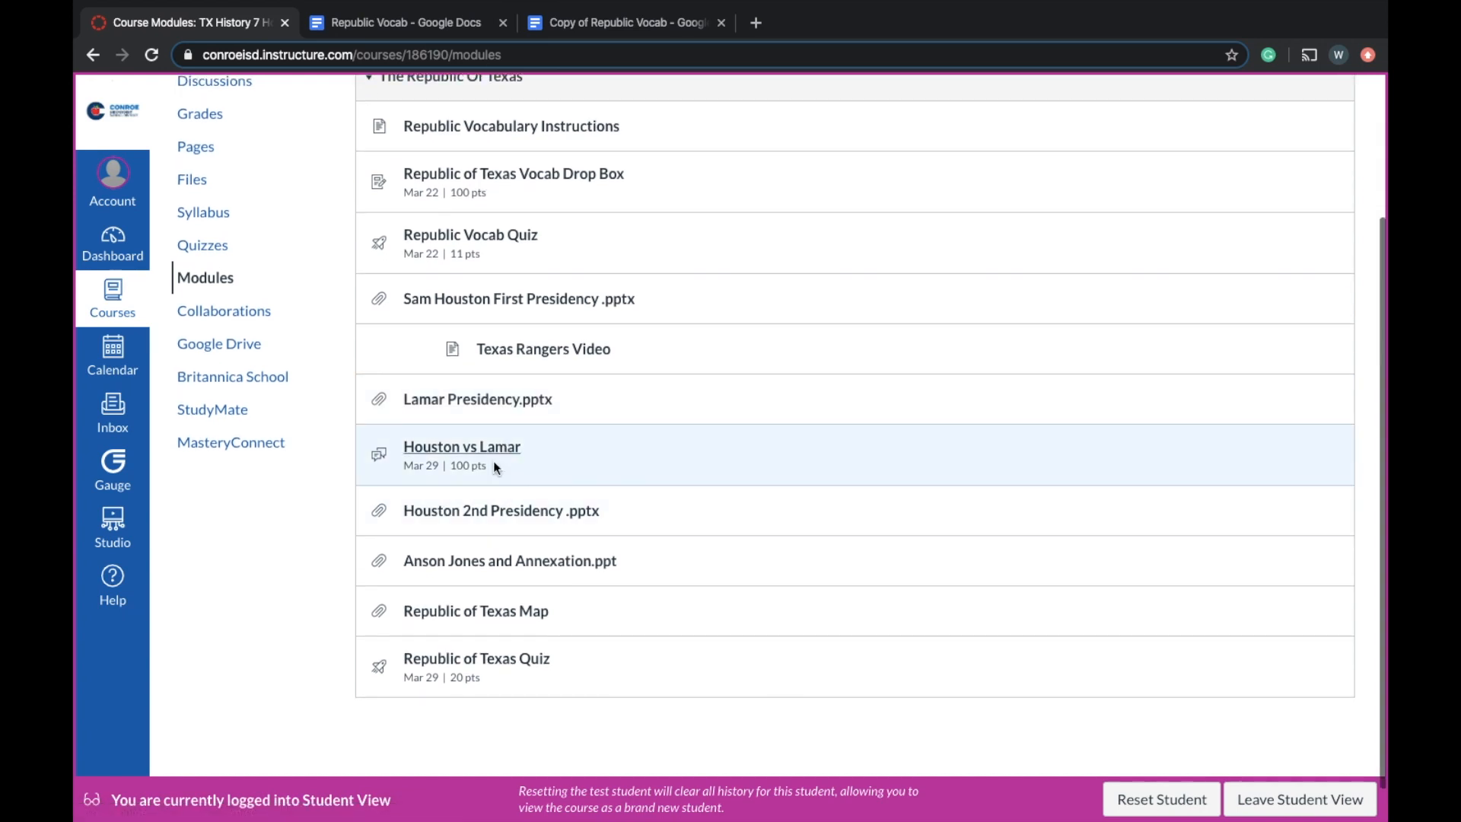
mouse_move(511, 529)
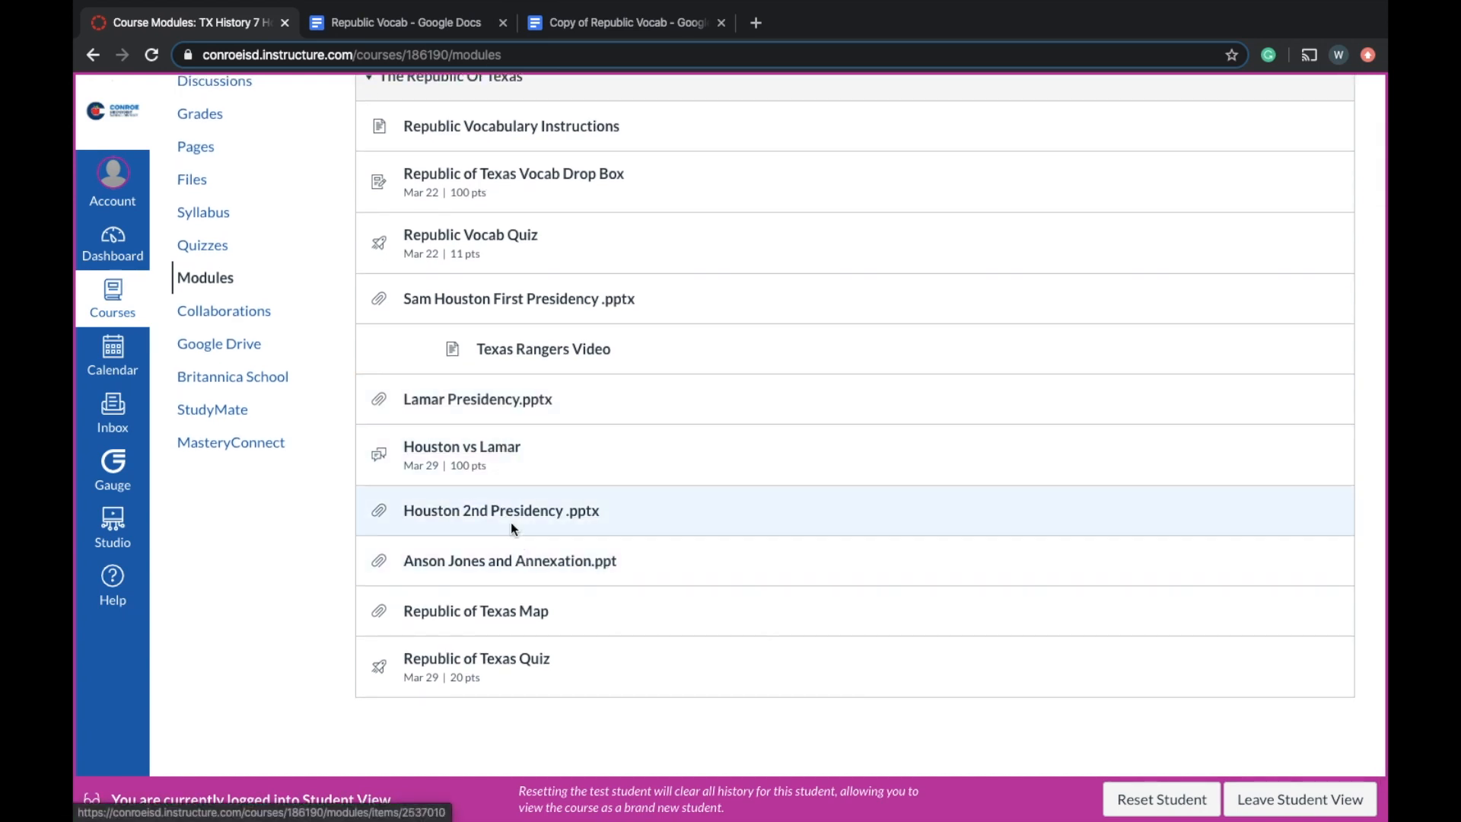
mouse_move(526, 578)
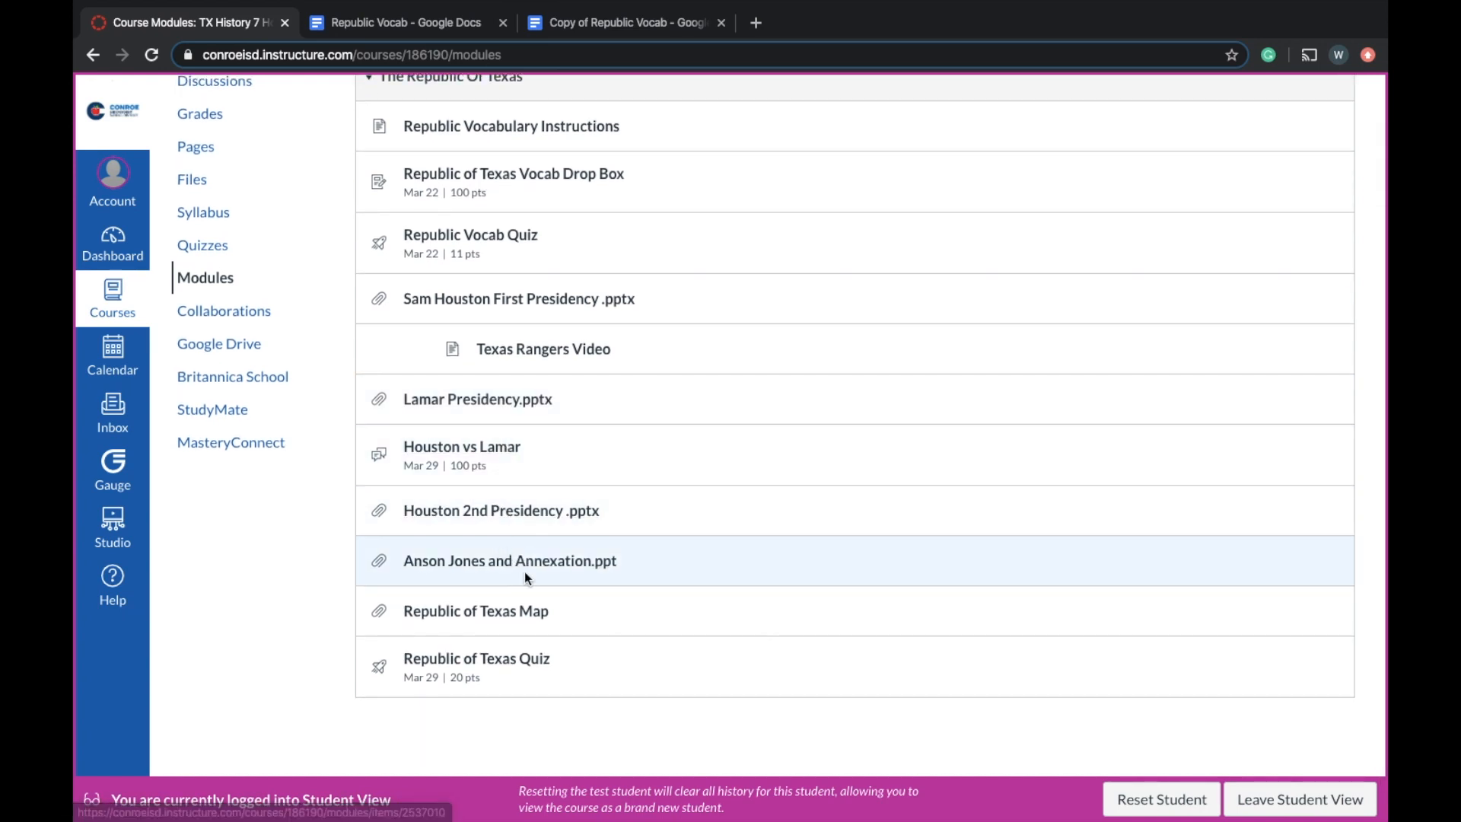
mouse_move(509, 560)
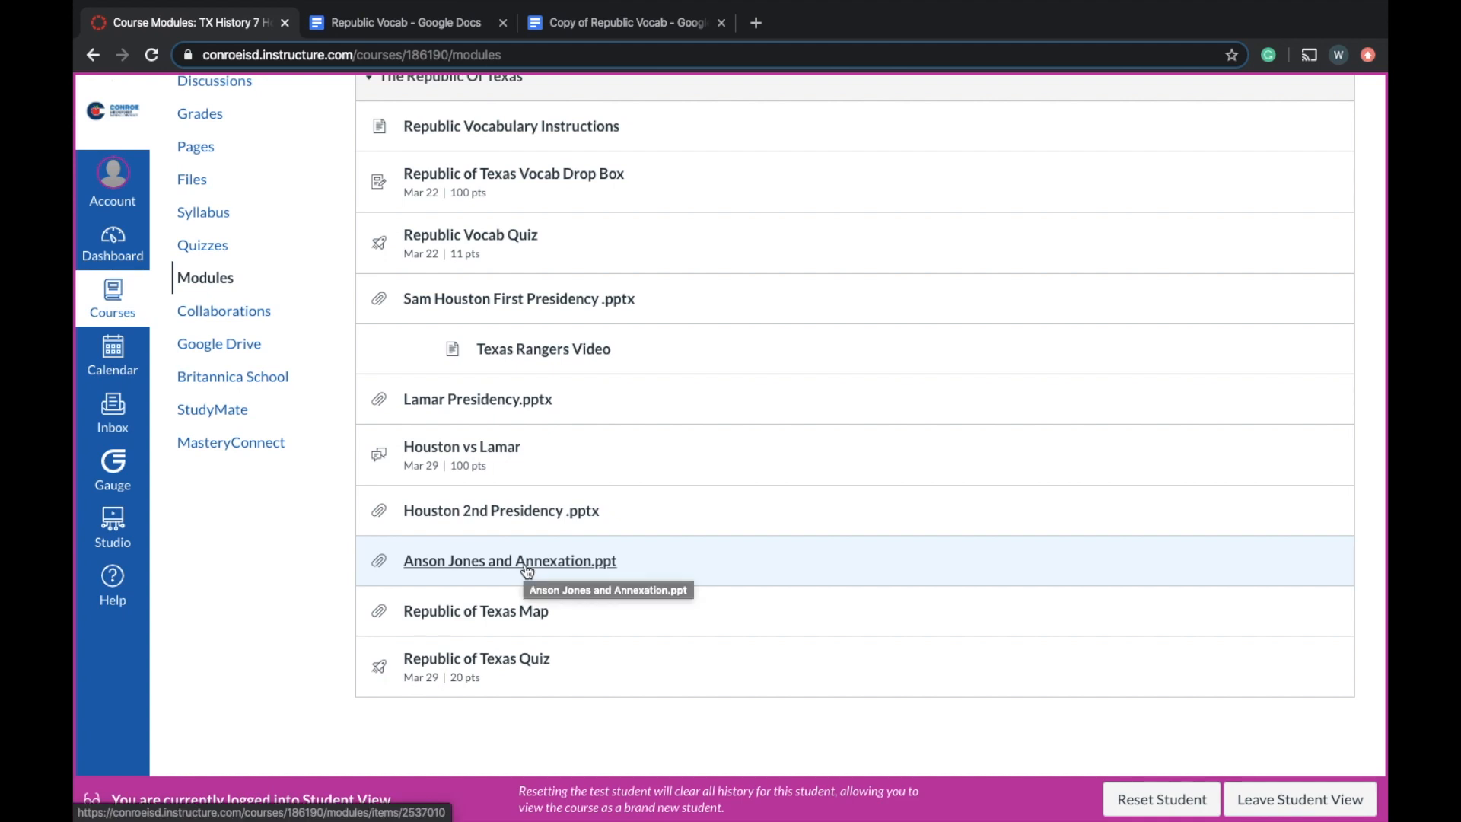
scroll("down", 3)
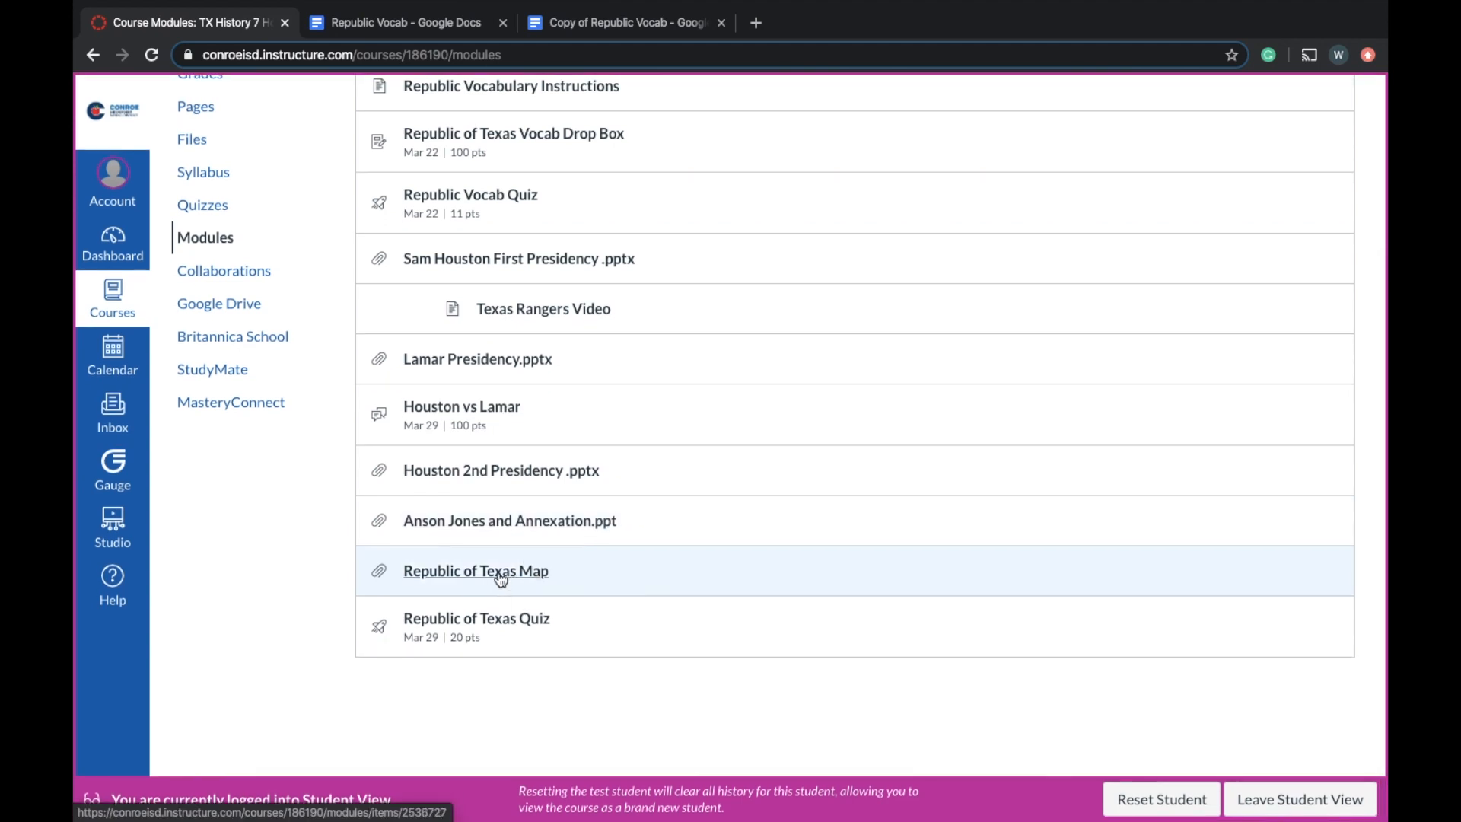
left_click(475, 571)
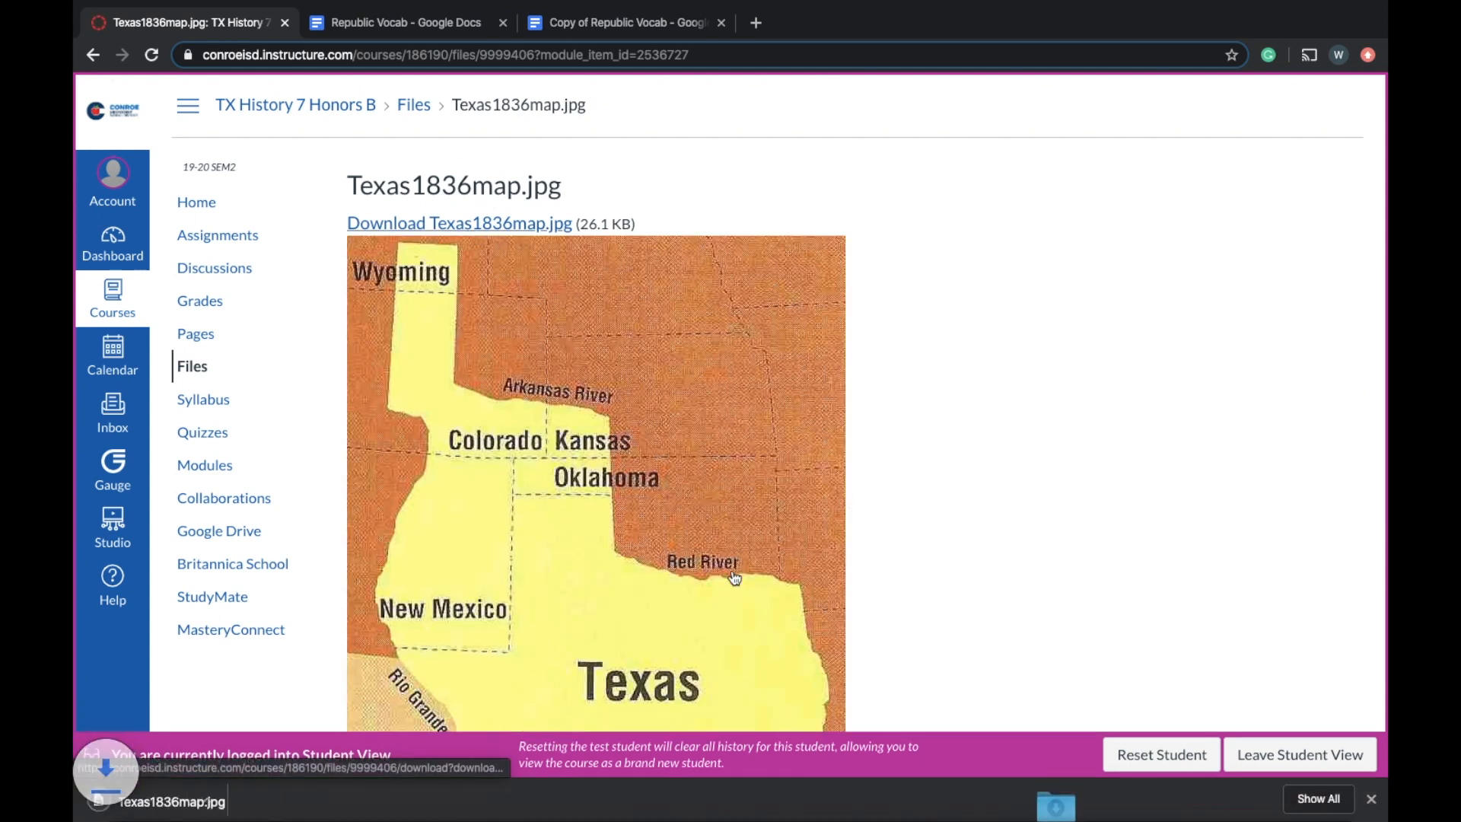
- View the Texas1836map.jpg map, then go back to the Republic Of Texas module list
scroll("down", 3)
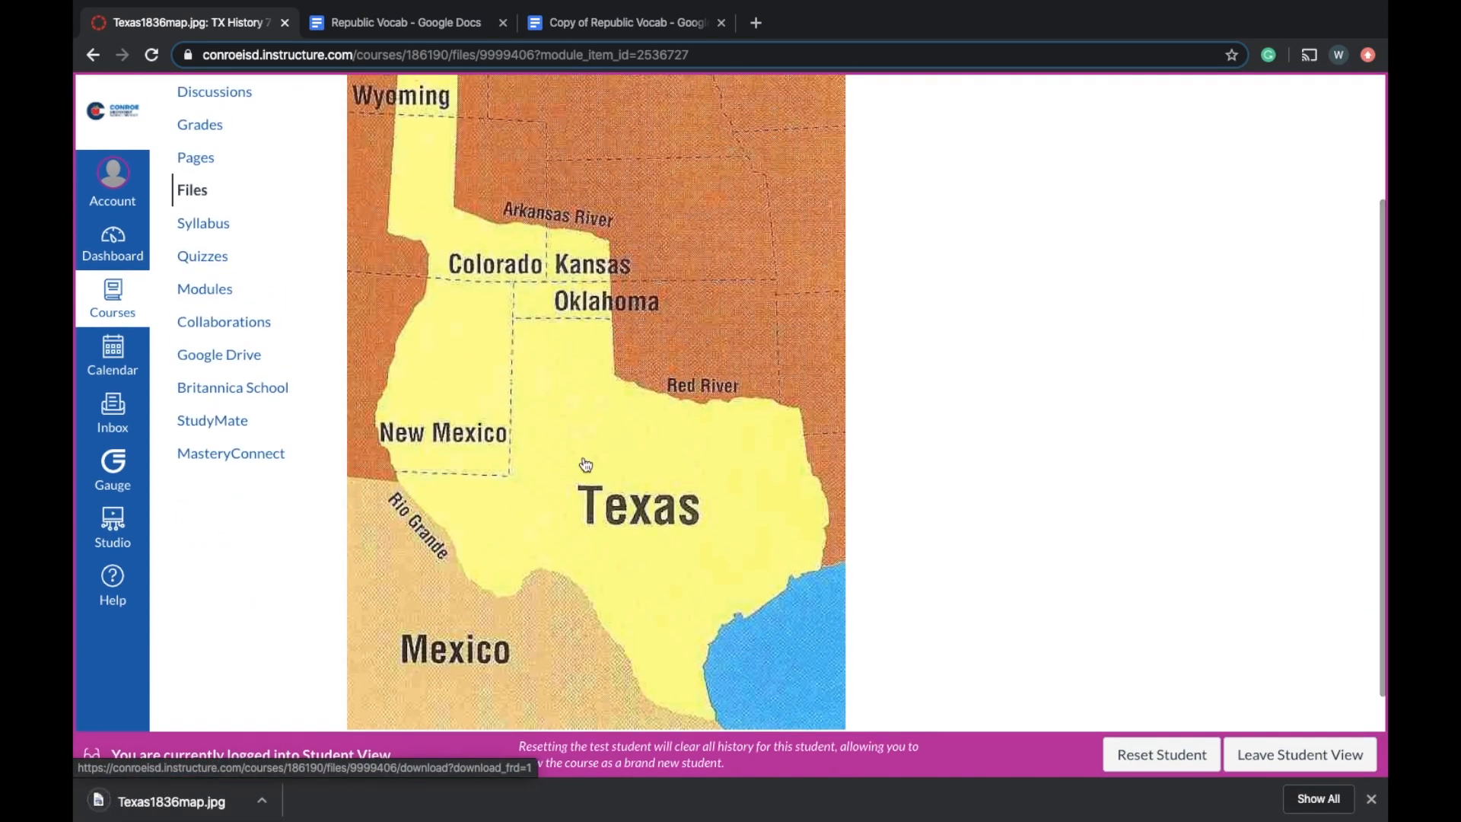
left_click(91, 55)
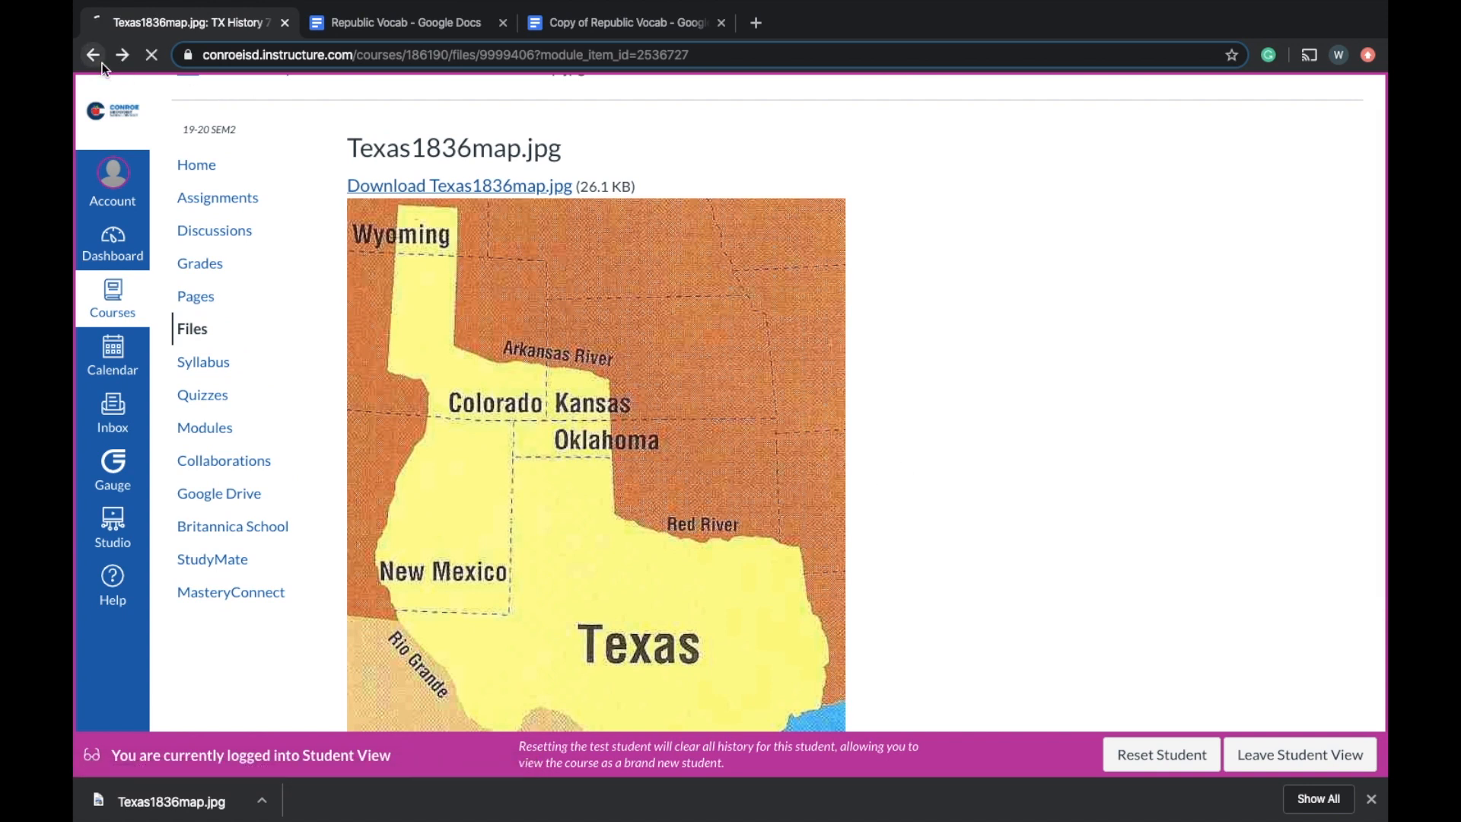
left_click(91, 55)
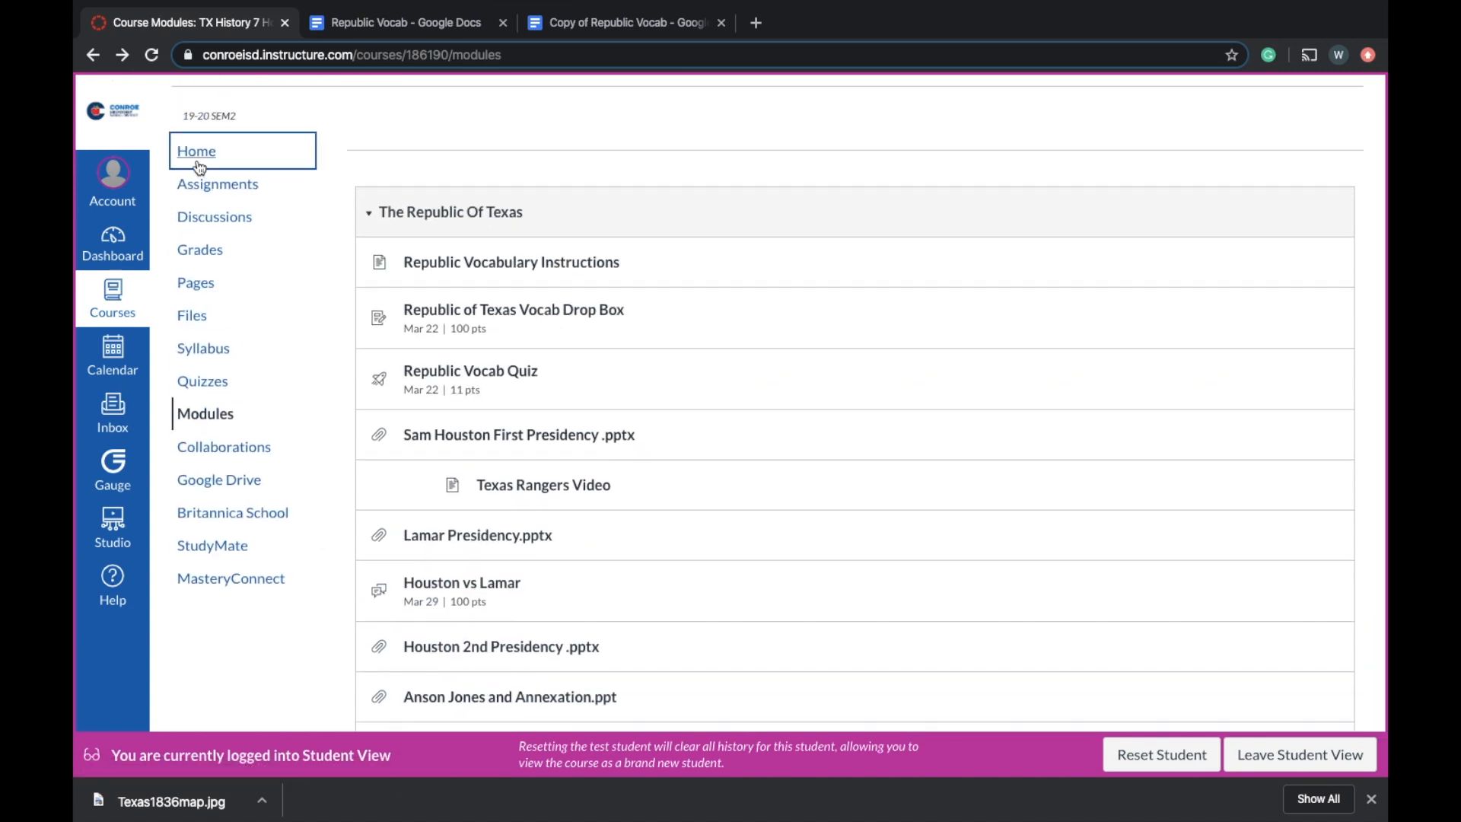
left_click(197, 151)
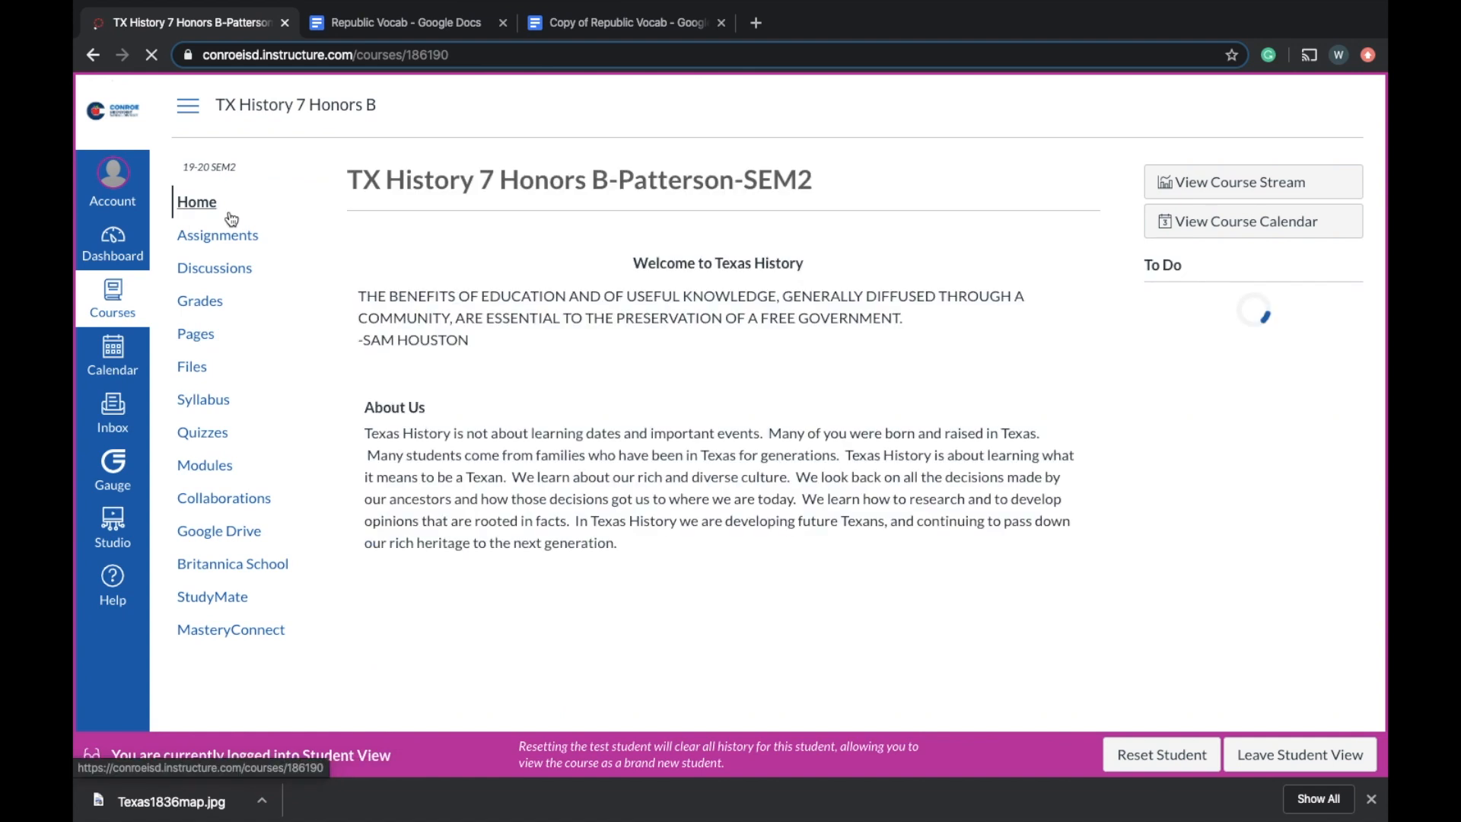
left_click(218, 234)
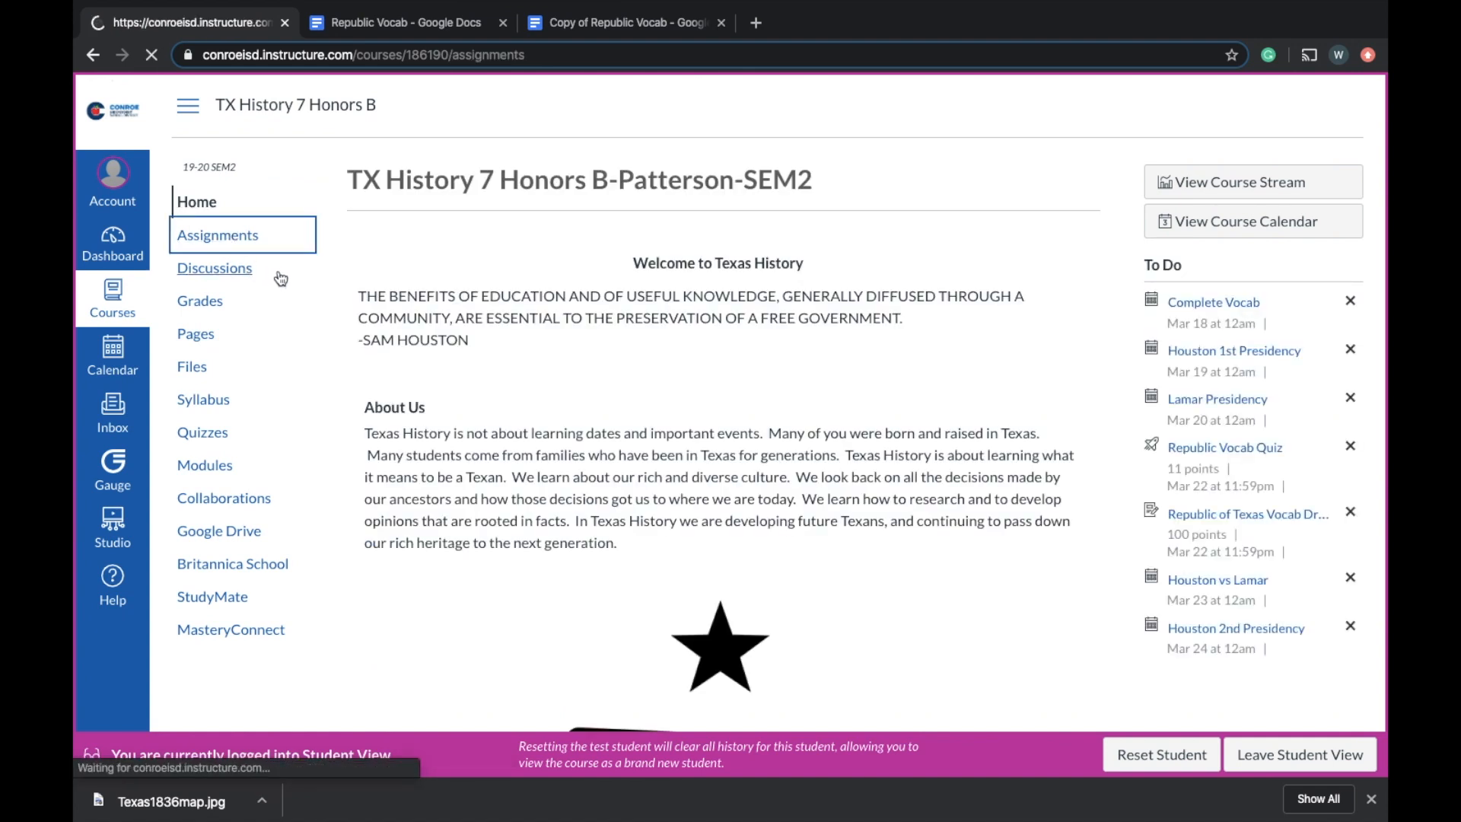
left_click(218, 234)
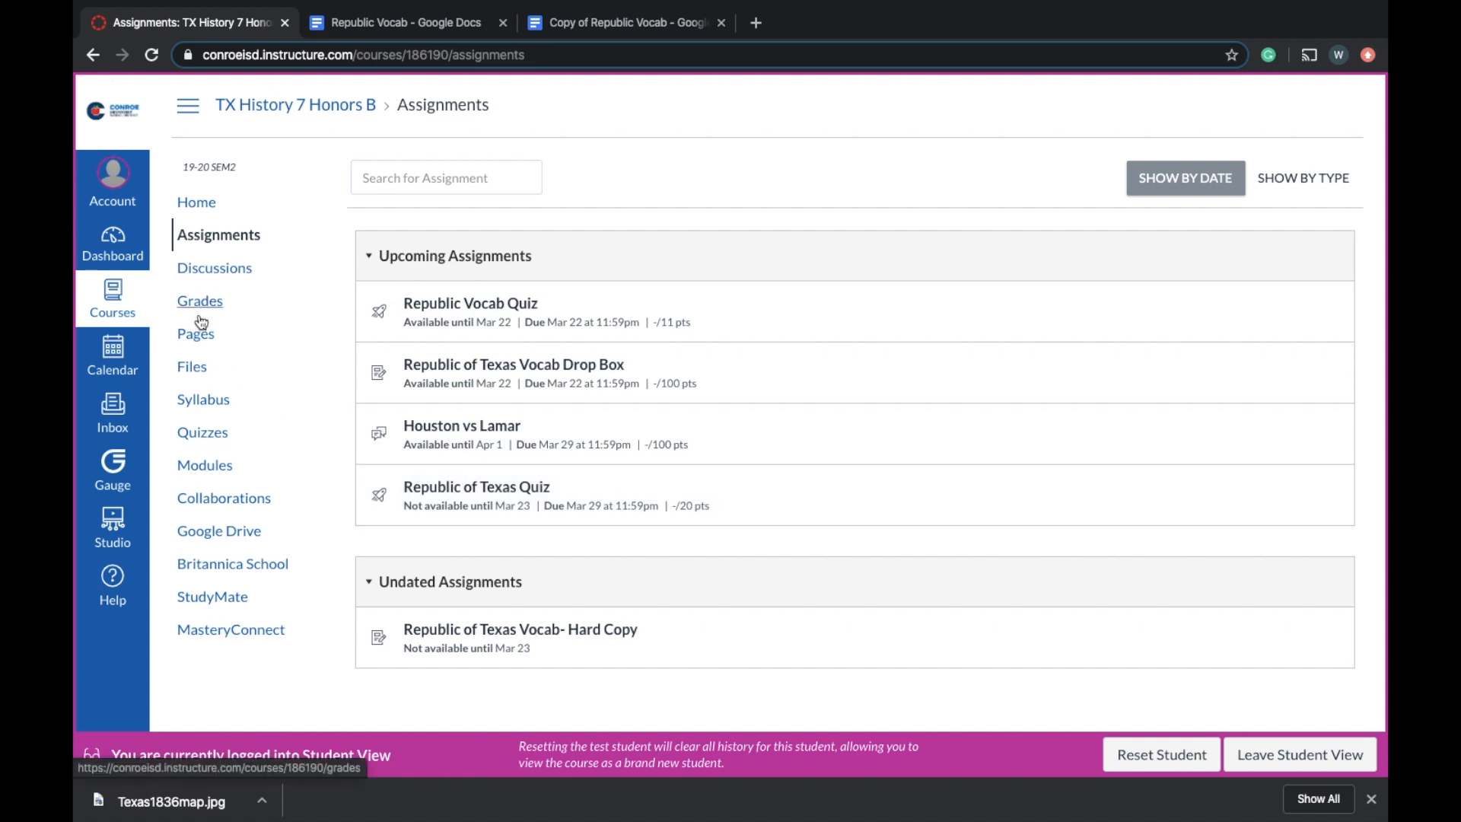
left_click(196, 334)
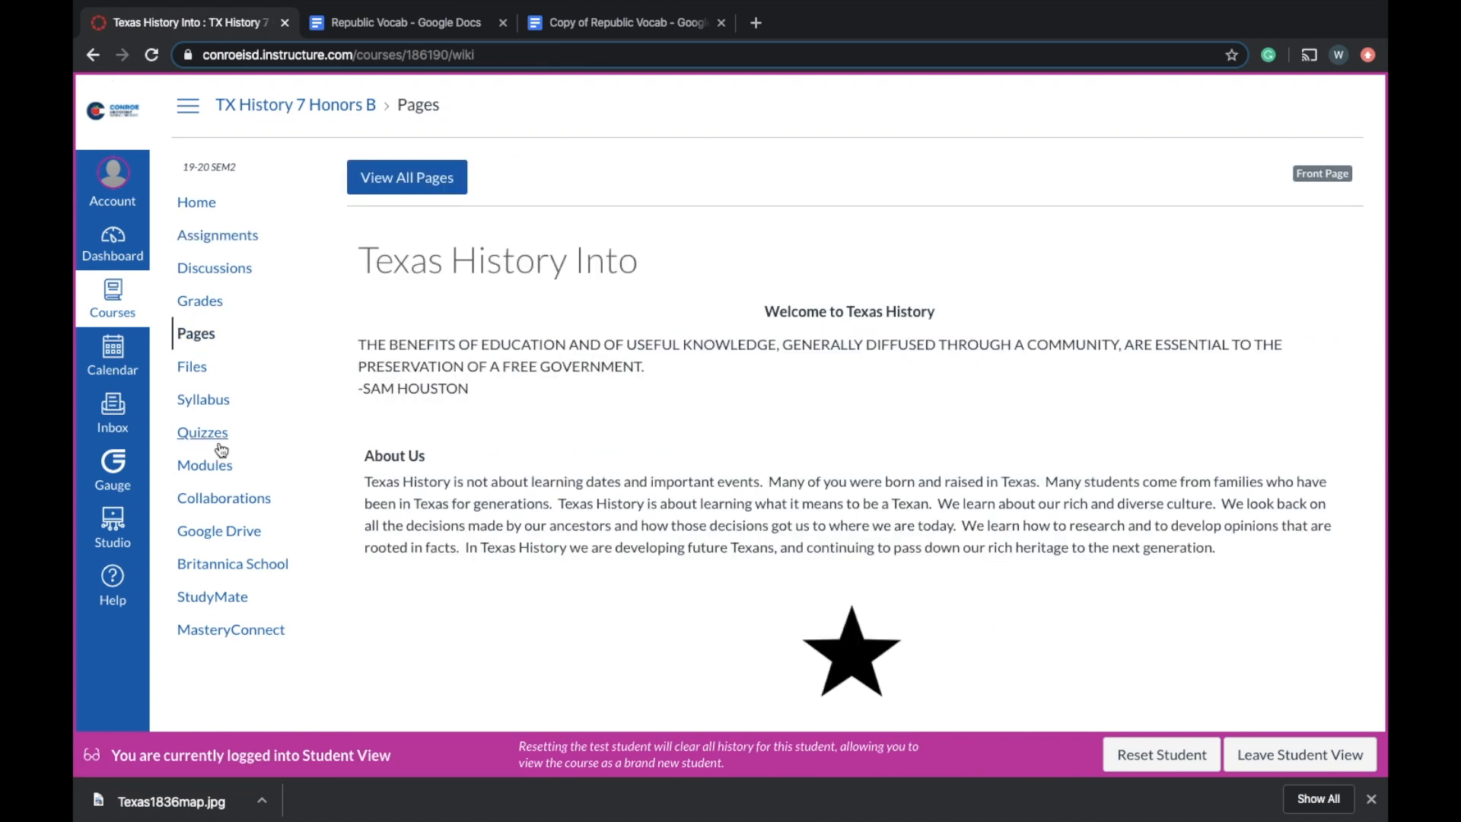
left_click(204, 446)
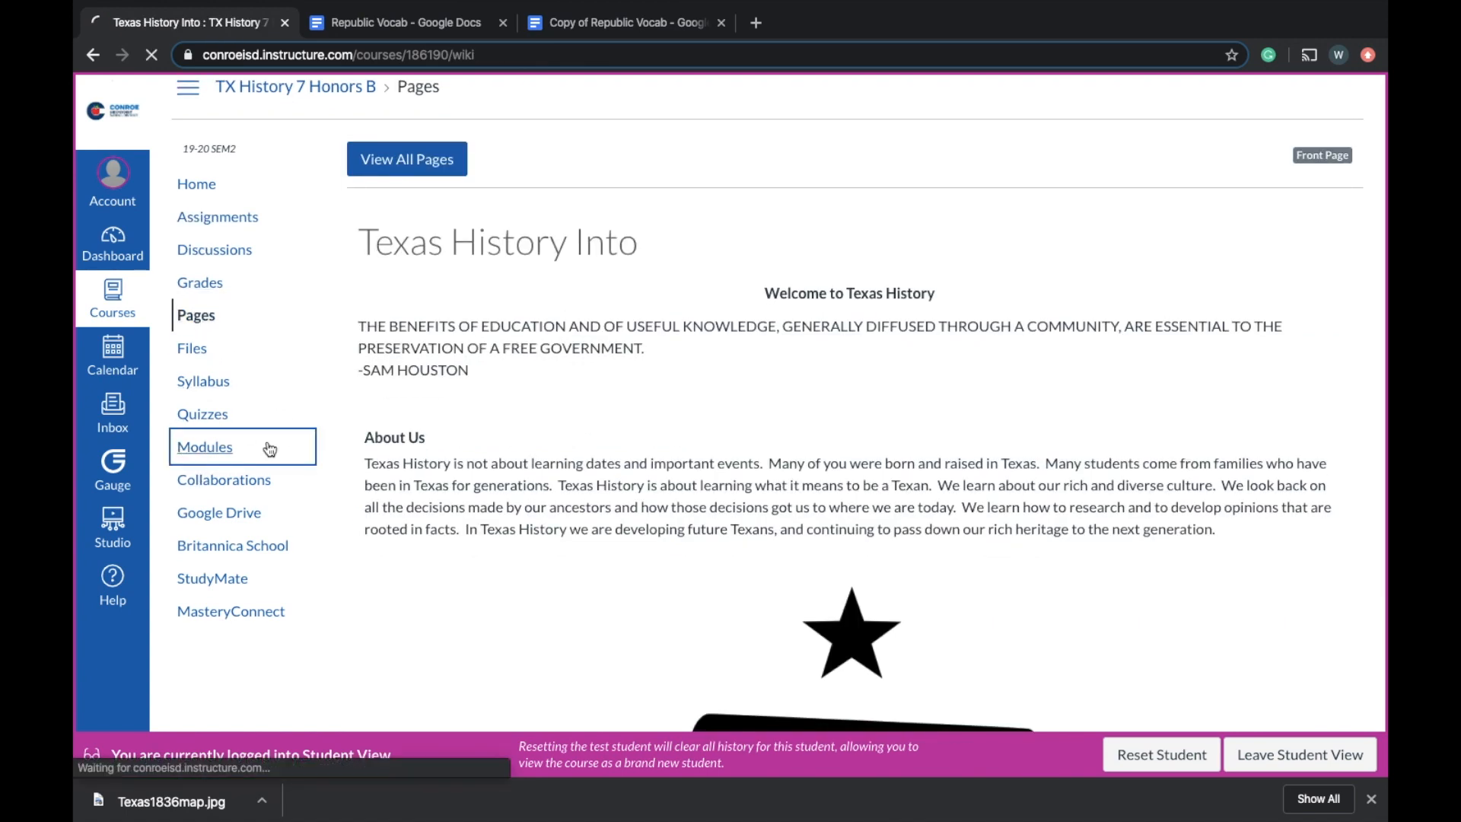
left_click(204, 445)
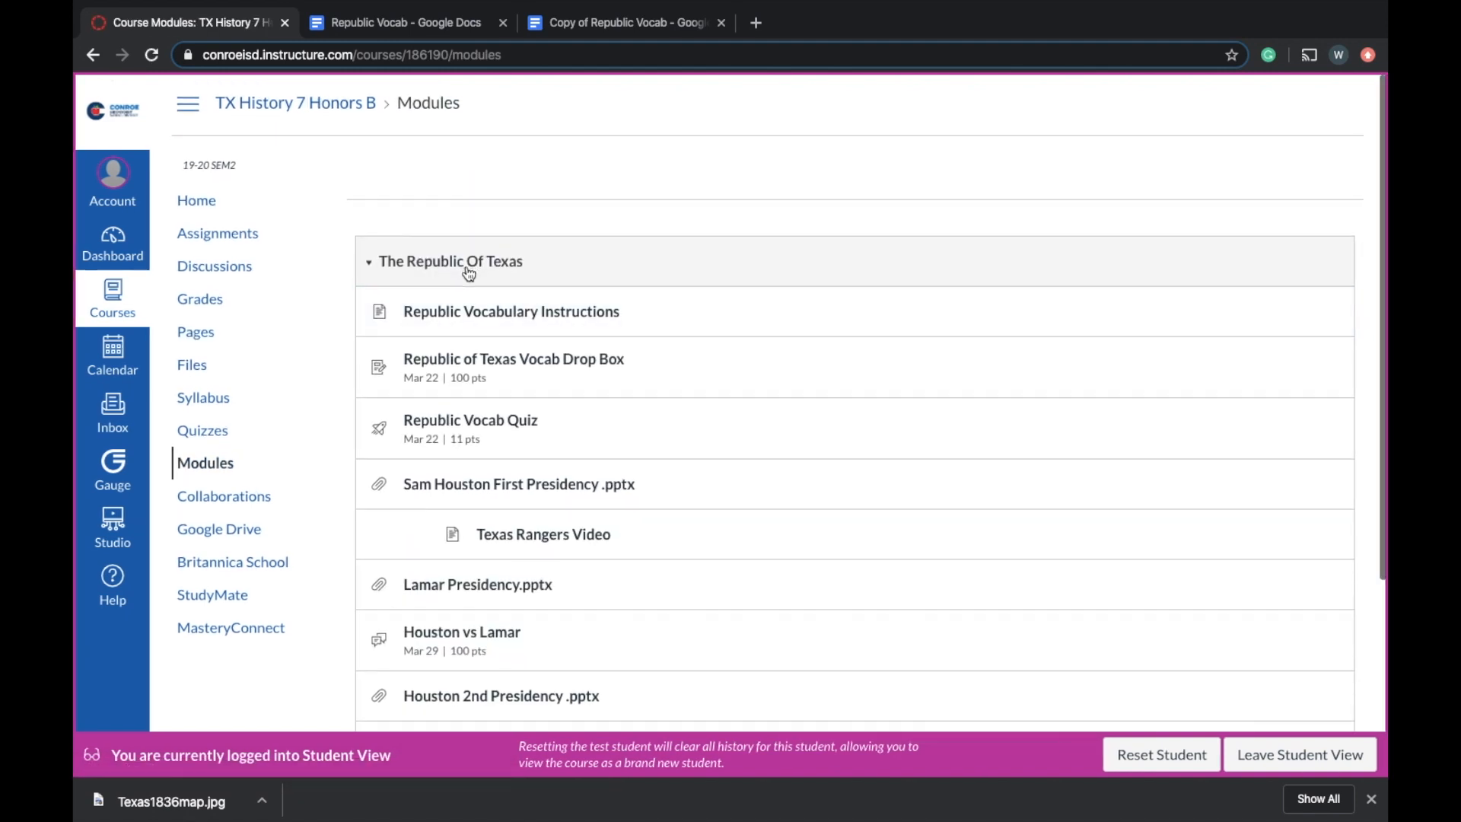
- Scroll through more Republic Of Texas items, then open Calendar from global navigation
scroll("down", 3)
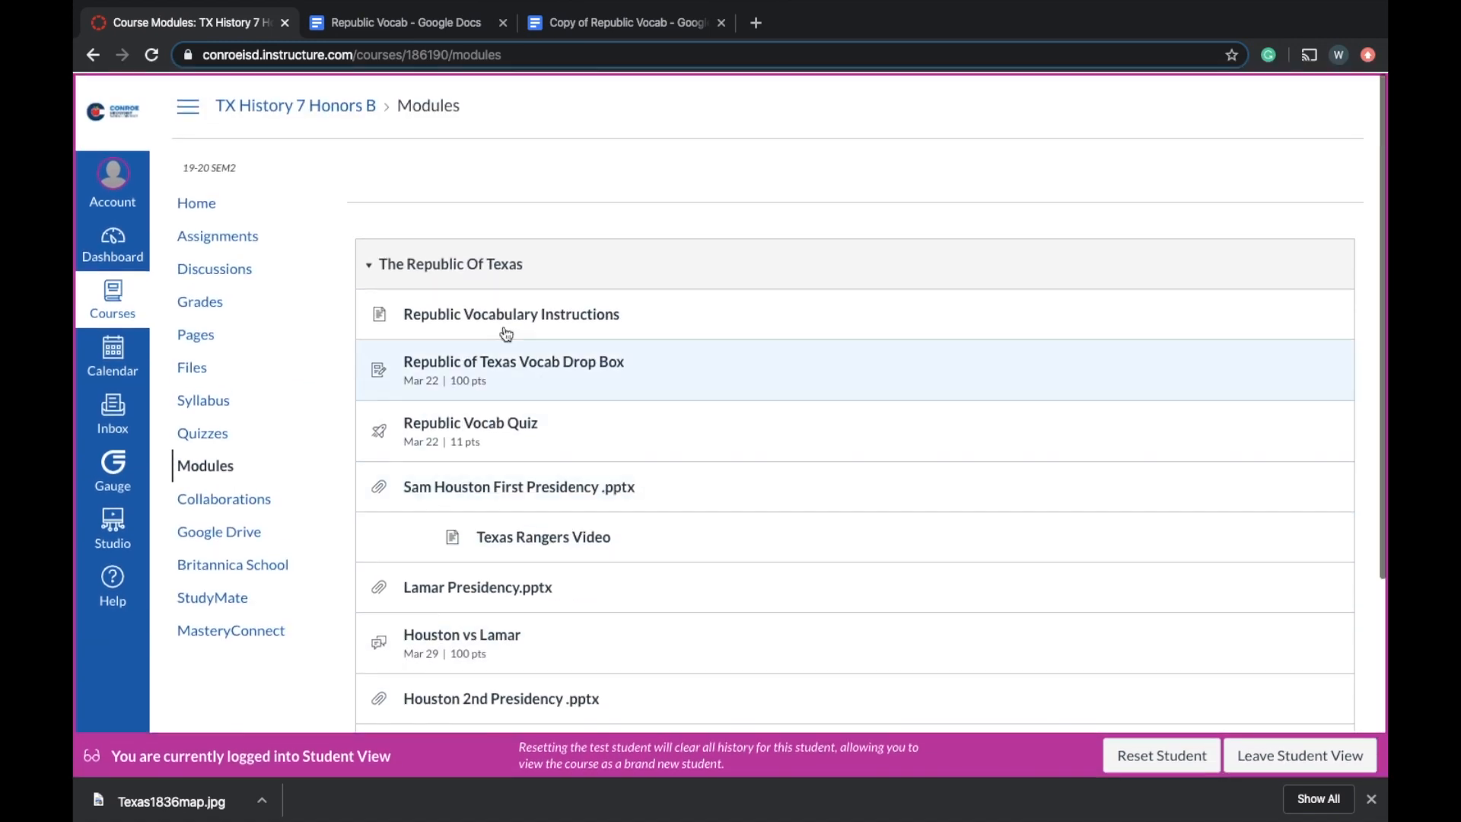
scroll("down", 3)
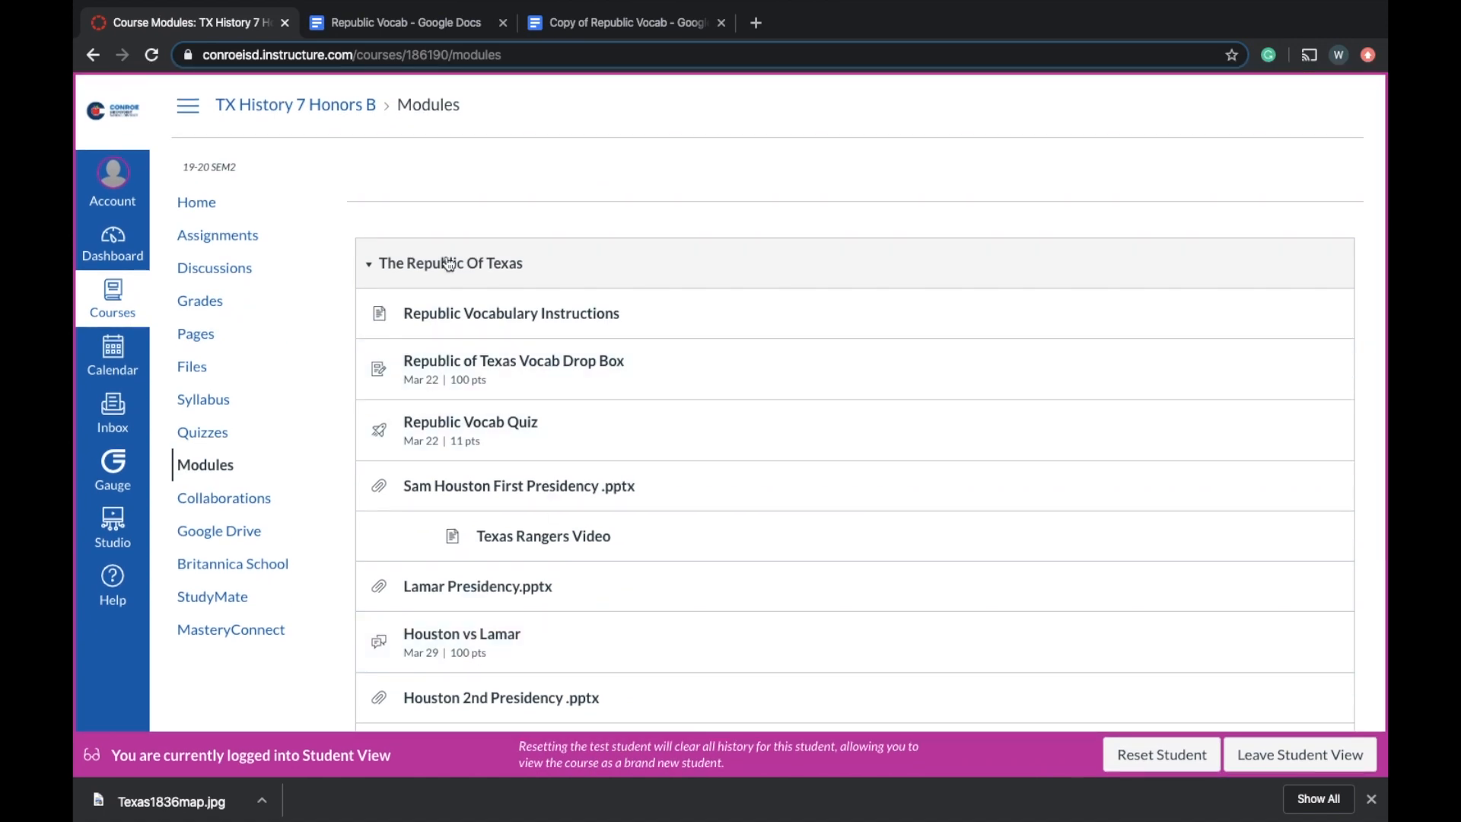
left_click(368, 263)
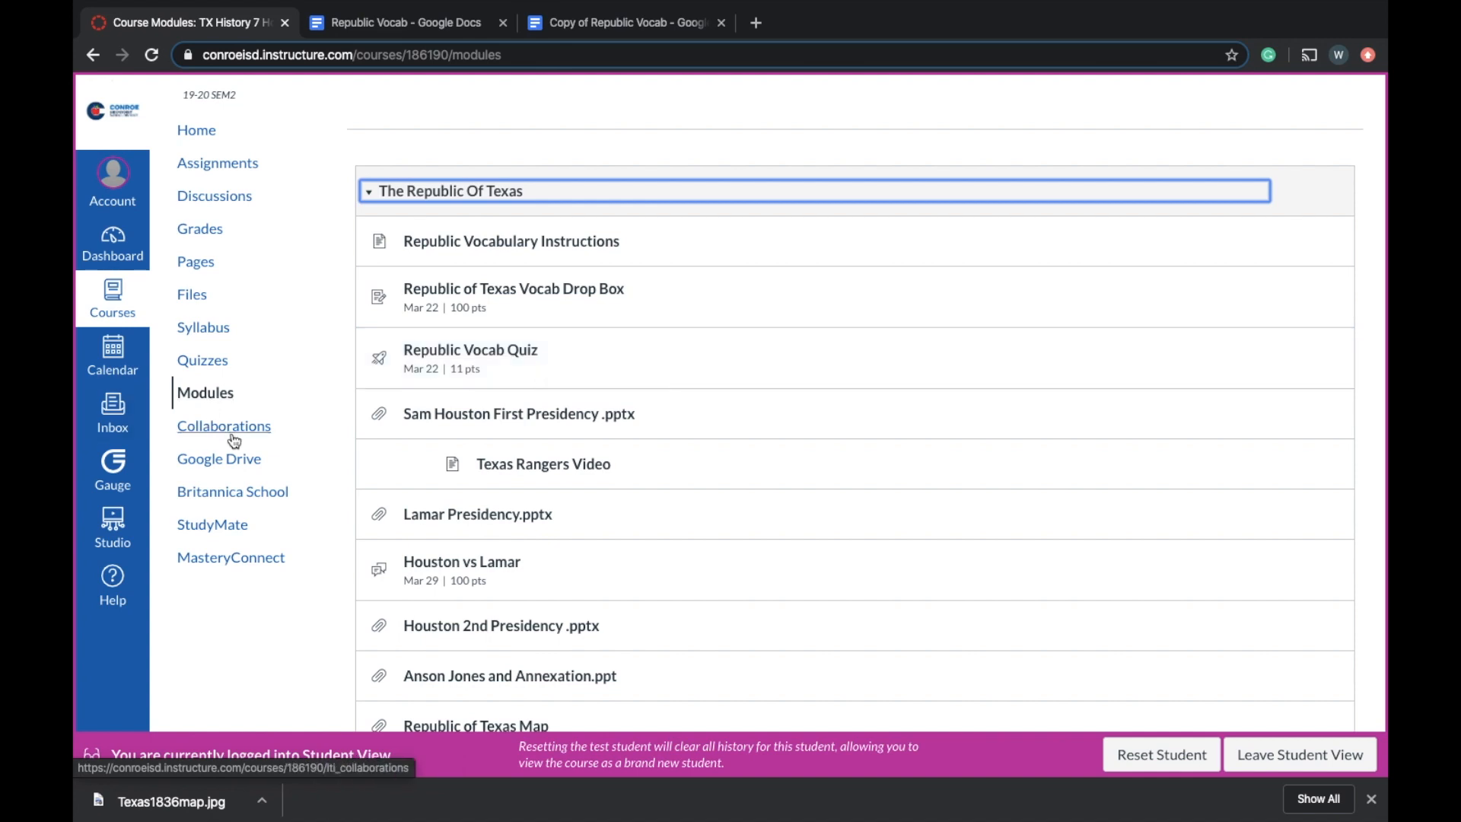
left_click(111, 355)
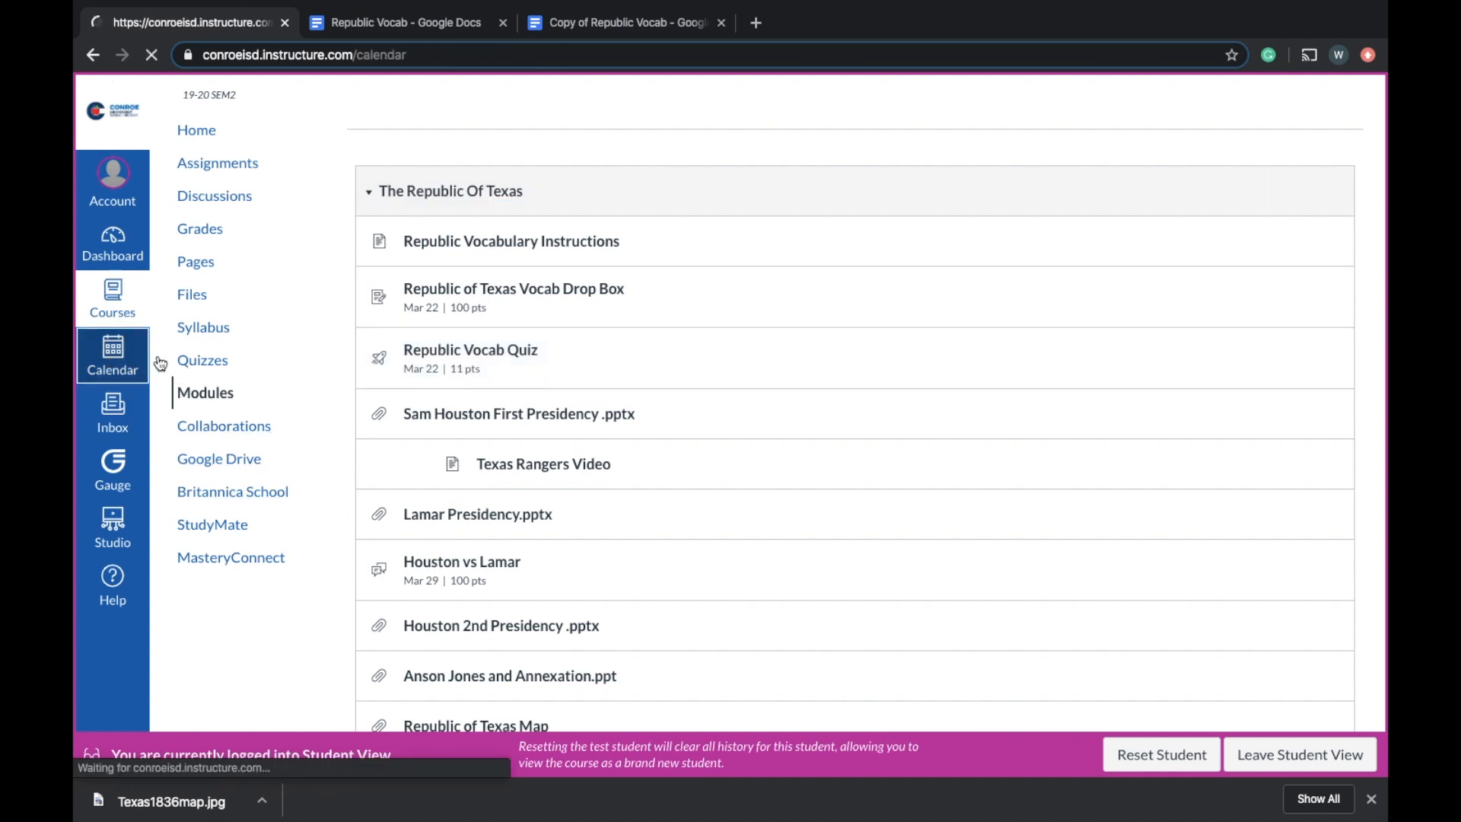
- Load the March 2020 month calendar showing Republic Of Texas assignments and quizzes
left_click(111, 355)
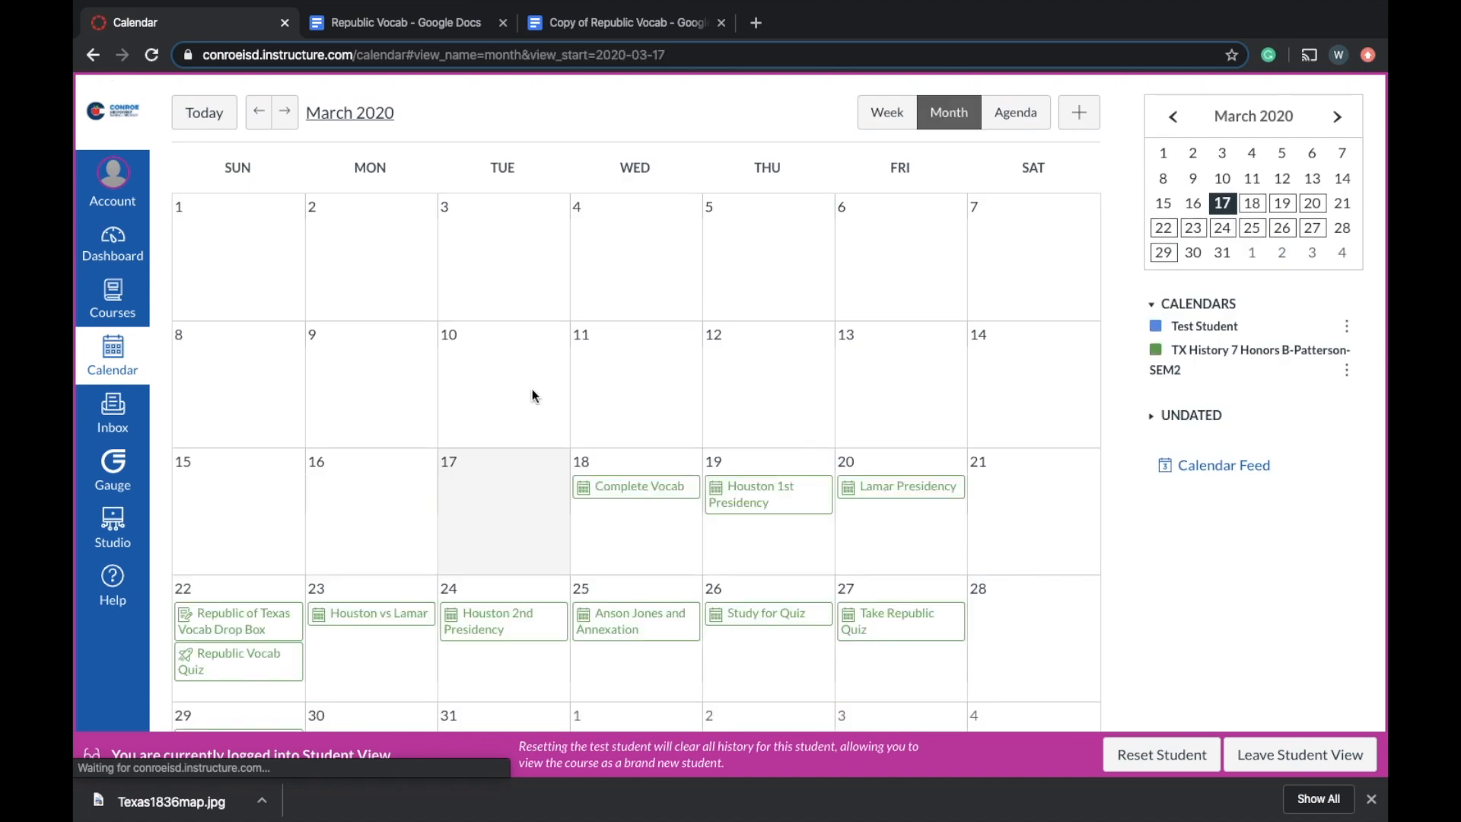
scroll("down", 3)
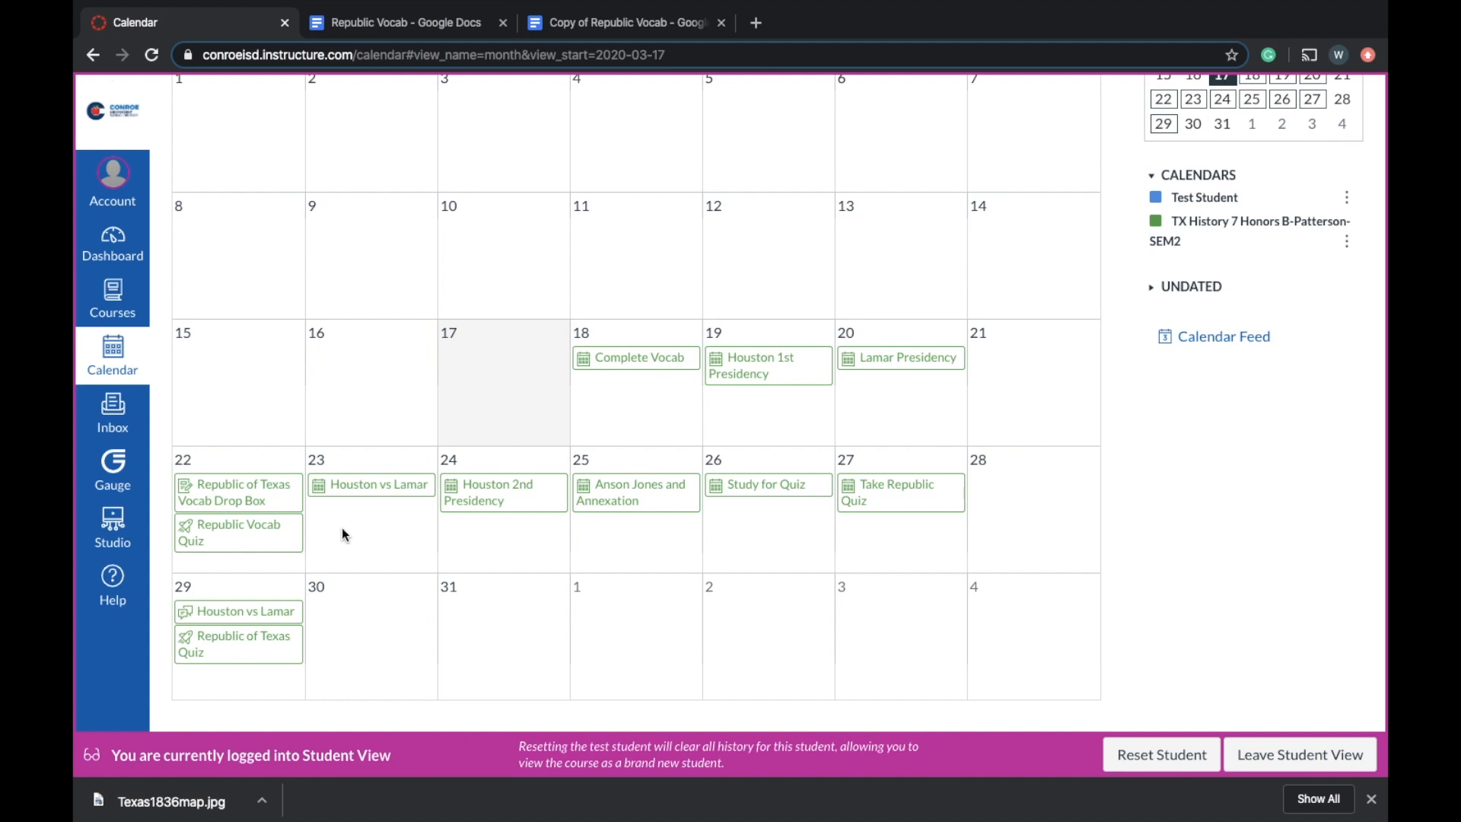
mouse_move(652, 396)
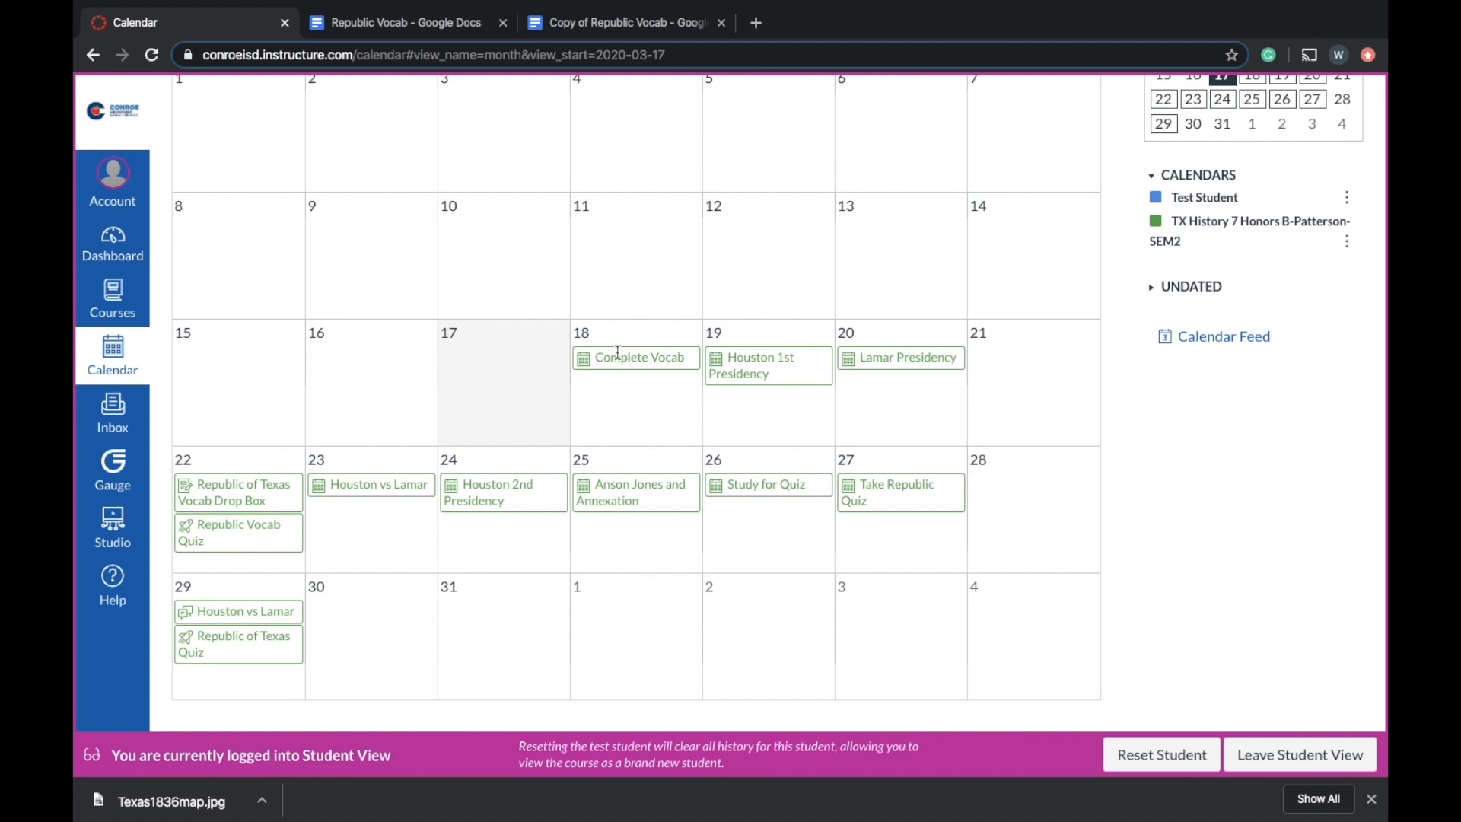
mouse_move(751, 356)
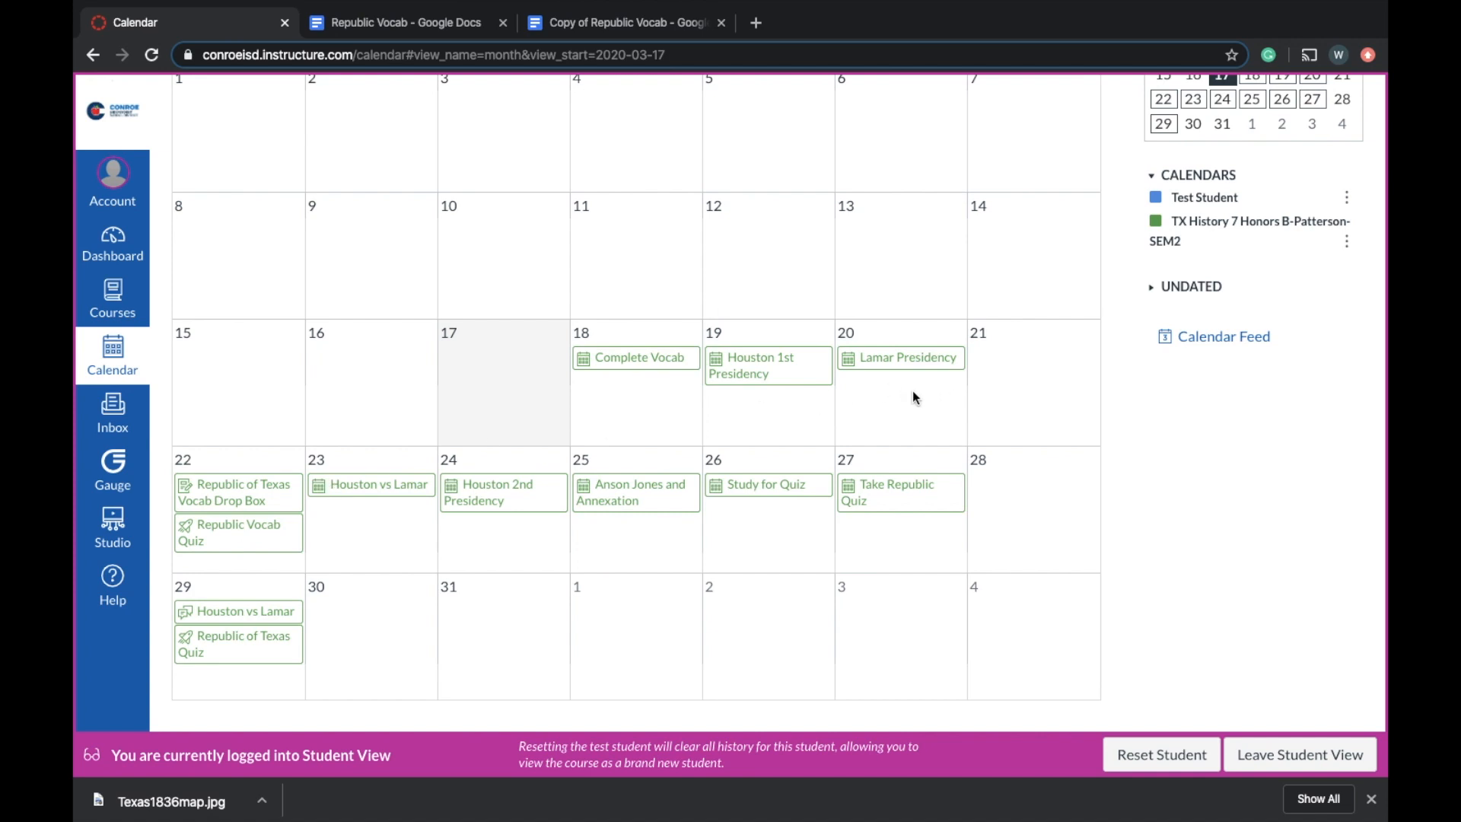
mouse_move(907, 397)
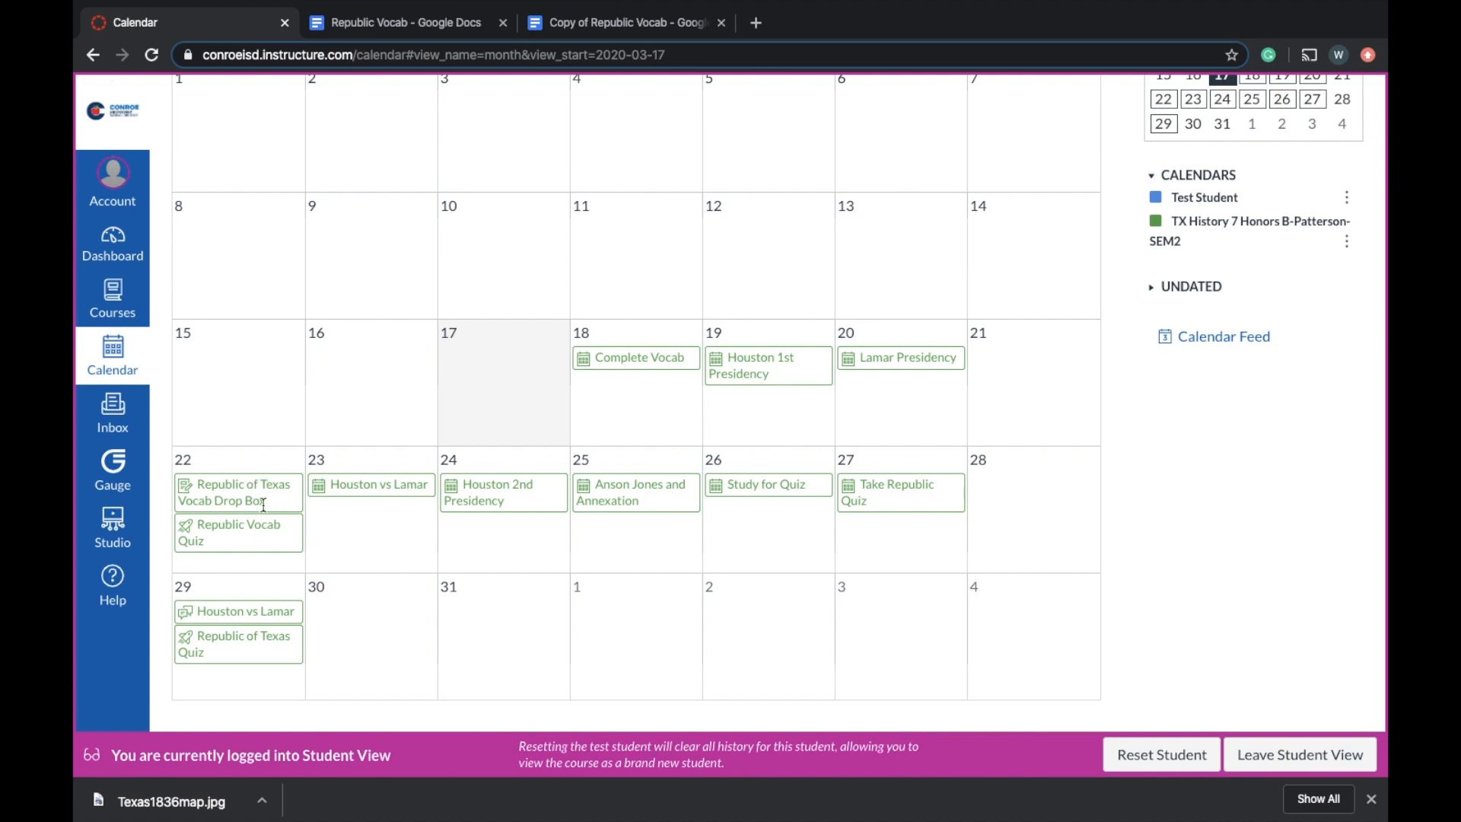
mouse_move(233, 492)
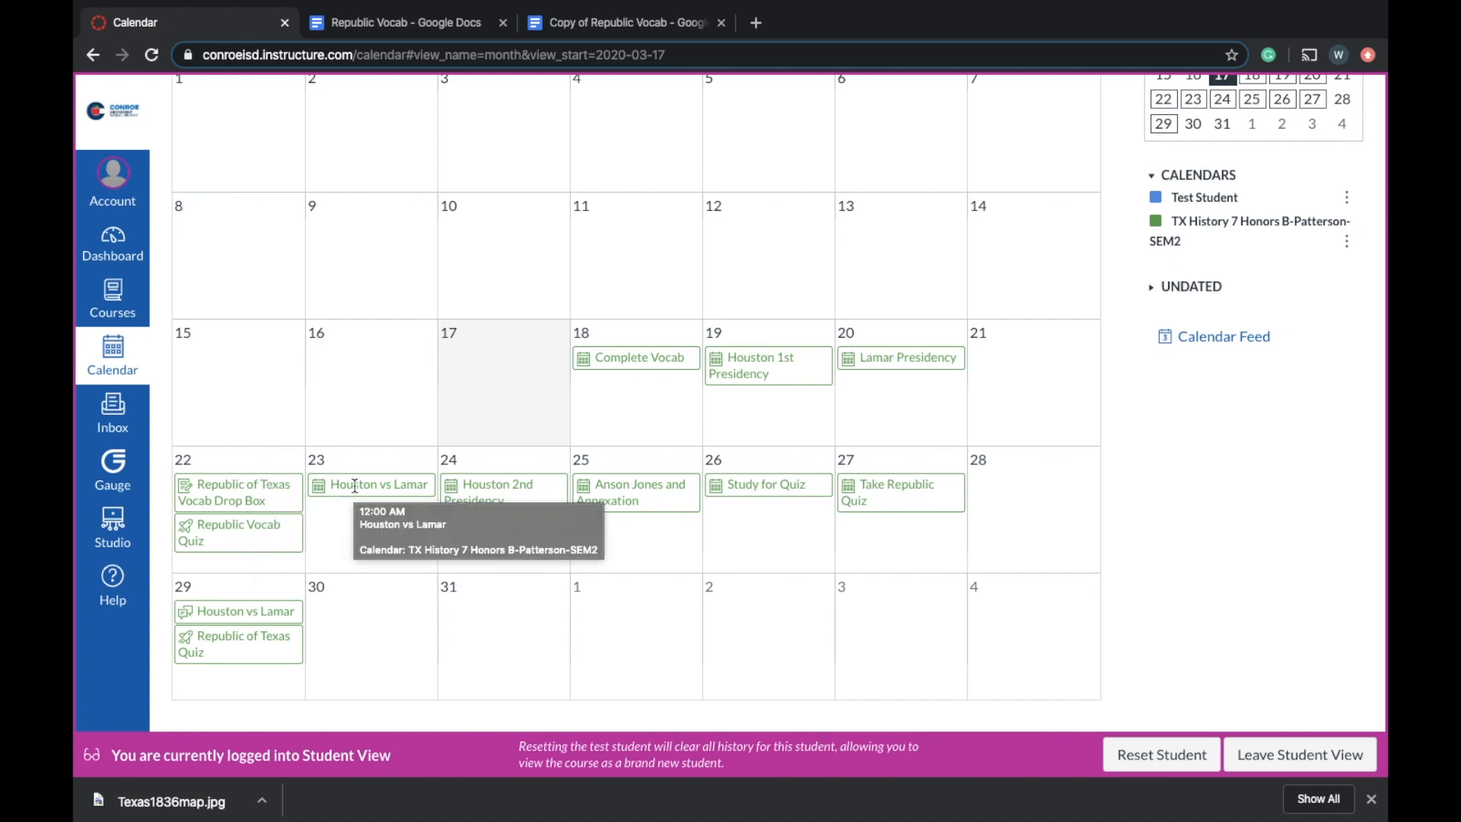
mouse_move(397, 484)
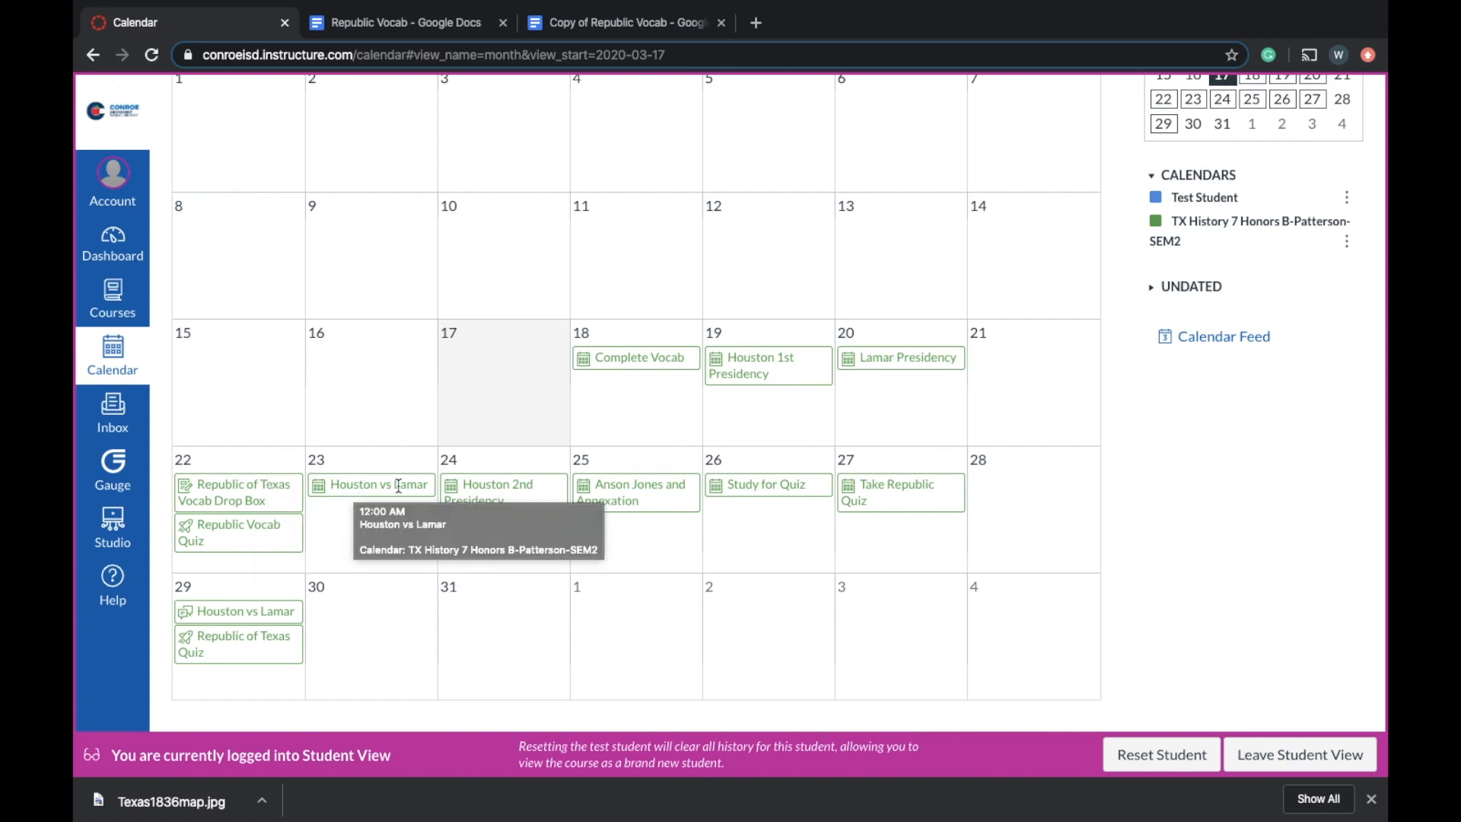
mouse_move(489, 491)
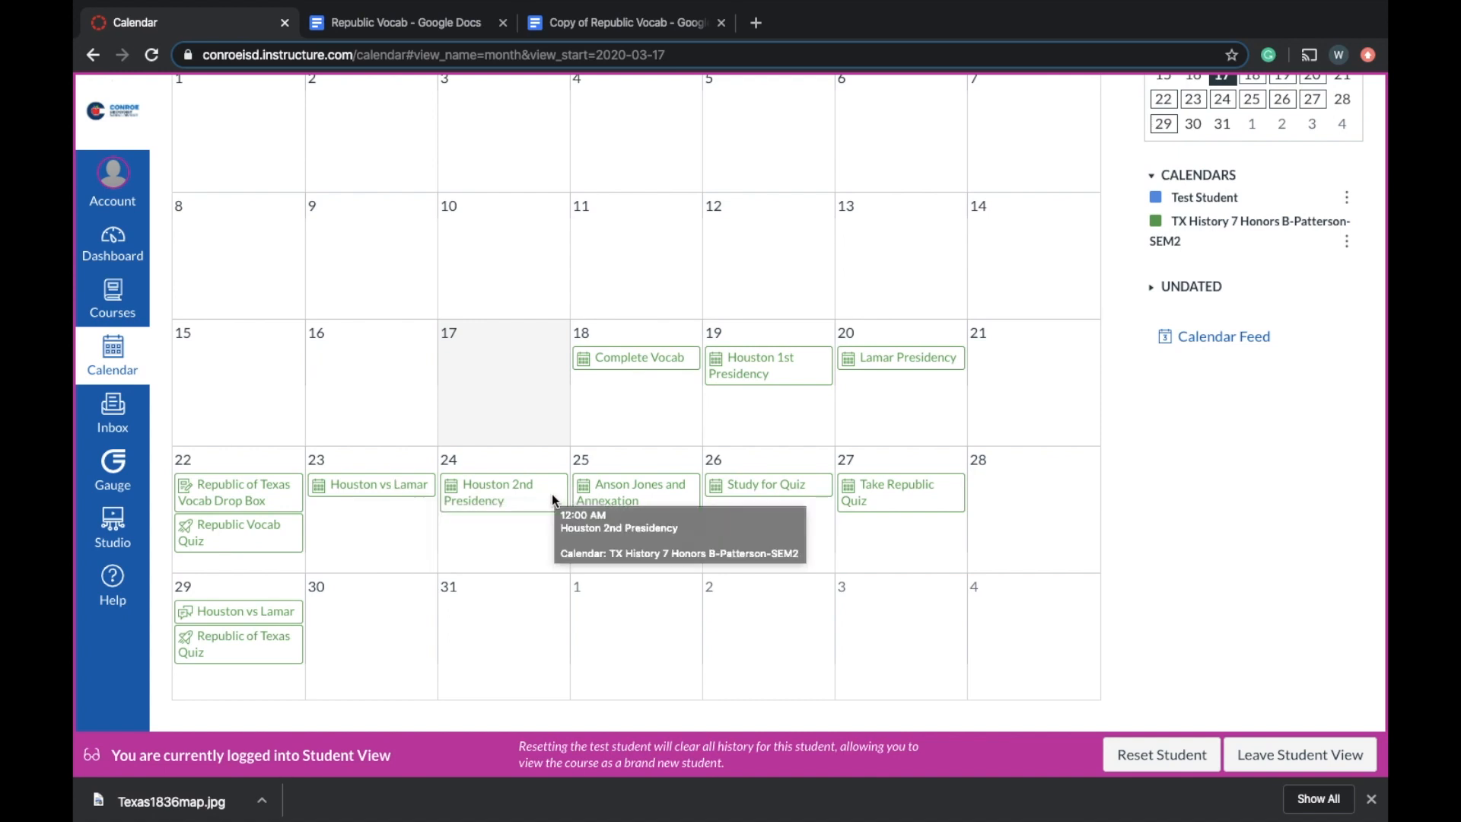
mouse_move(624, 531)
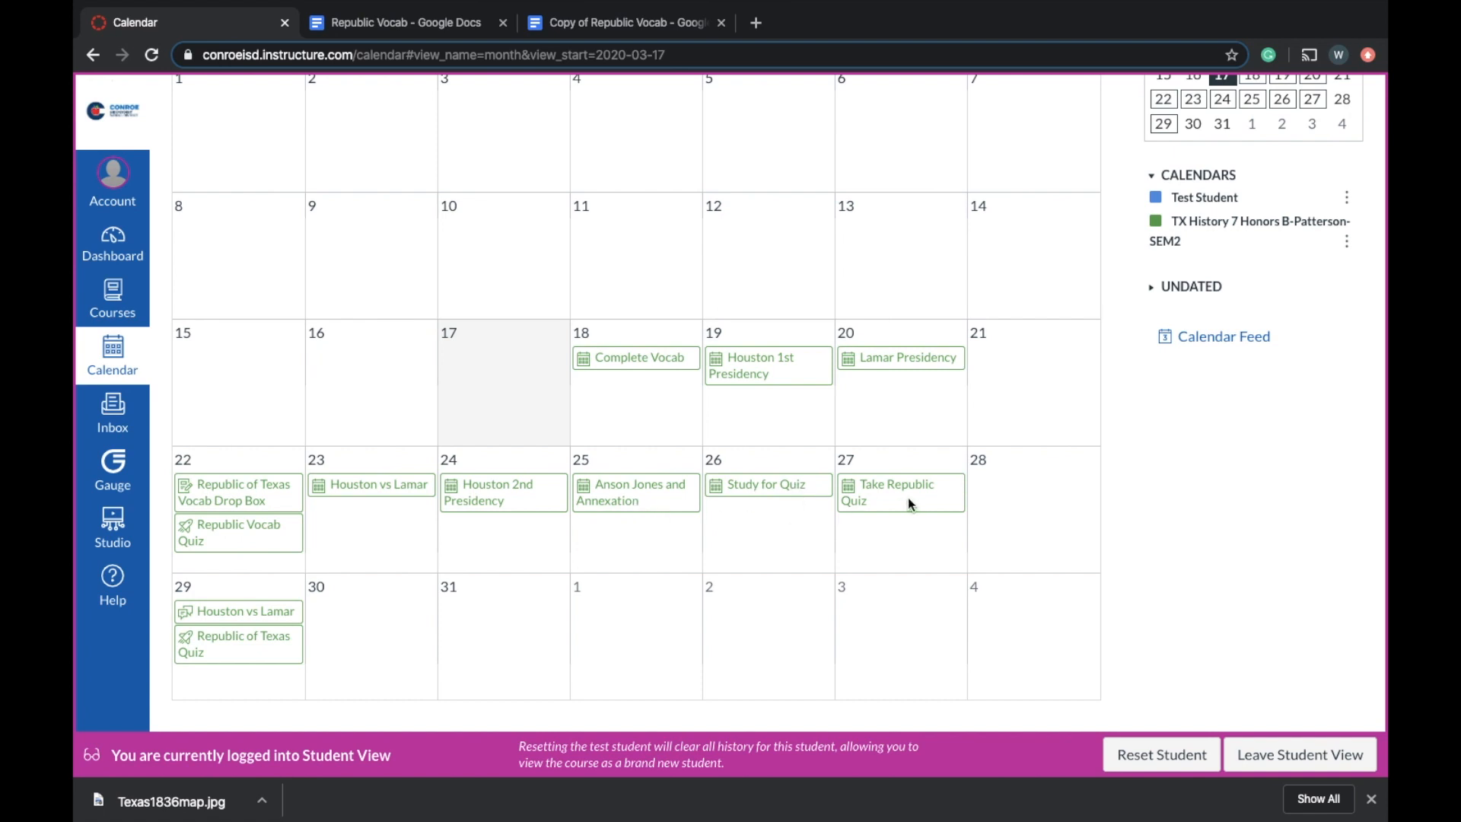
mouse_move(886, 491)
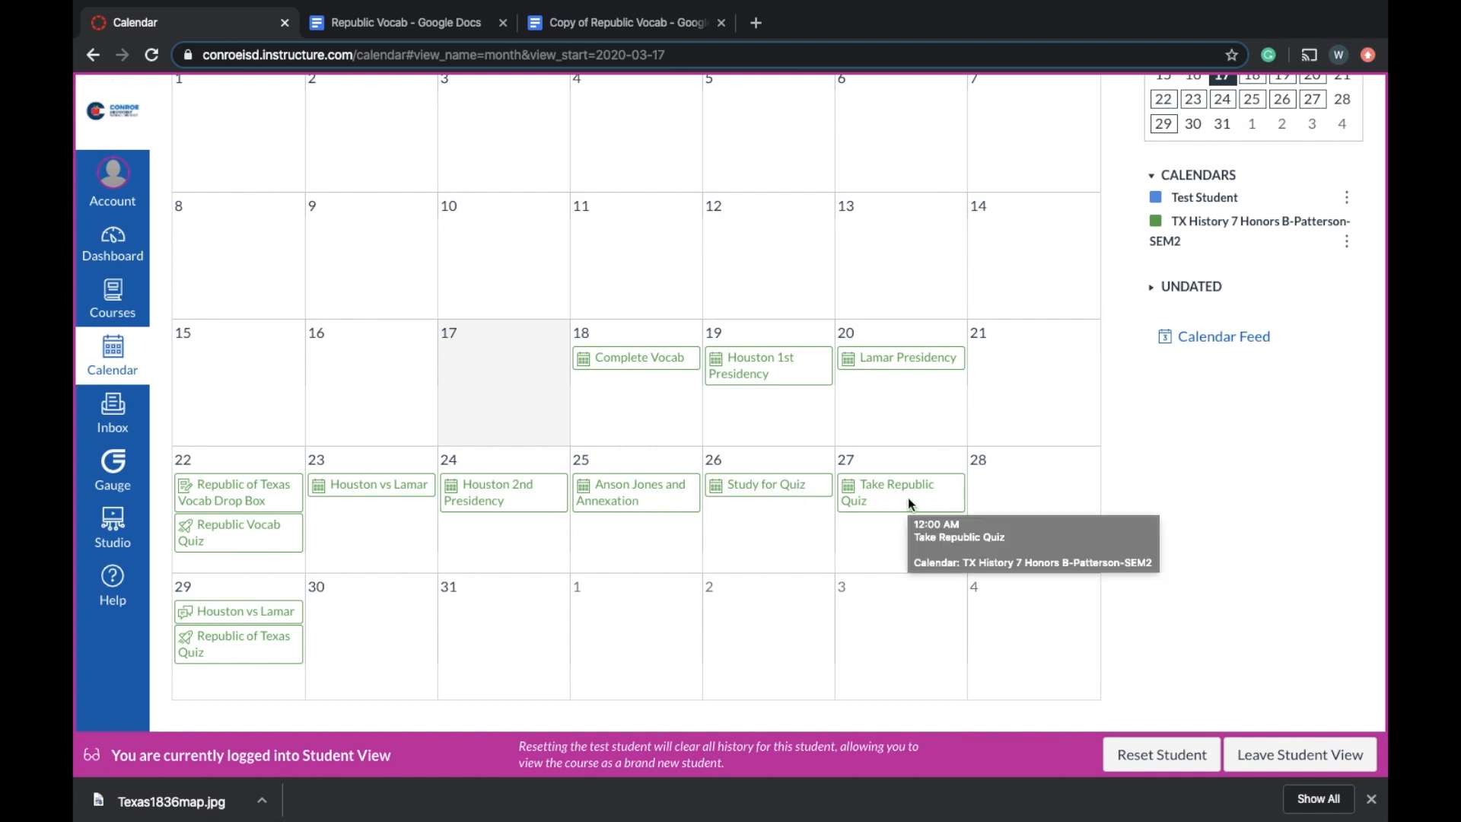